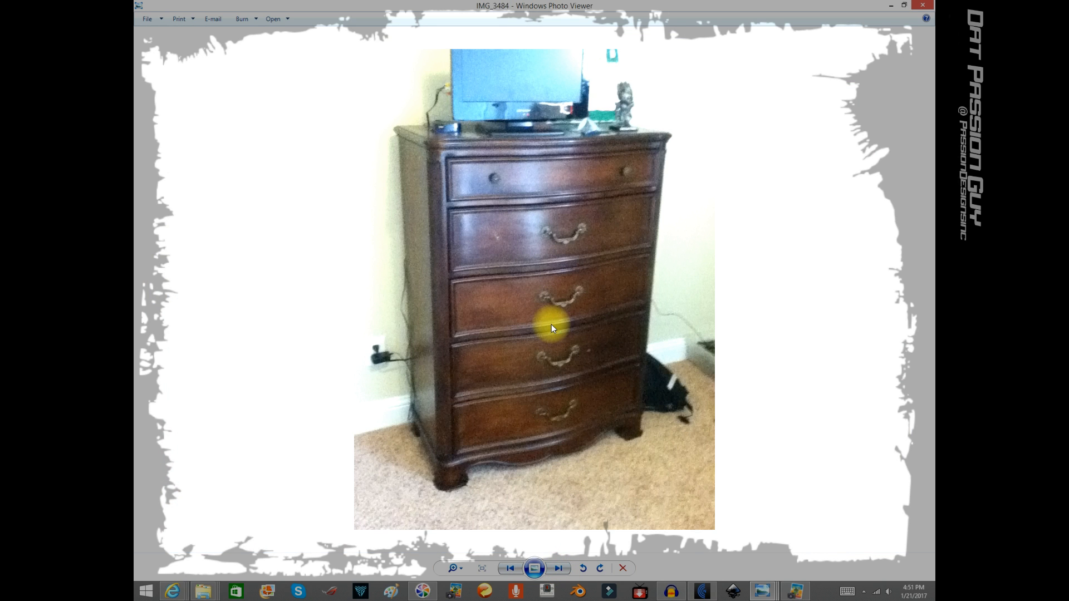
mouse_move(549, 568)
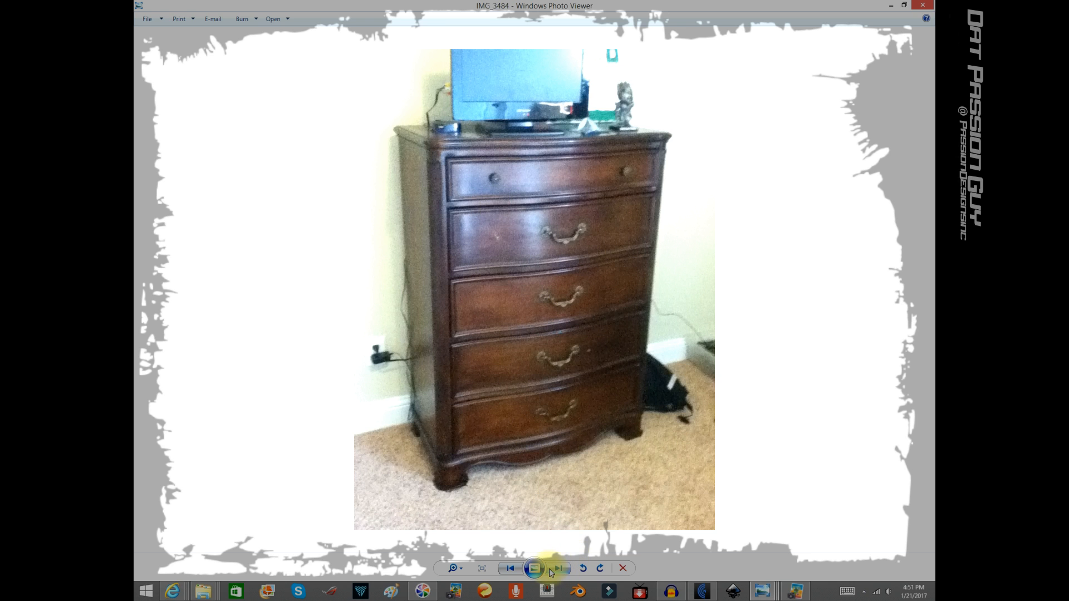
Page forward from the painted dresser photo past the wall mural to the mechanical leg tattoo image
click(559, 568)
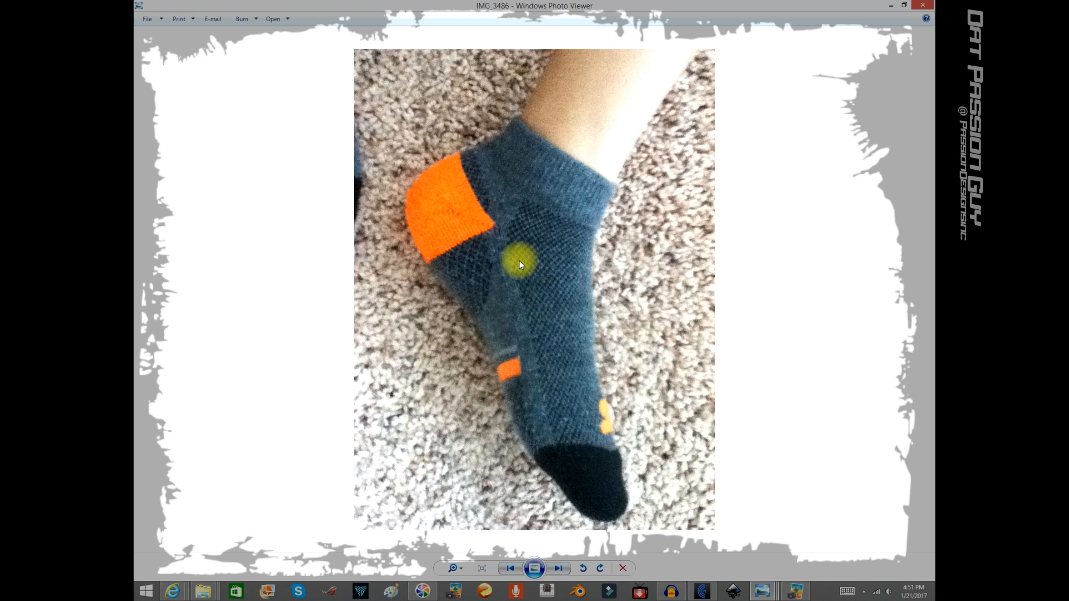
mouse_move(572, 426)
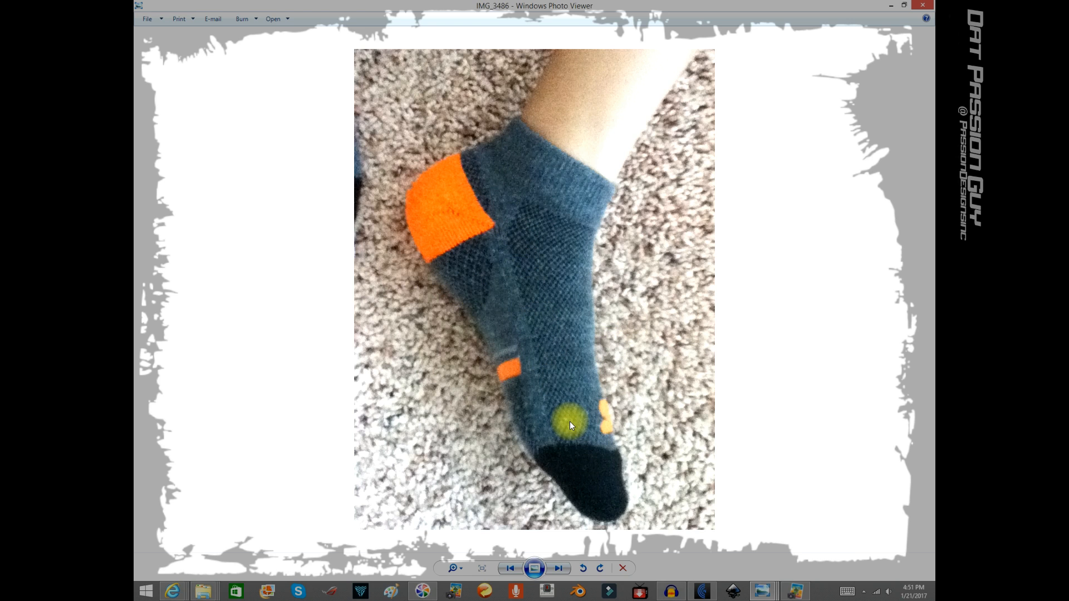
mouse_move(470, 232)
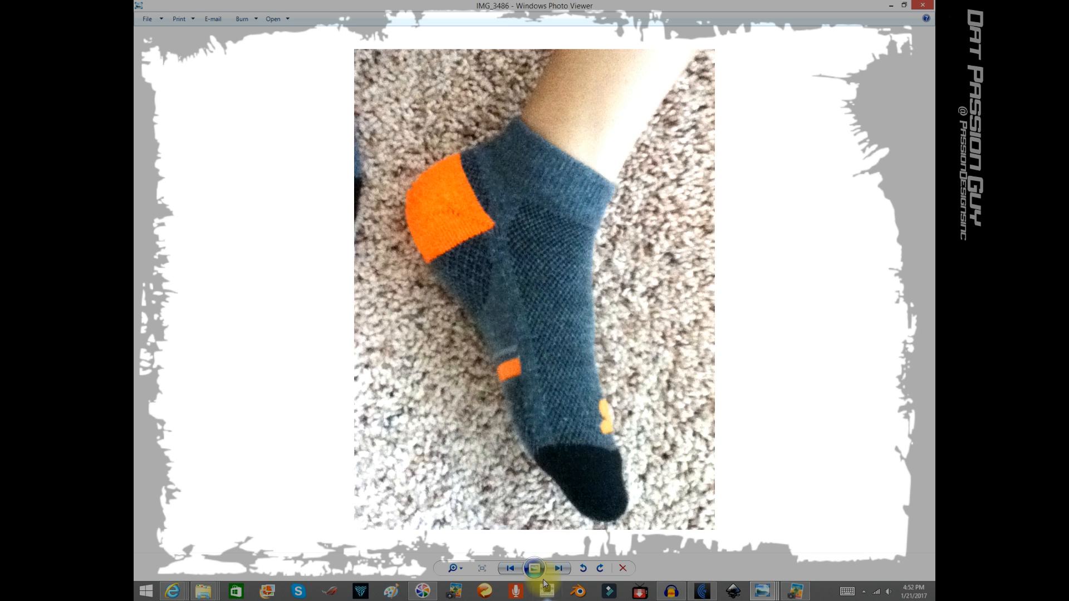
click(558, 568)
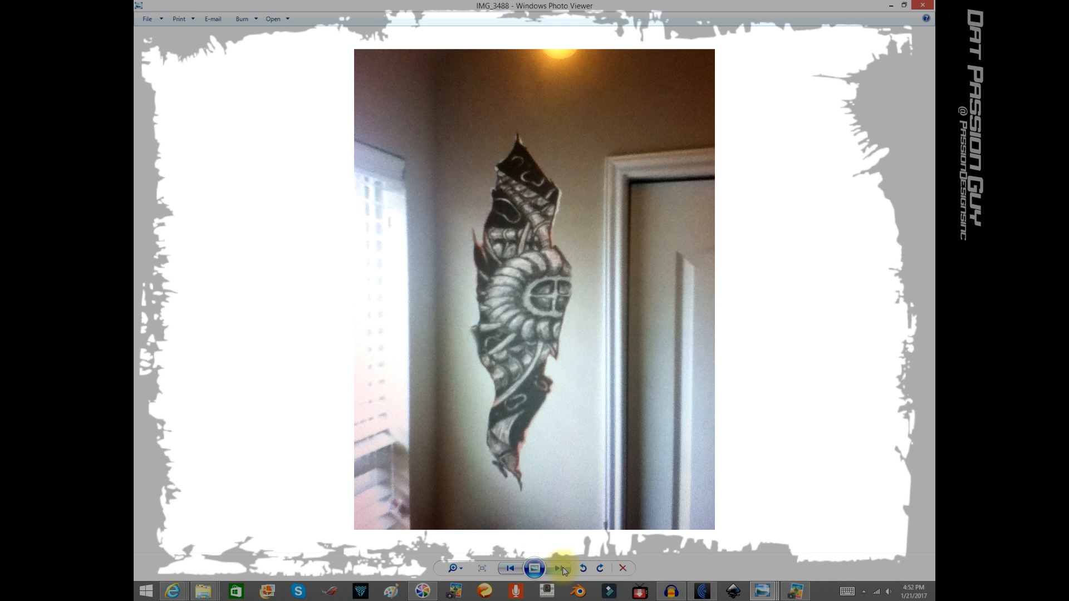
mouse_move(559, 568)
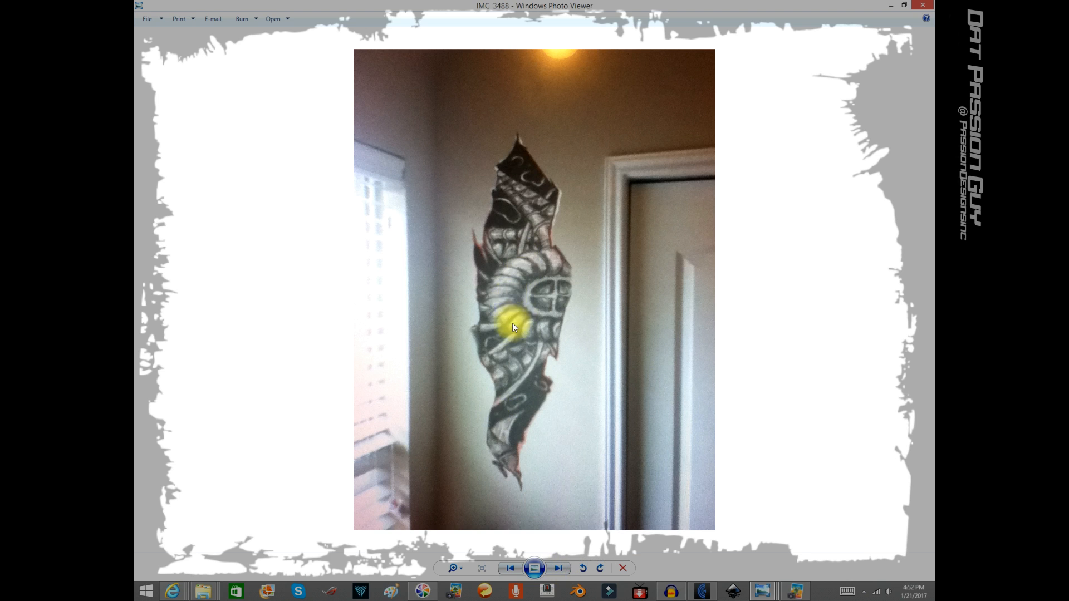
mouse_move(514, 340)
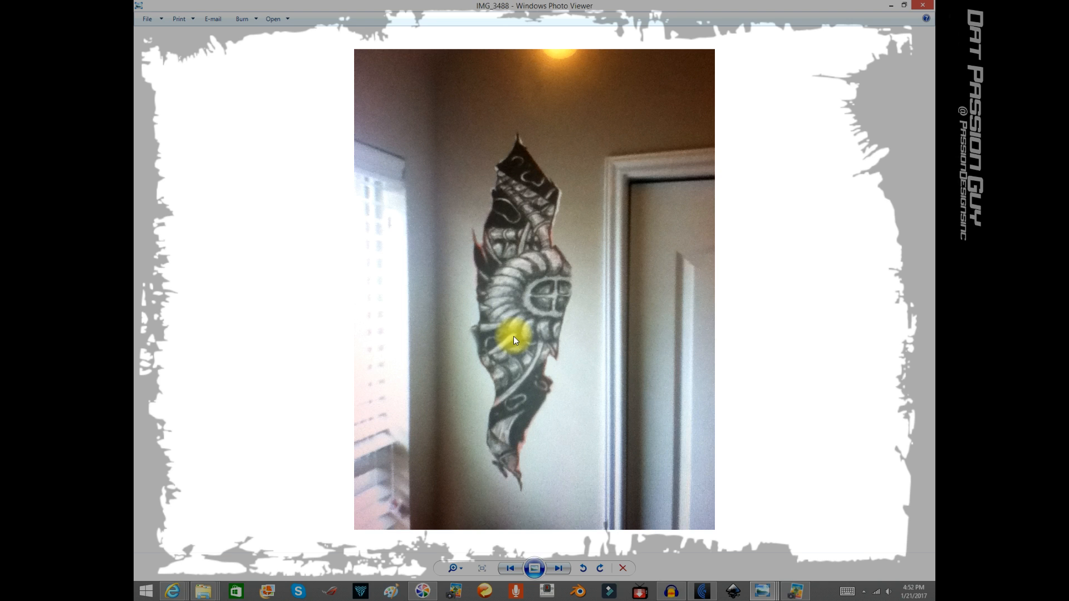
mouse_move(550, 537)
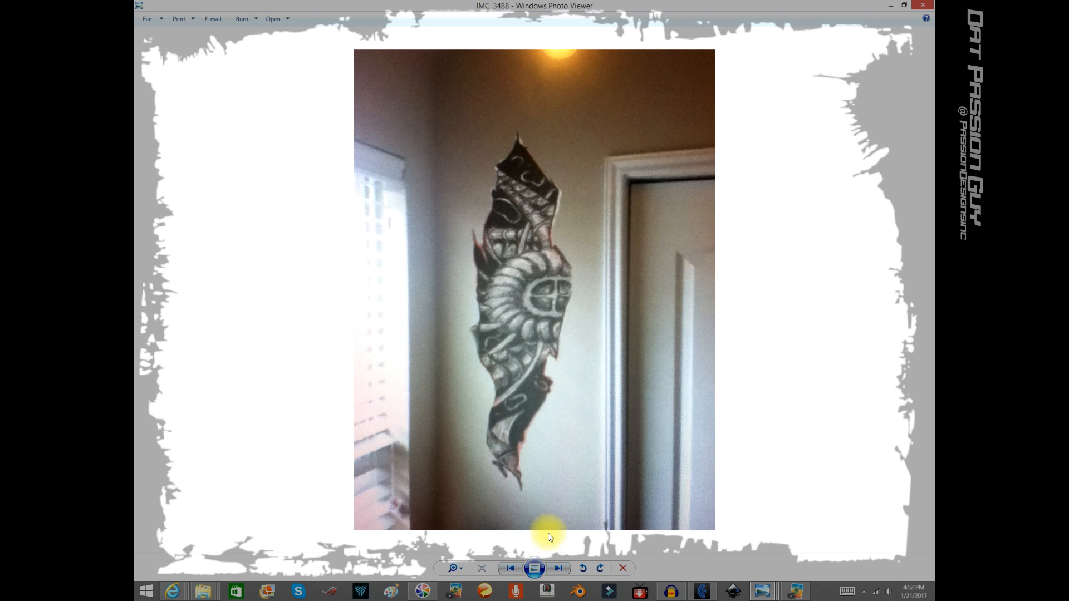
click(558, 568)
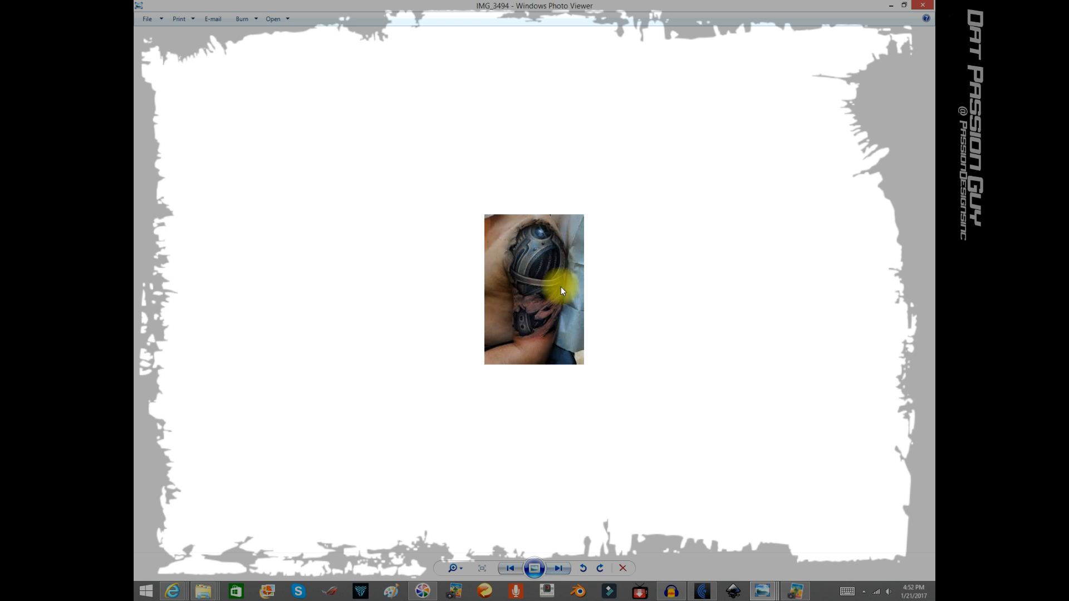
click(558, 568)
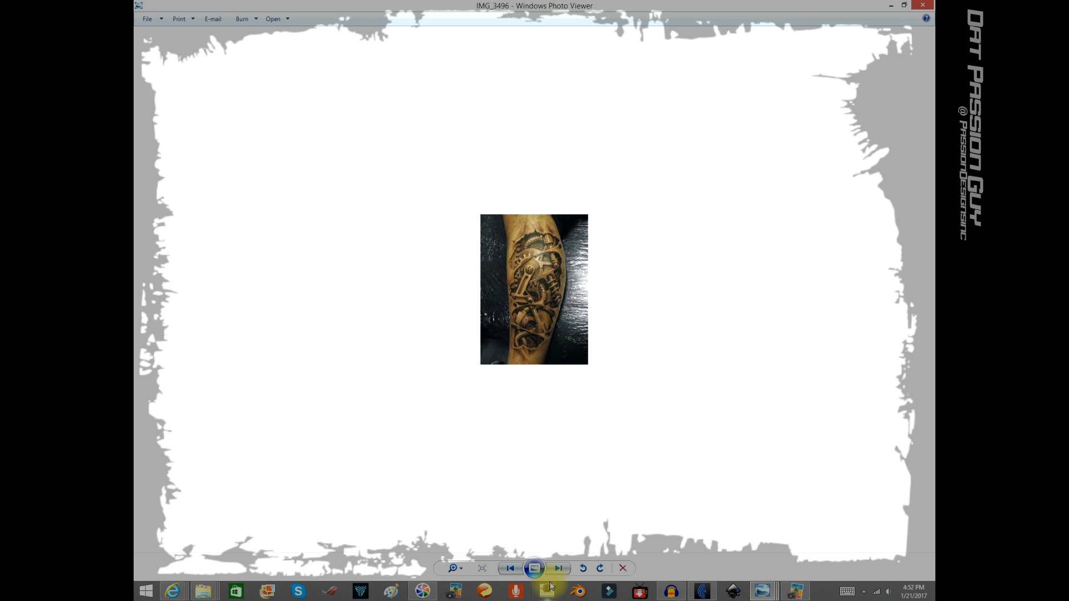
mouse_move(559, 568)
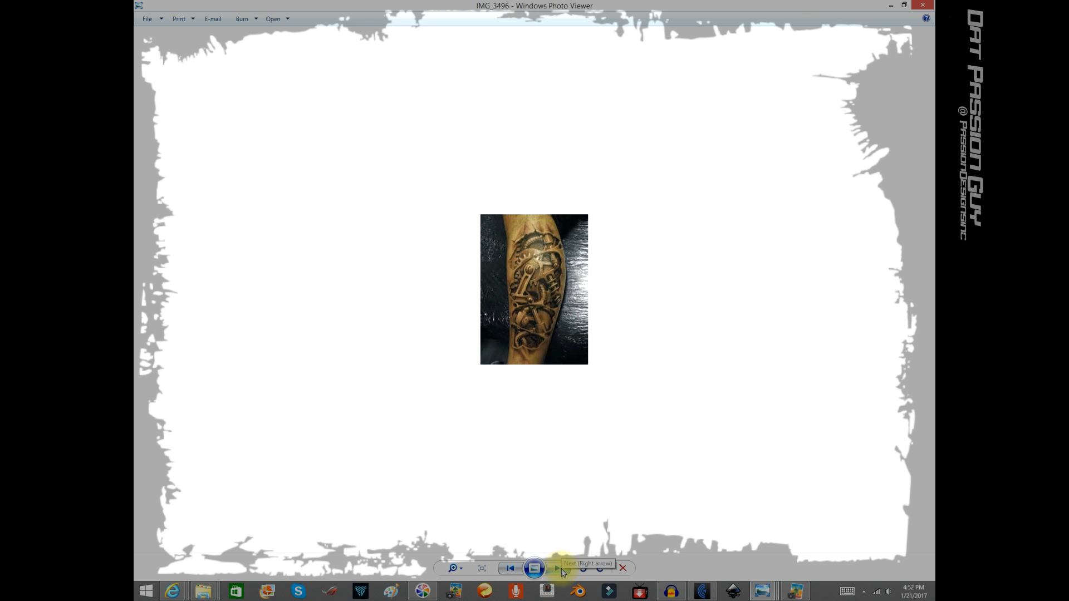
Page forward through the taped wall outline, claw marks and K letter outline photos
click(557, 568)
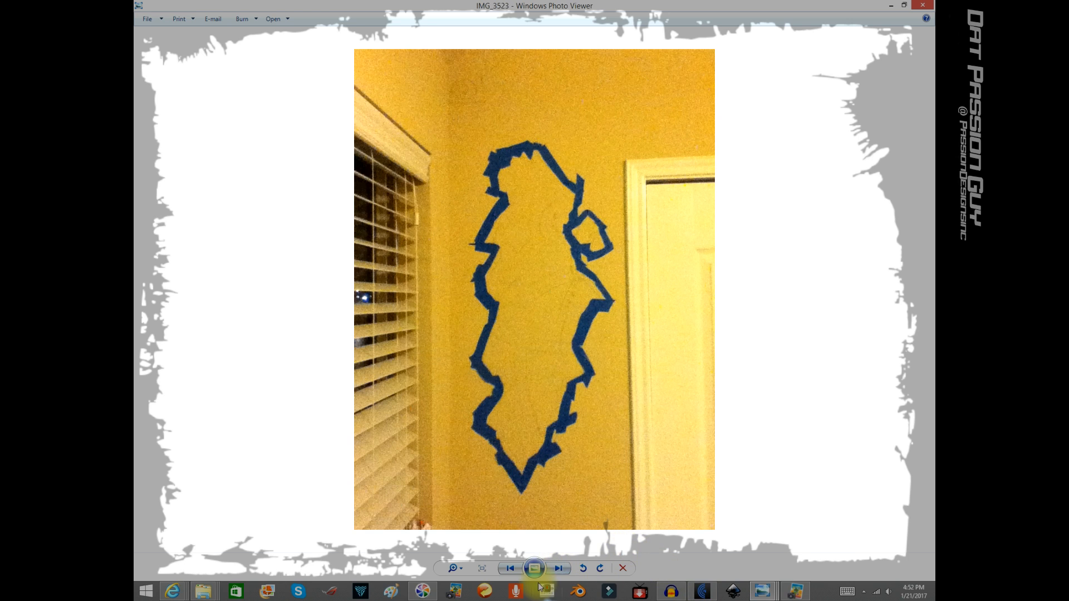
mouse_move(558, 568)
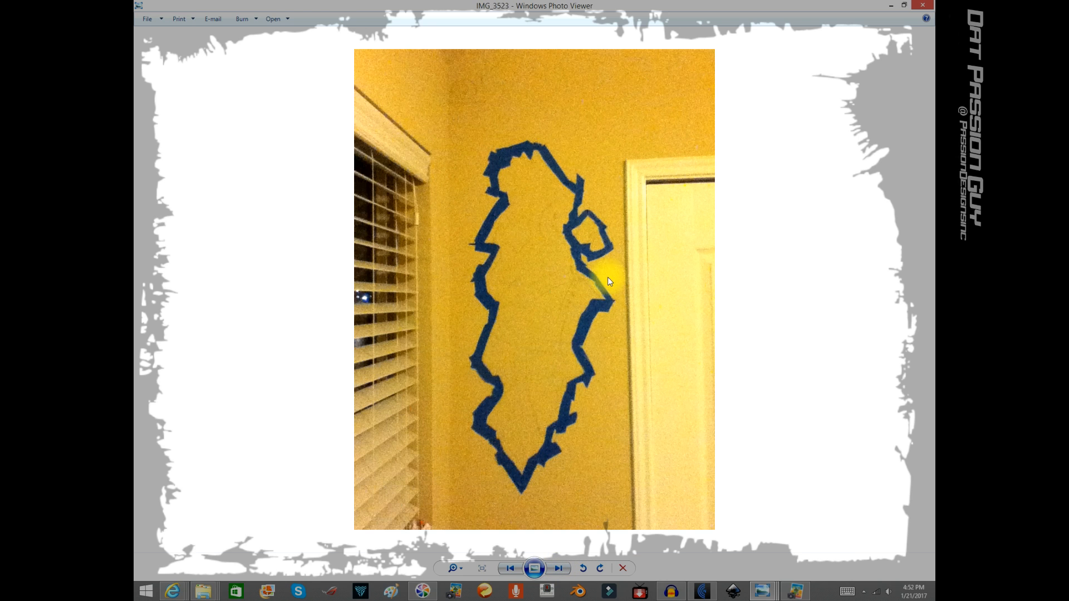
mouse_move(585, 258)
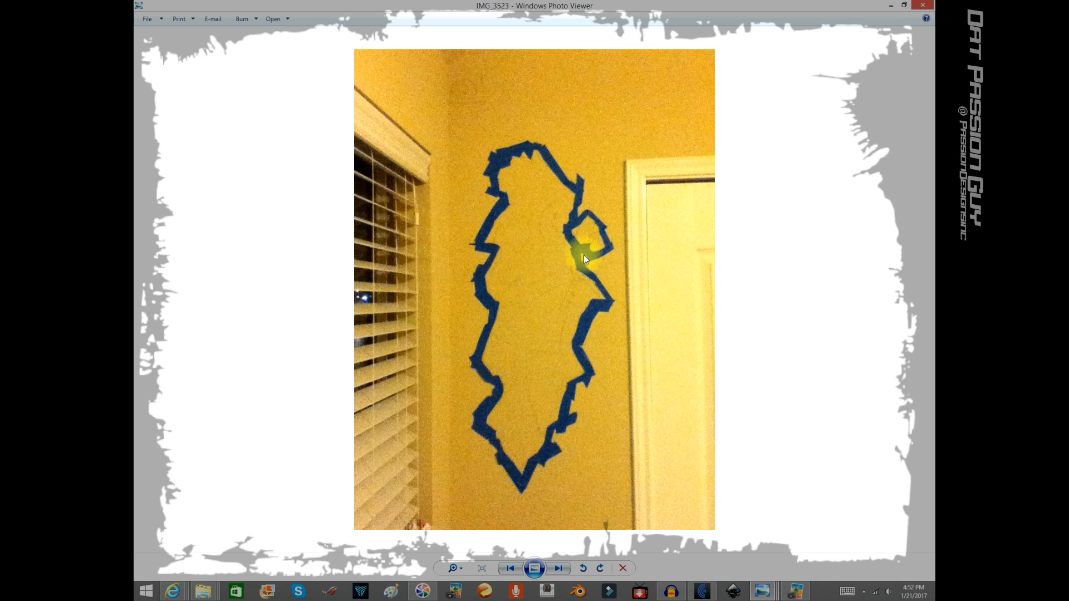
mouse_move(558, 312)
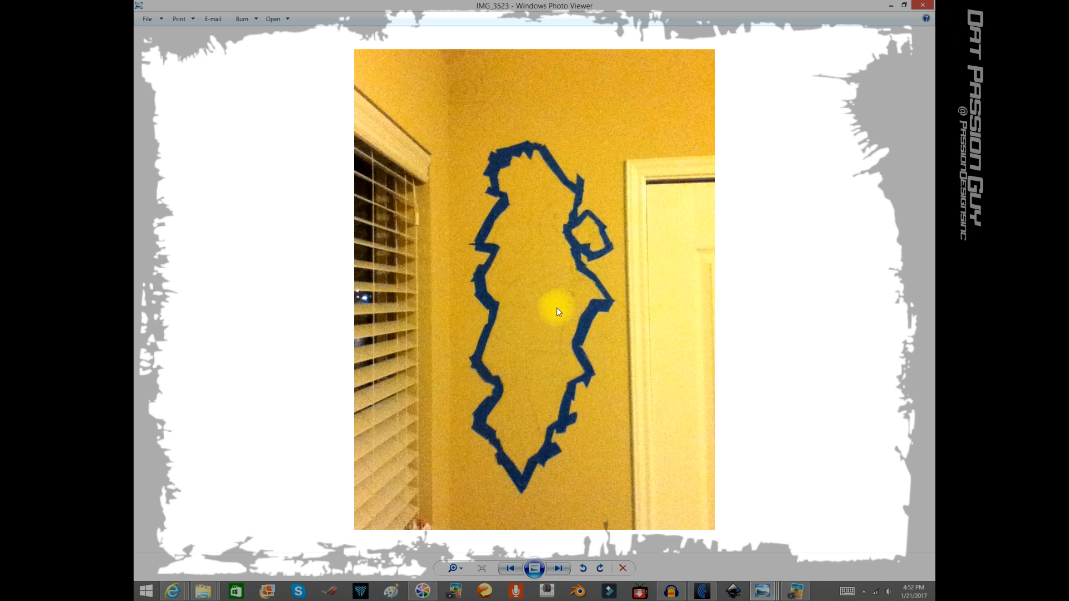
mouse_move(545, 292)
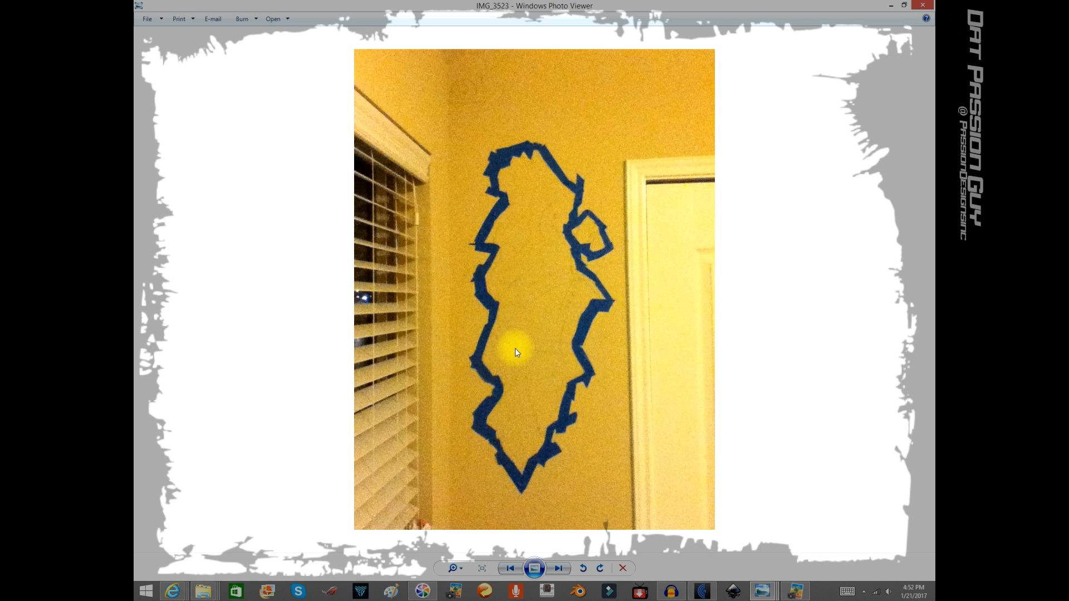
click(558, 568)
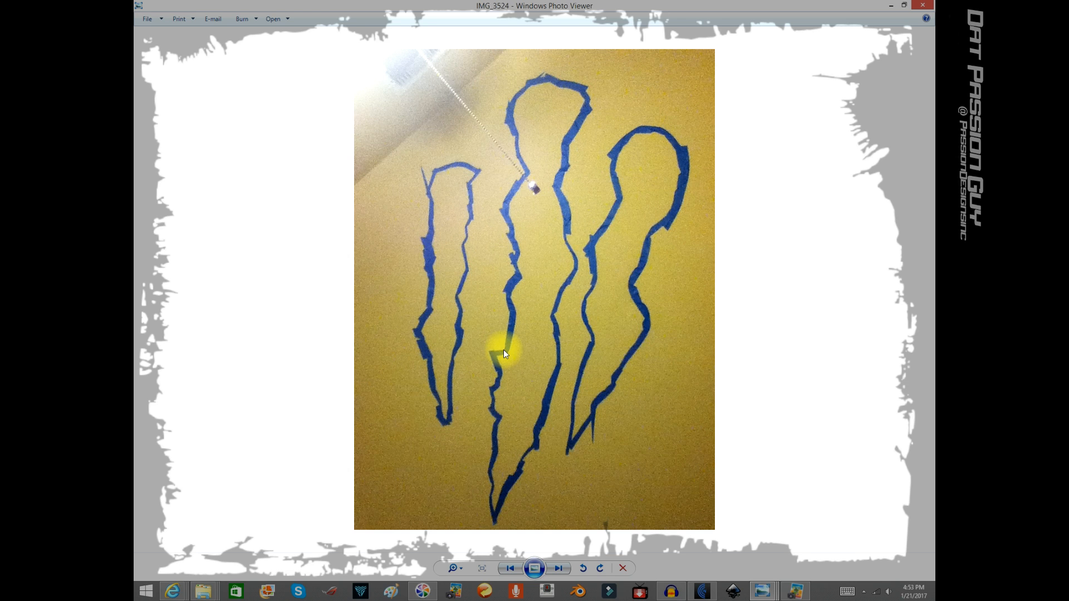
mouse_move(457, 209)
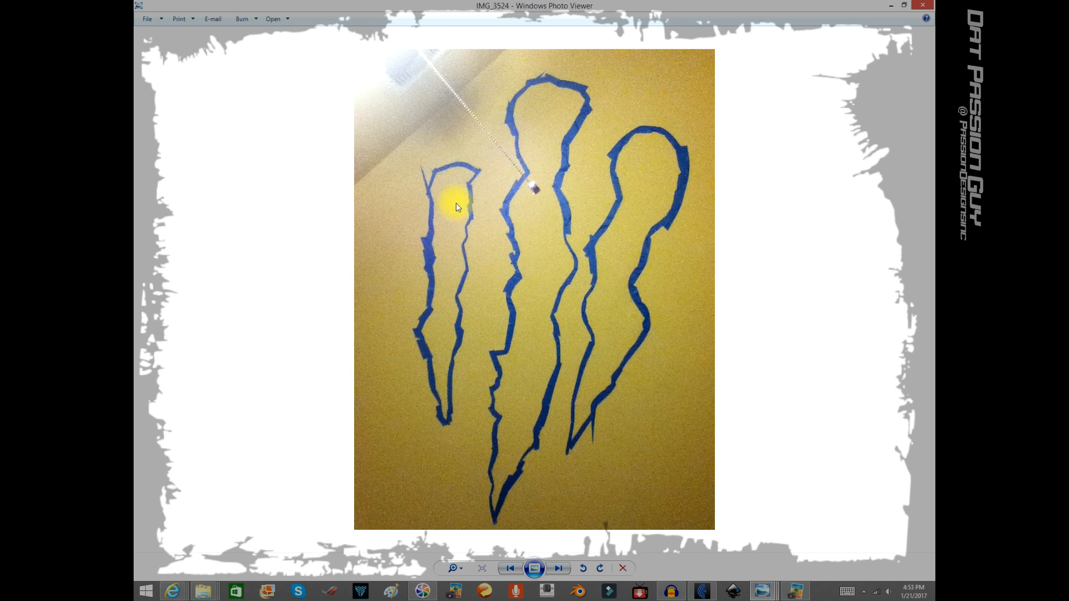
mouse_move(517, 144)
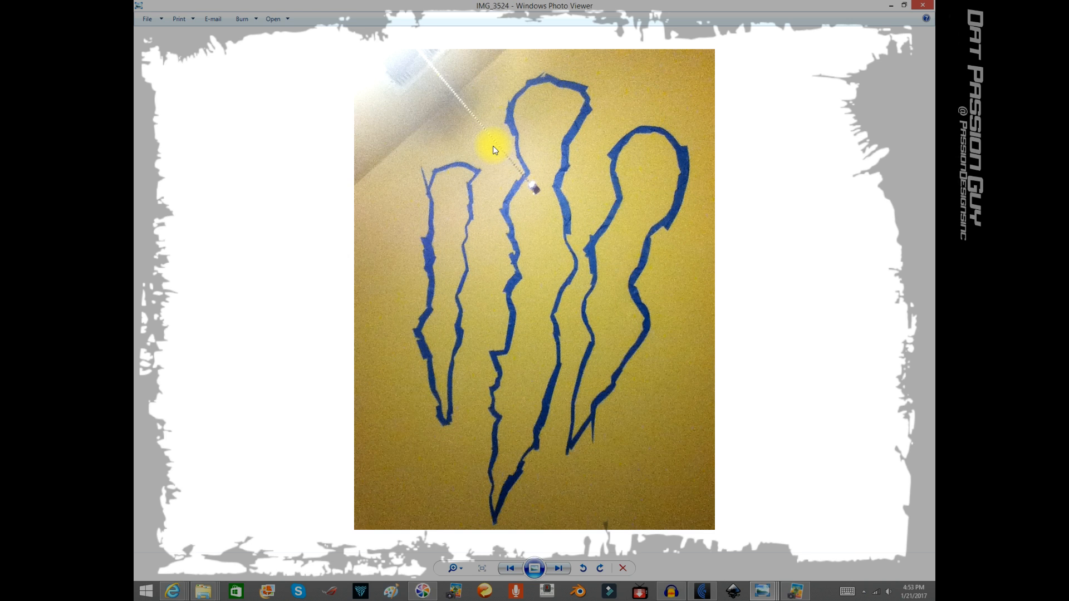
mouse_move(532, 263)
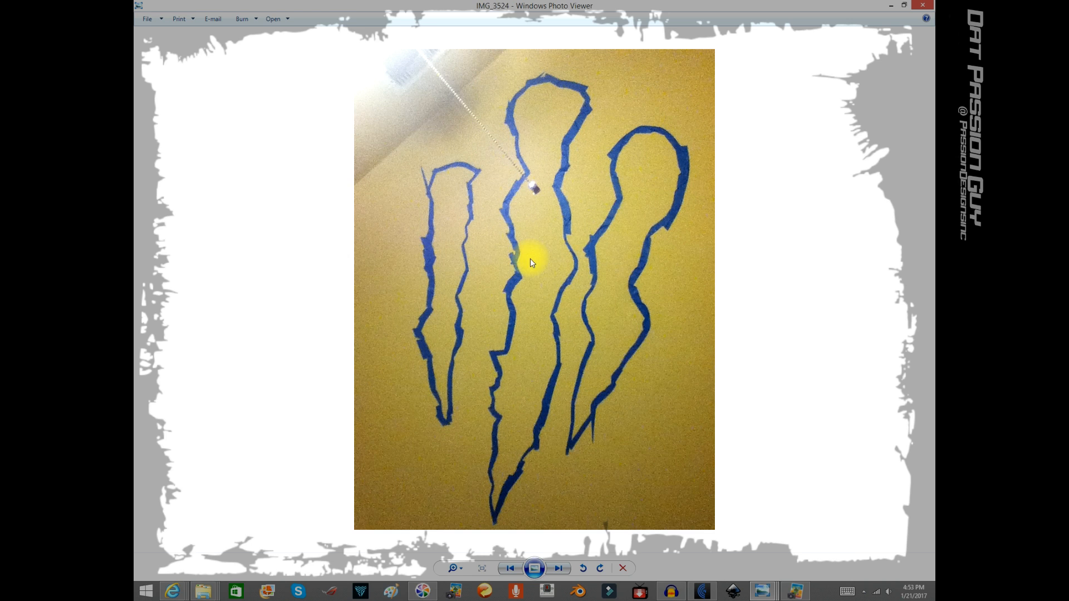
click(558, 568)
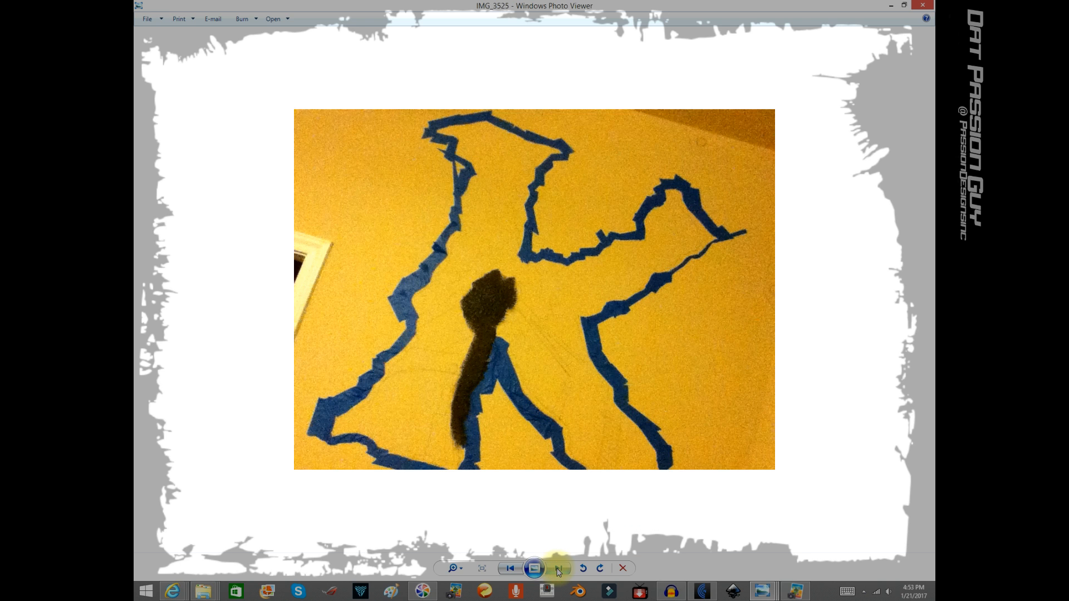
click(558, 568)
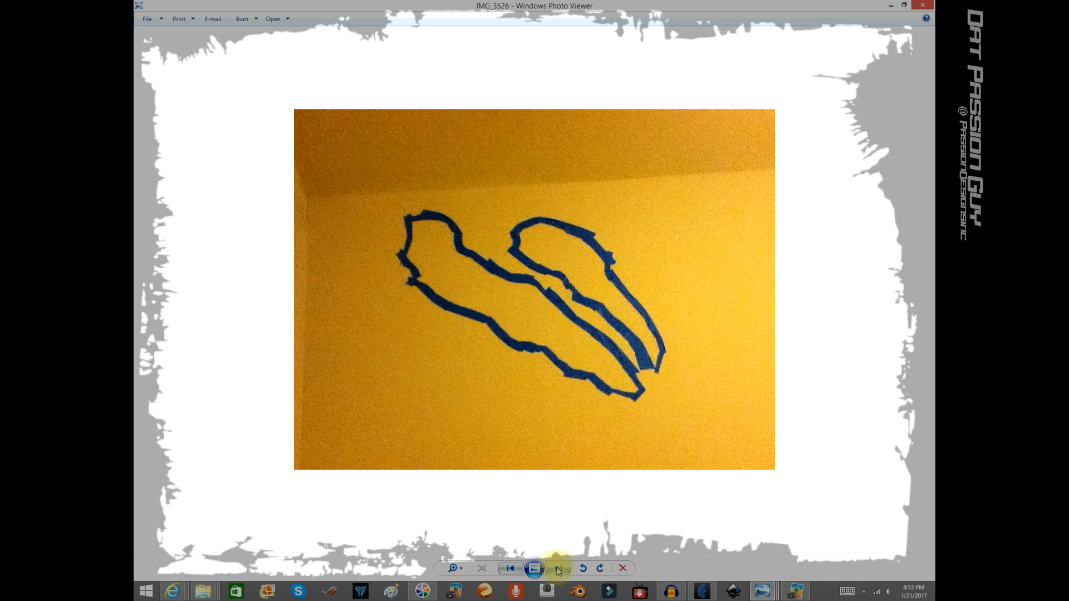
Continue past the doorway outline and robot drawing to the painted mural beside the blinds
click(533, 568)
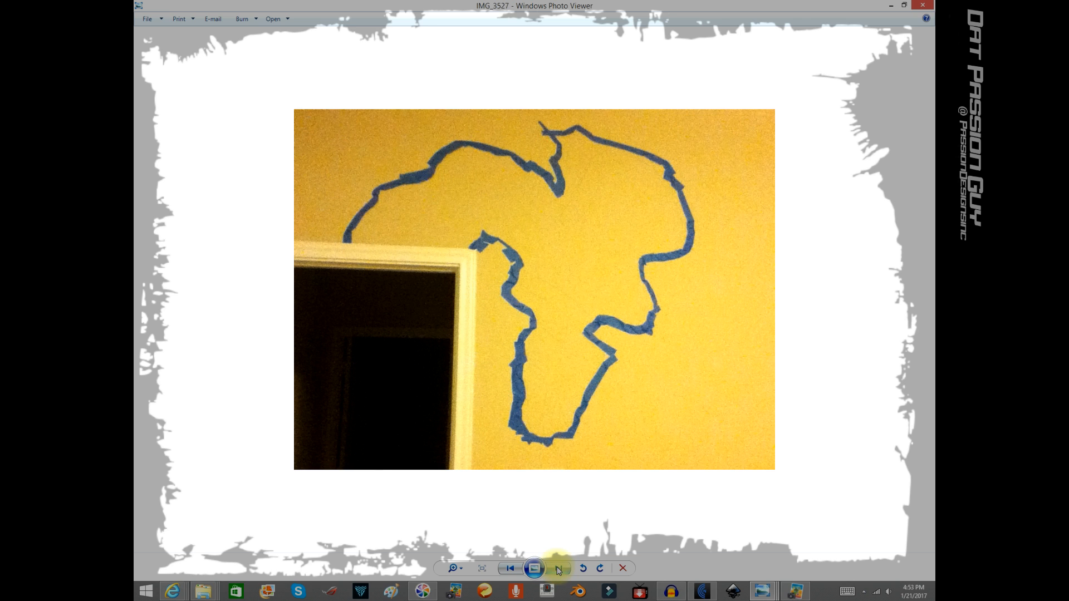
click(557, 568)
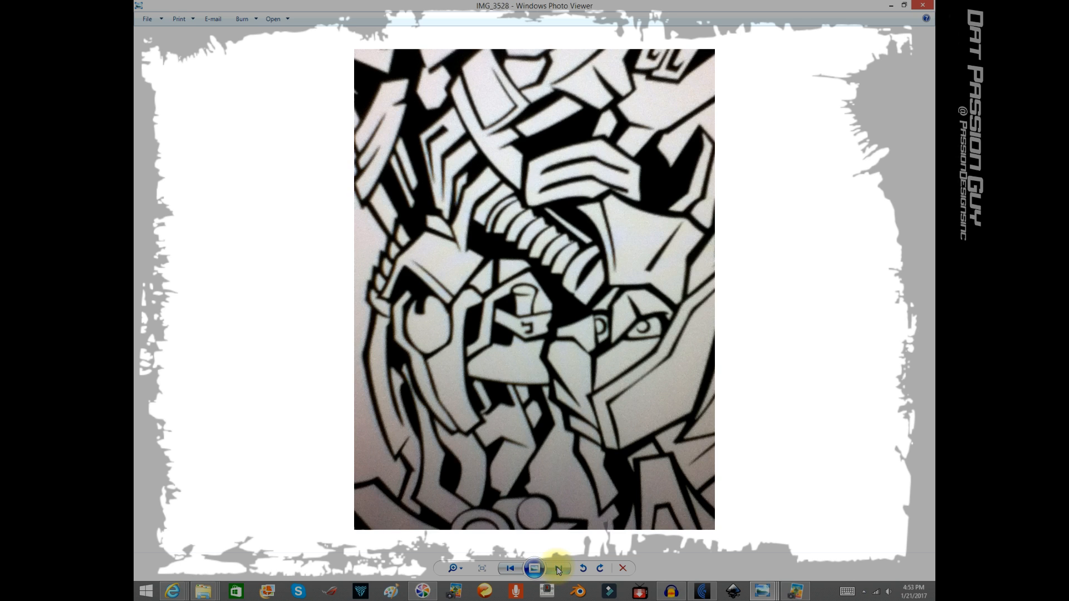
click(558, 568)
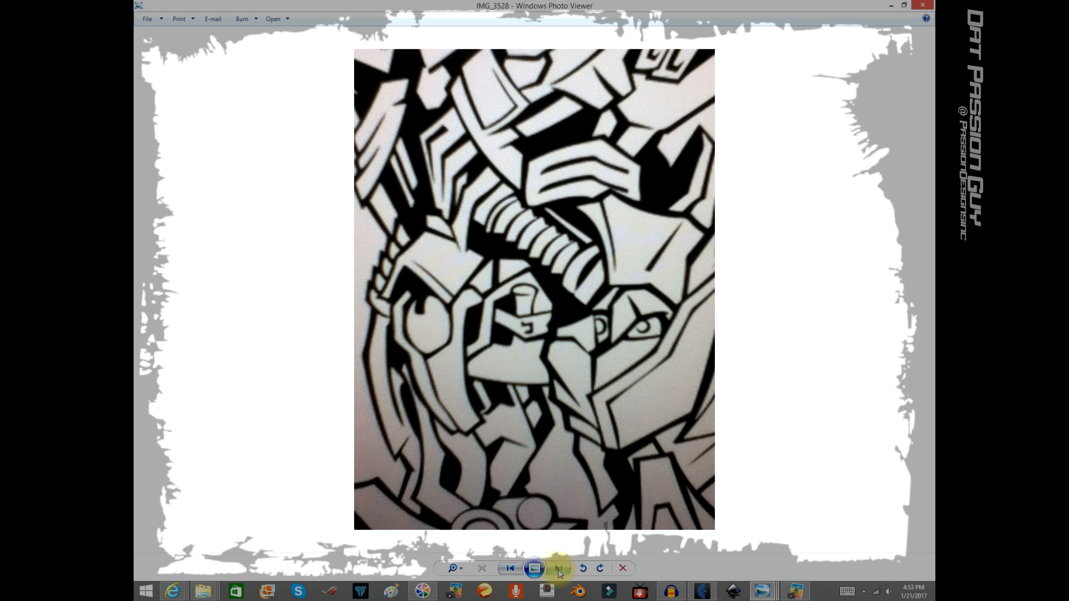
click(558, 568)
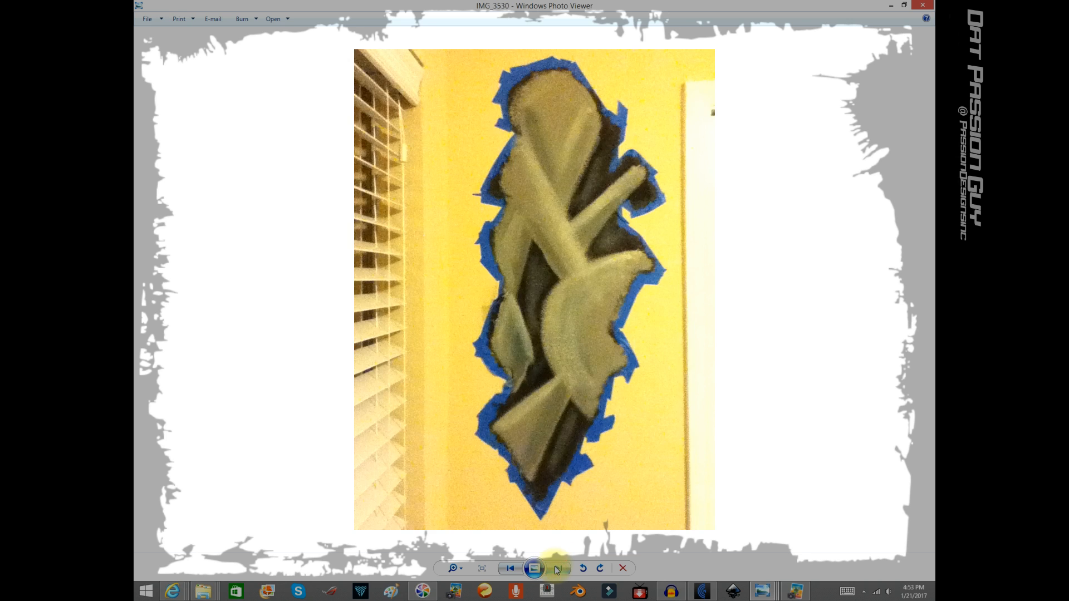
Page forward through the painted K letter, doorway mural and claw marks photos
click(558, 568)
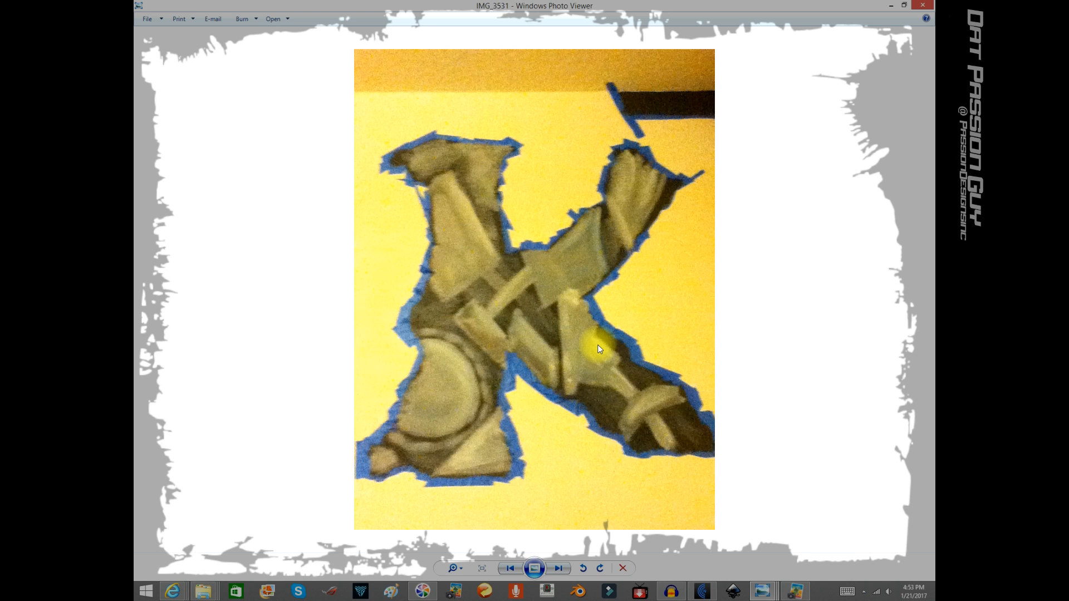
click(558, 568)
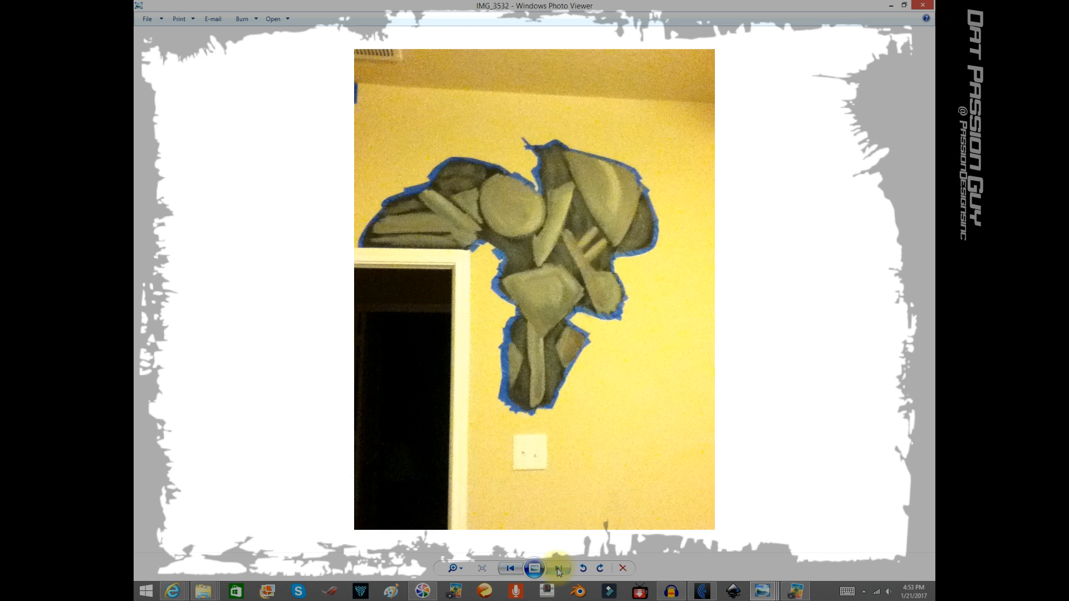
click(558, 568)
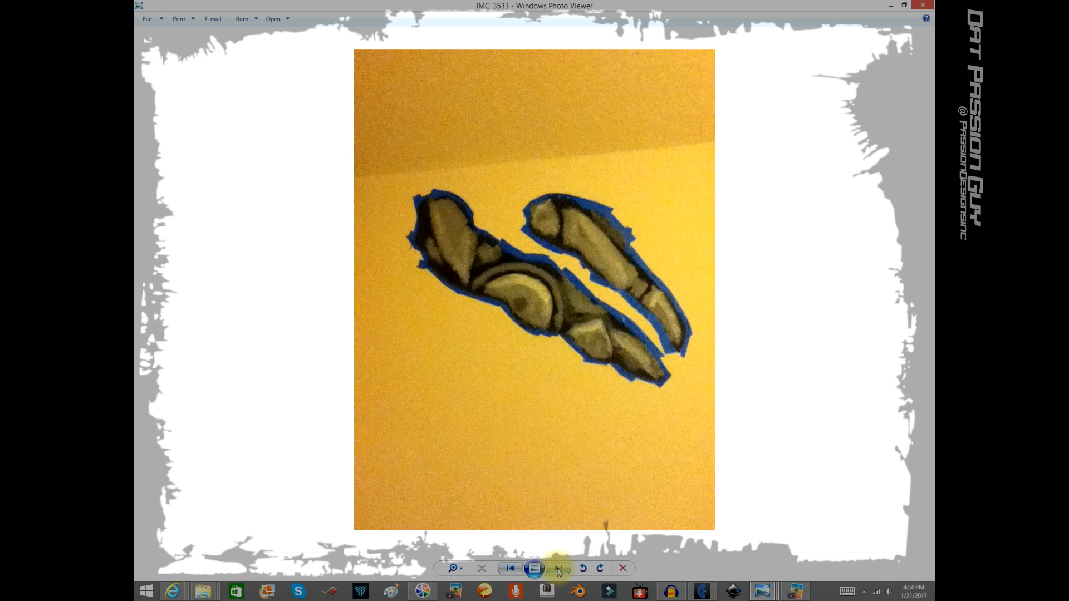
click(558, 568)
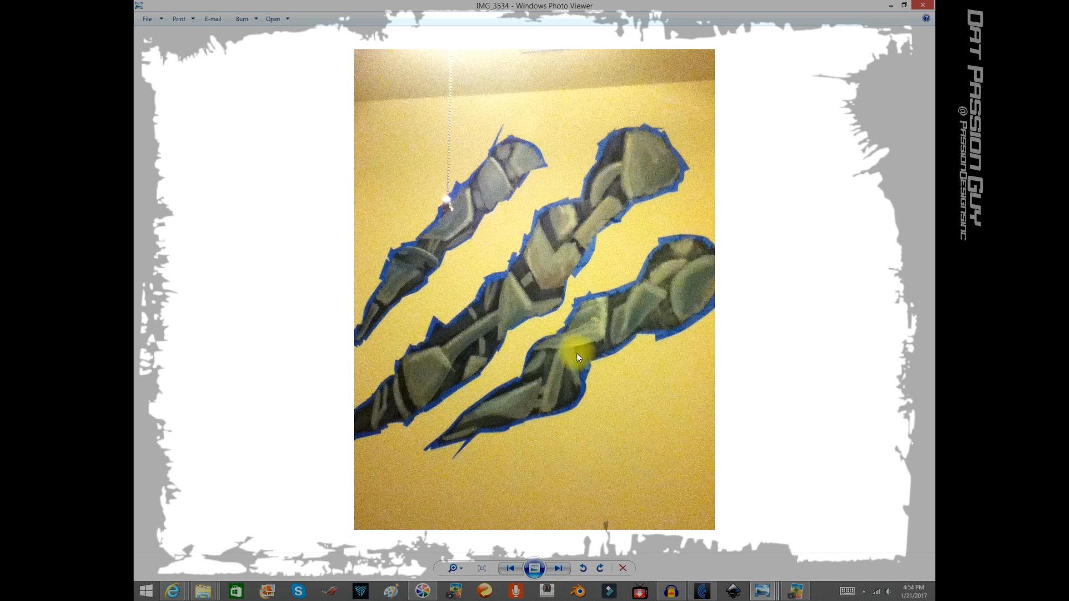
mouse_move(524, 344)
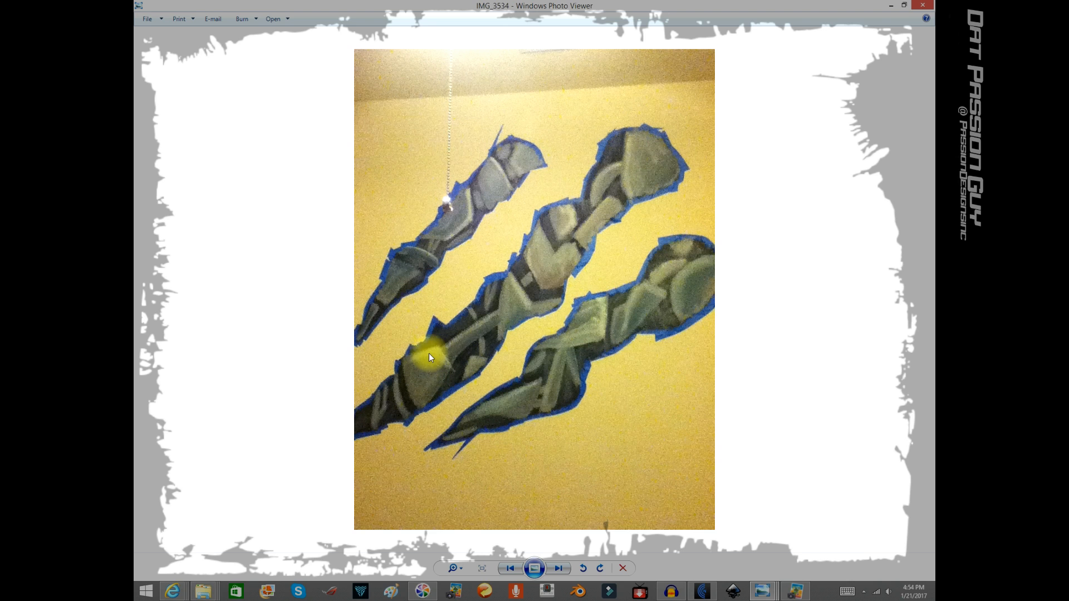
mouse_move(549, 174)
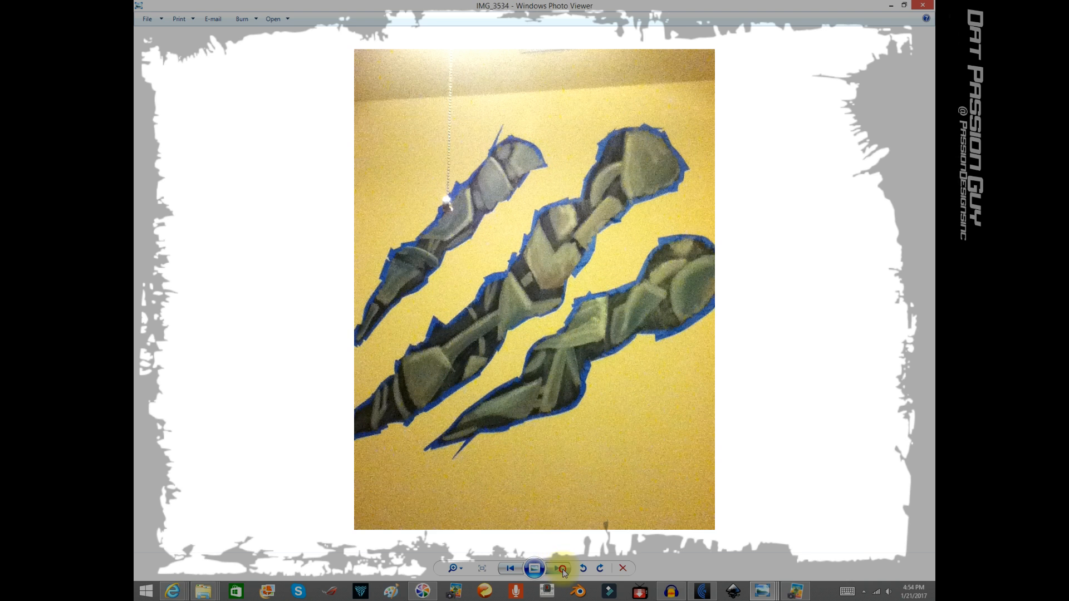
Continue to the K letter and the robot-parts mural above the doorway, IMG_3537
click(558, 569)
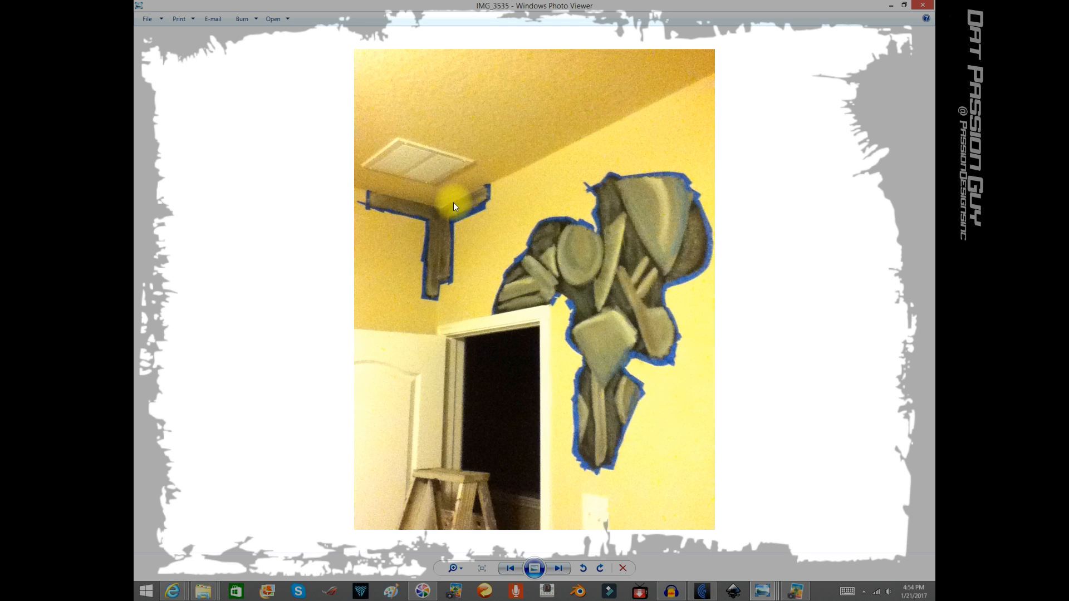
click(558, 568)
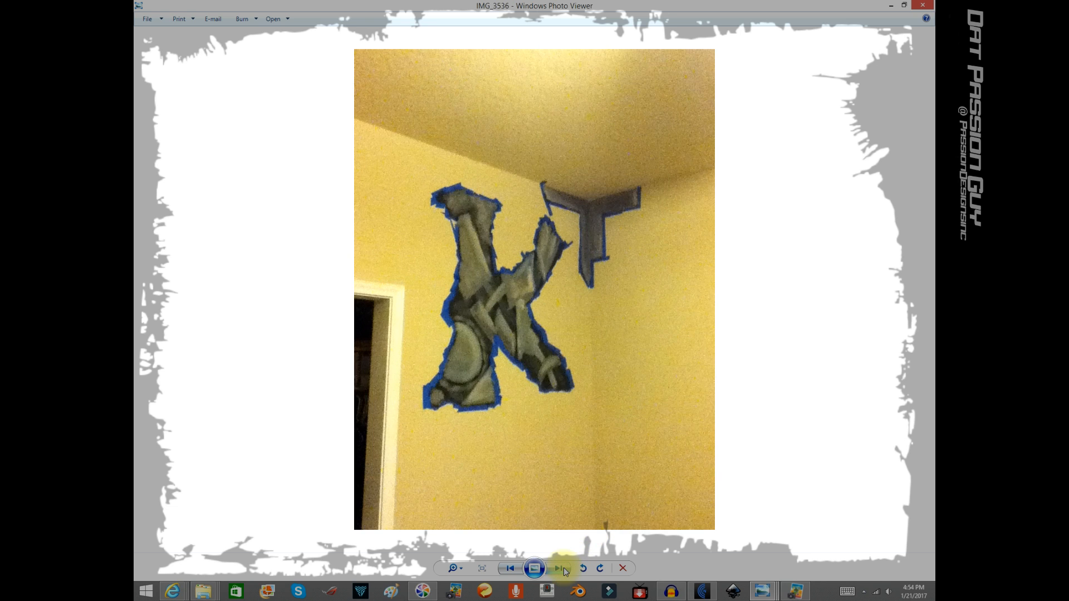
click(558, 568)
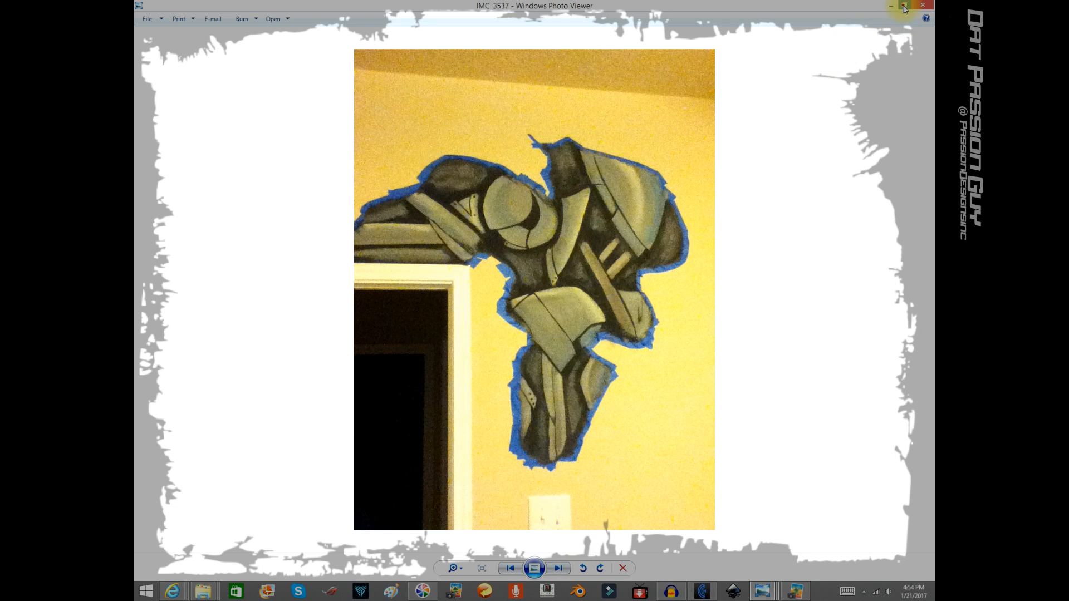
Shrink the viewer aside and open IMG_3532 from the folder in Photo Gallery
click(902, 6)
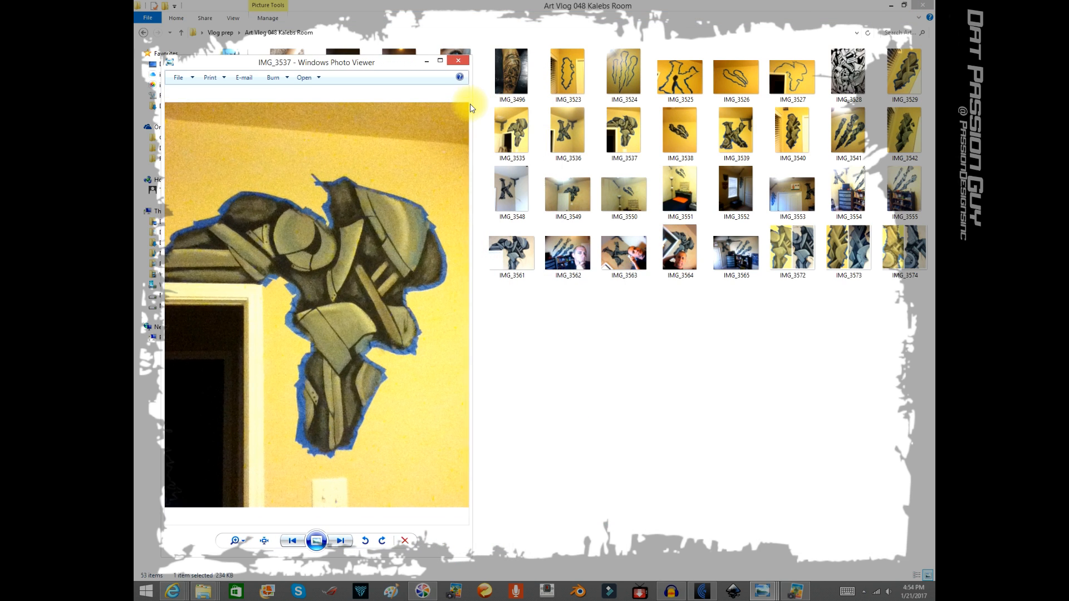
click(622, 71)
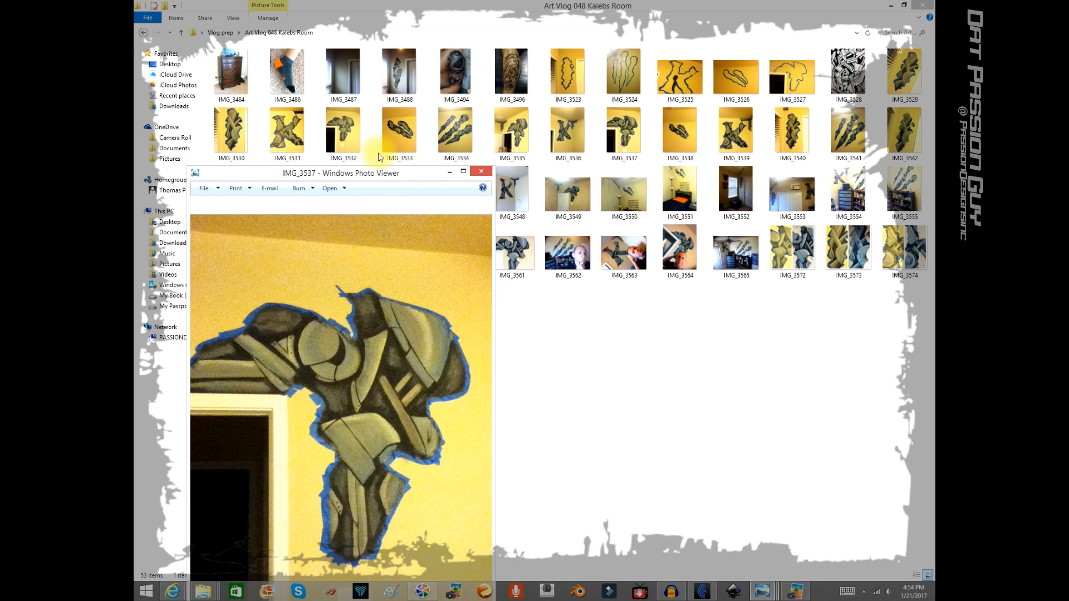
right_click(342, 129)
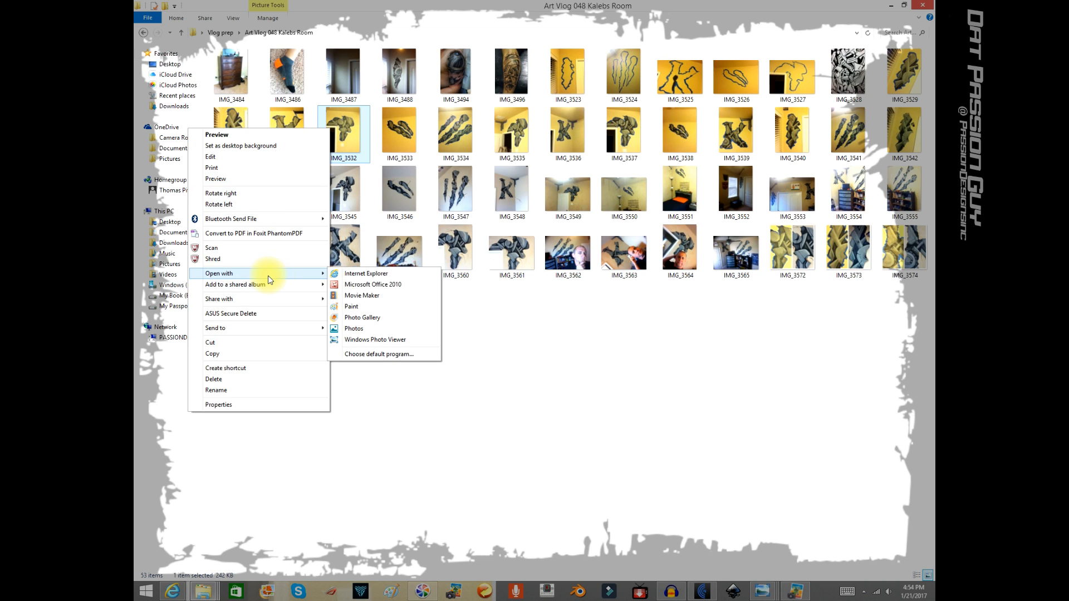
mouse_move(376, 340)
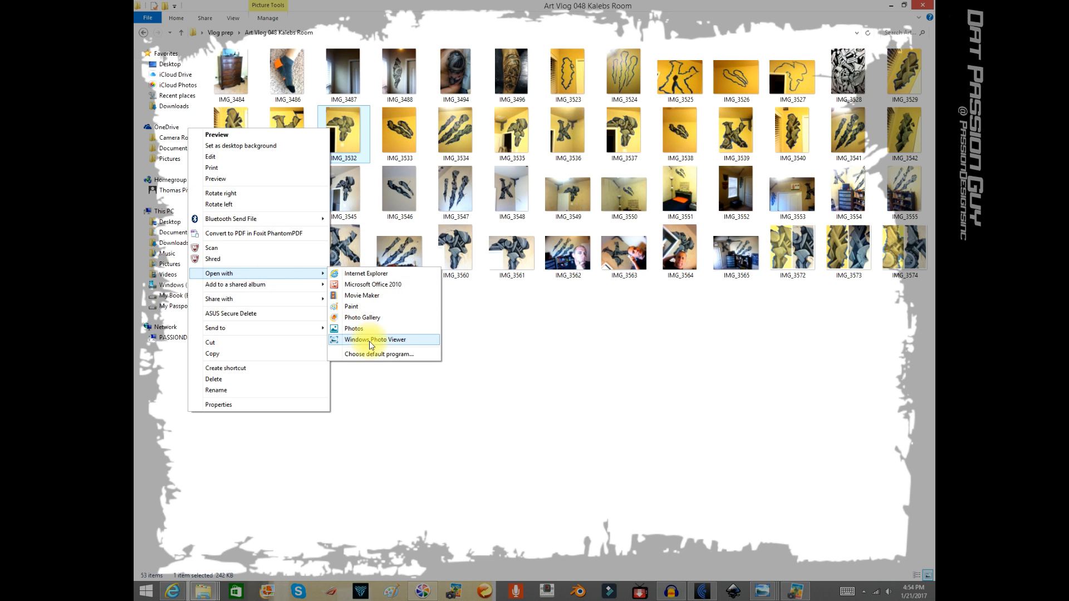
click(376, 340)
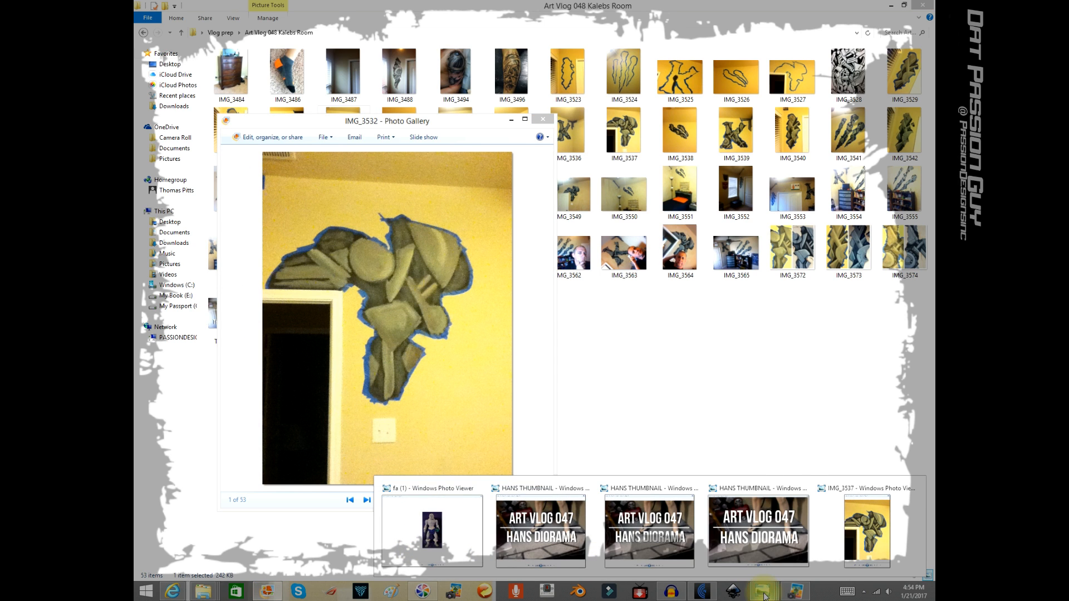
Place both windows side by side showing K letter photos, IMG_3539 in the viewer and the earlier shot in the gallery
click(866, 531)
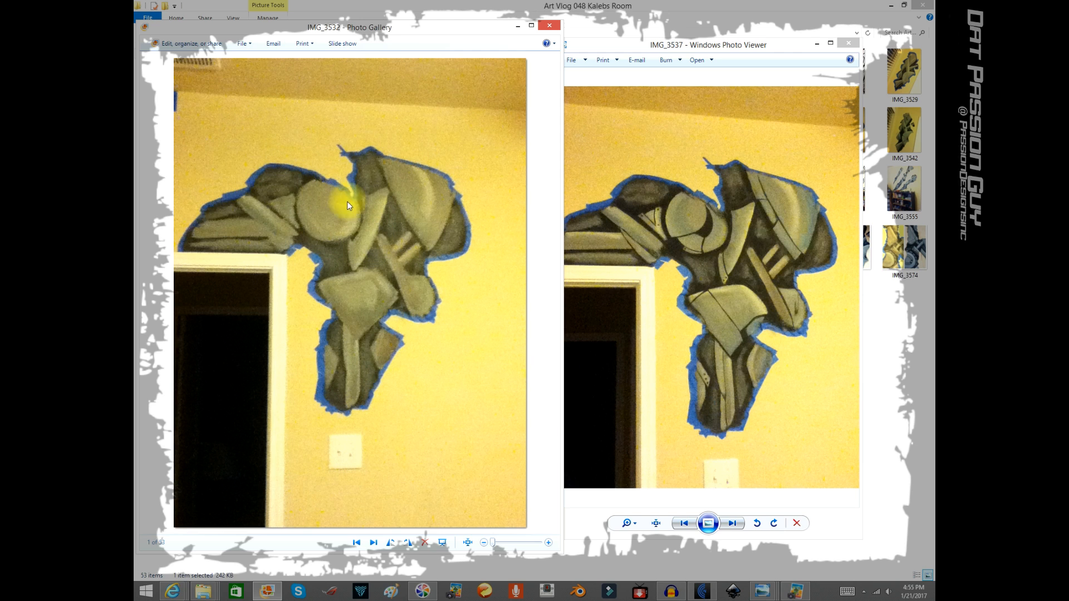
mouse_move(398, 277)
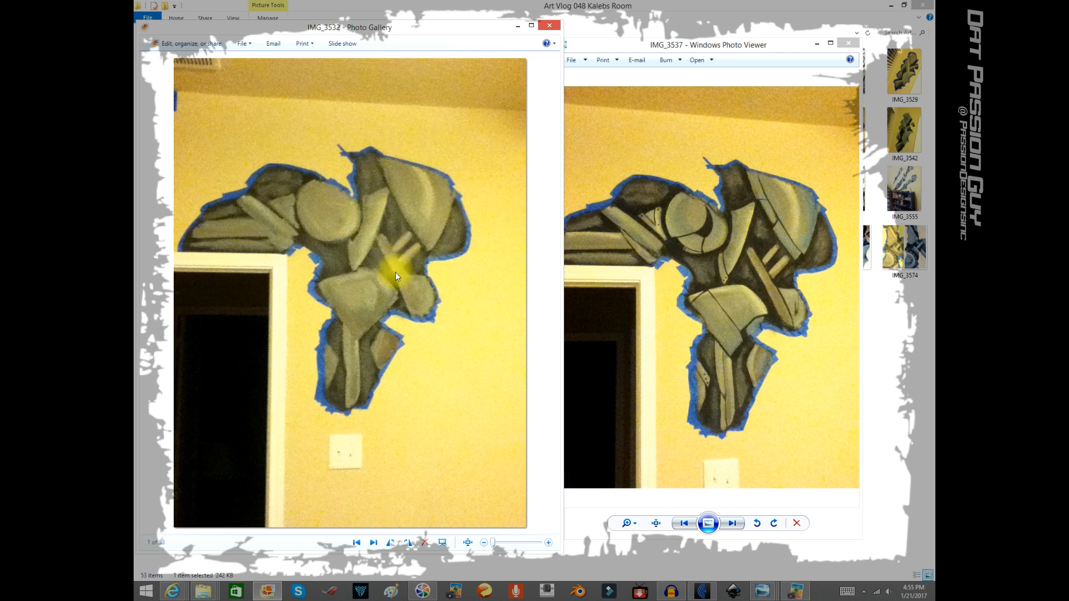
mouse_move(672, 244)
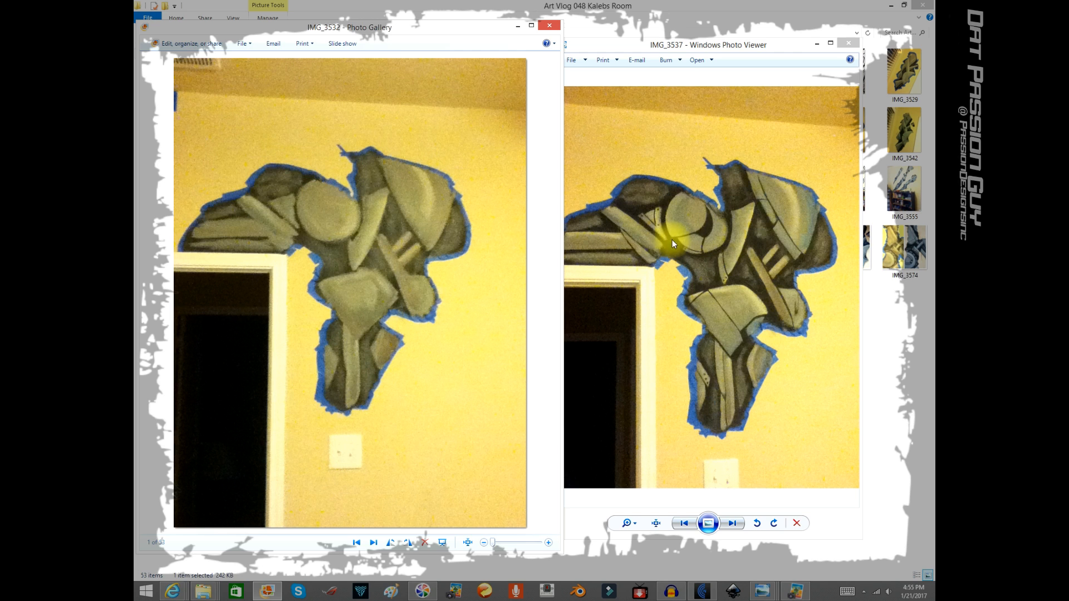
mouse_move(789, 279)
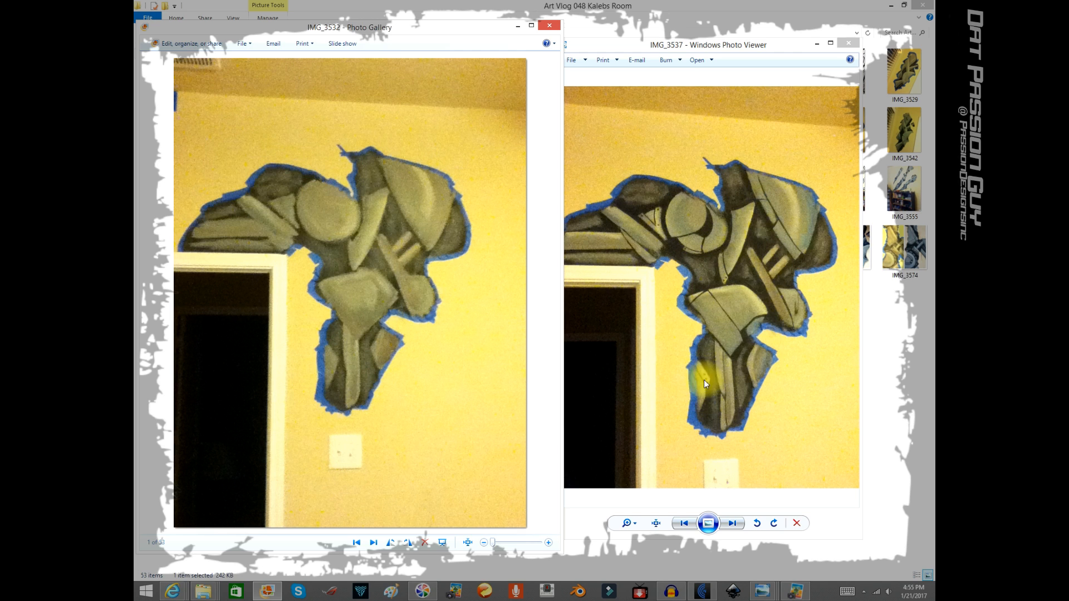
mouse_move(709, 391)
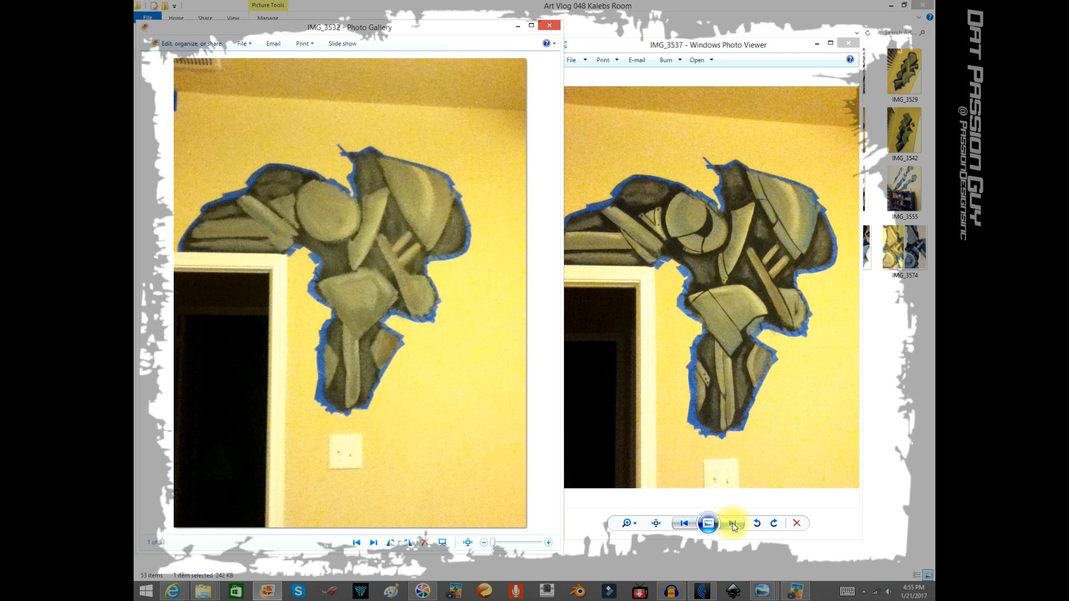
click(734, 523)
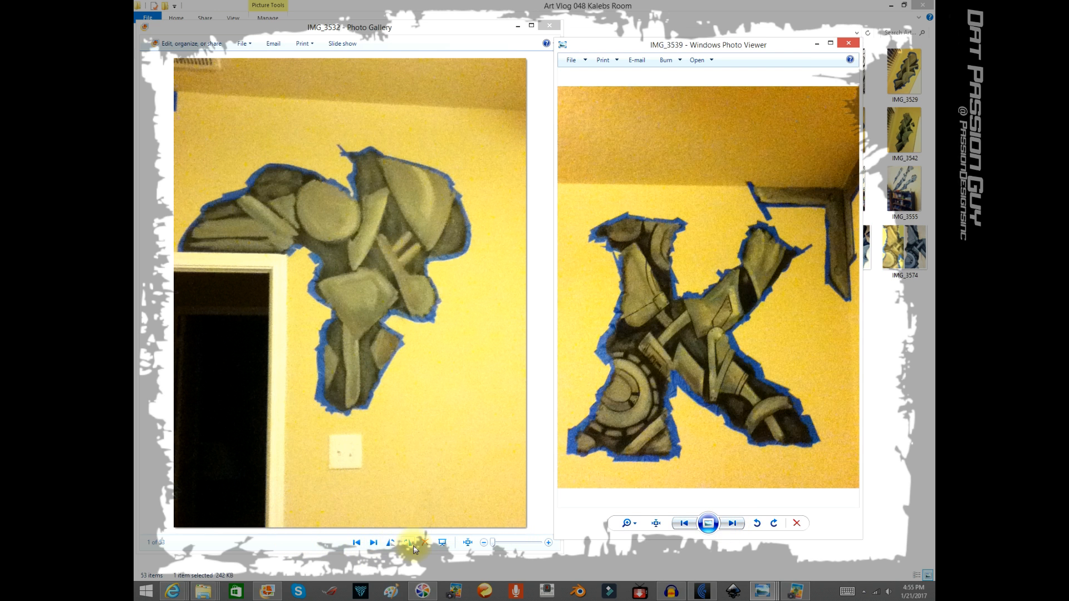
click(355, 542)
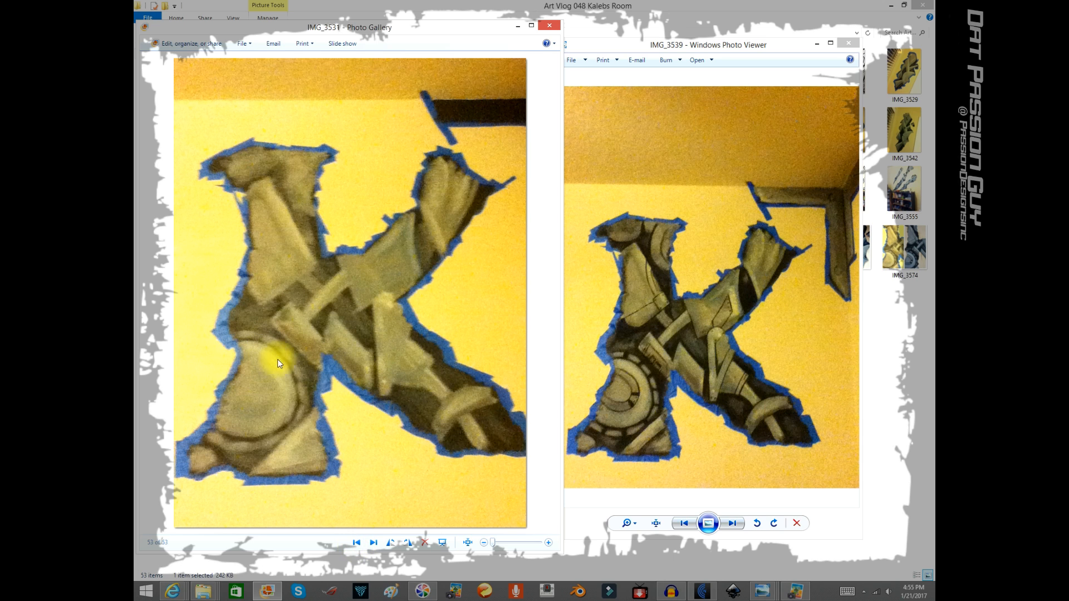
mouse_move(408, 299)
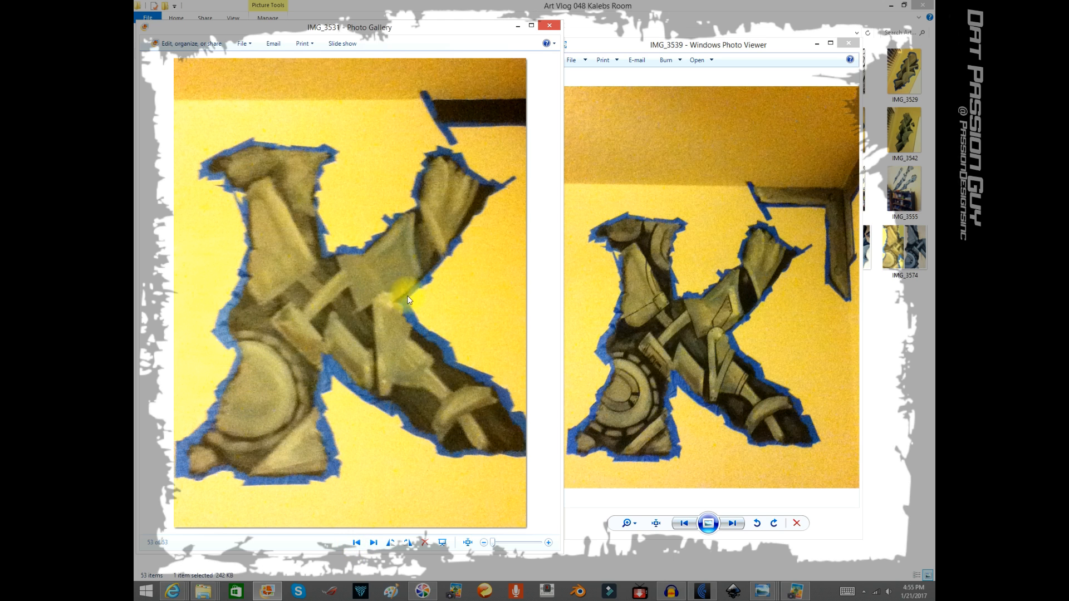
mouse_move(713, 376)
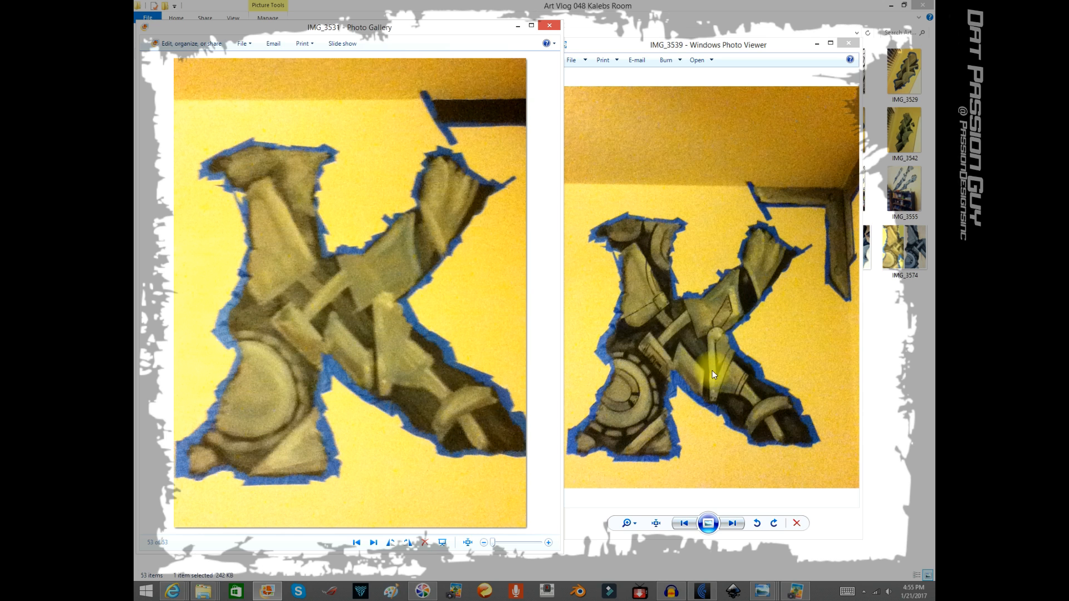
mouse_move(658, 363)
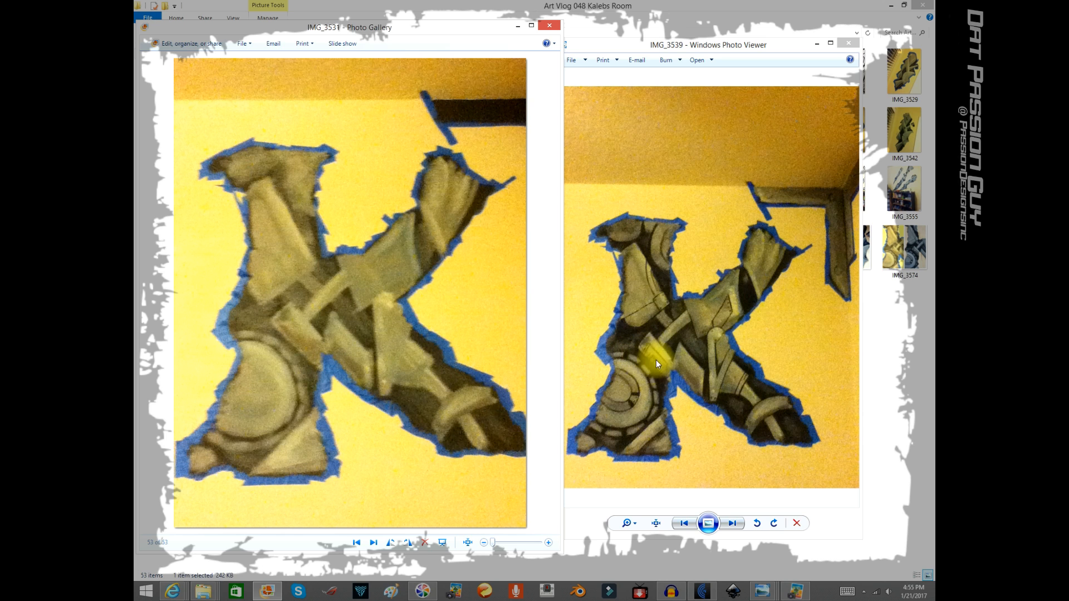
mouse_move(672, 305)
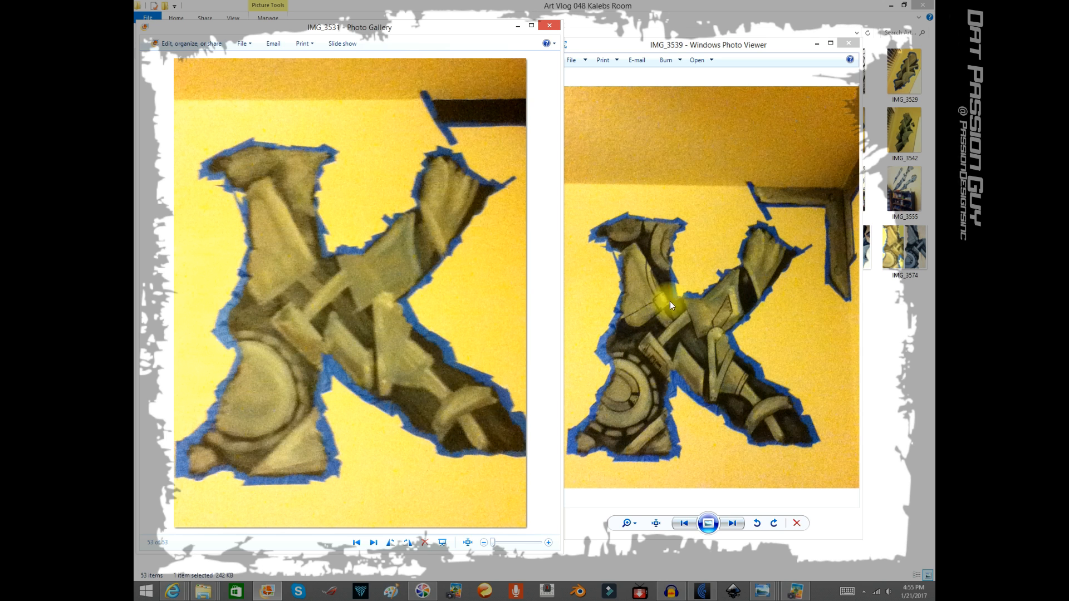
mouse_move(369, 286)
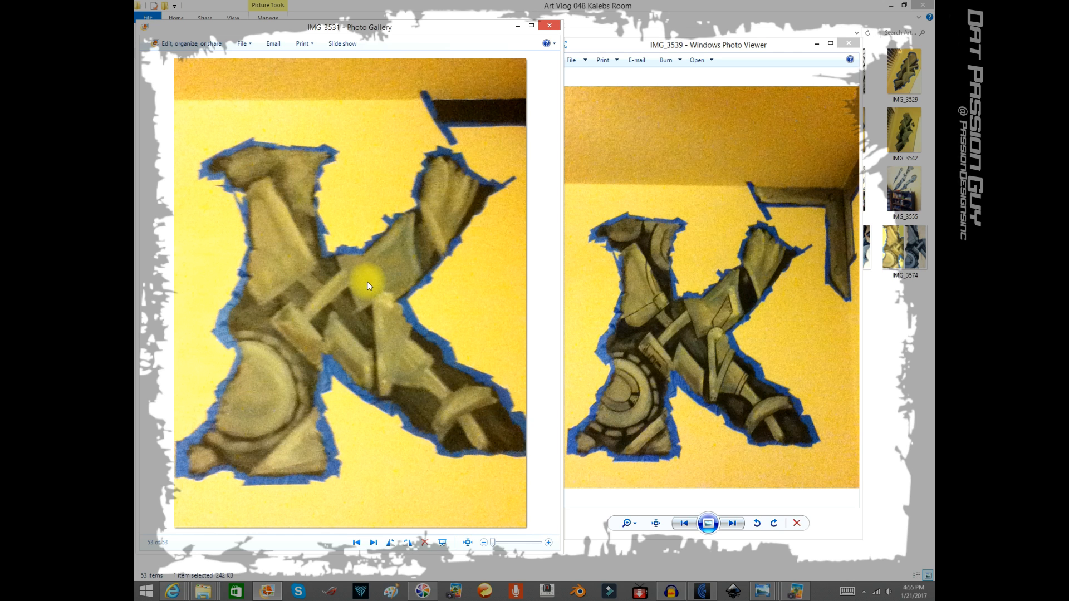
mouse_move(733, 361)
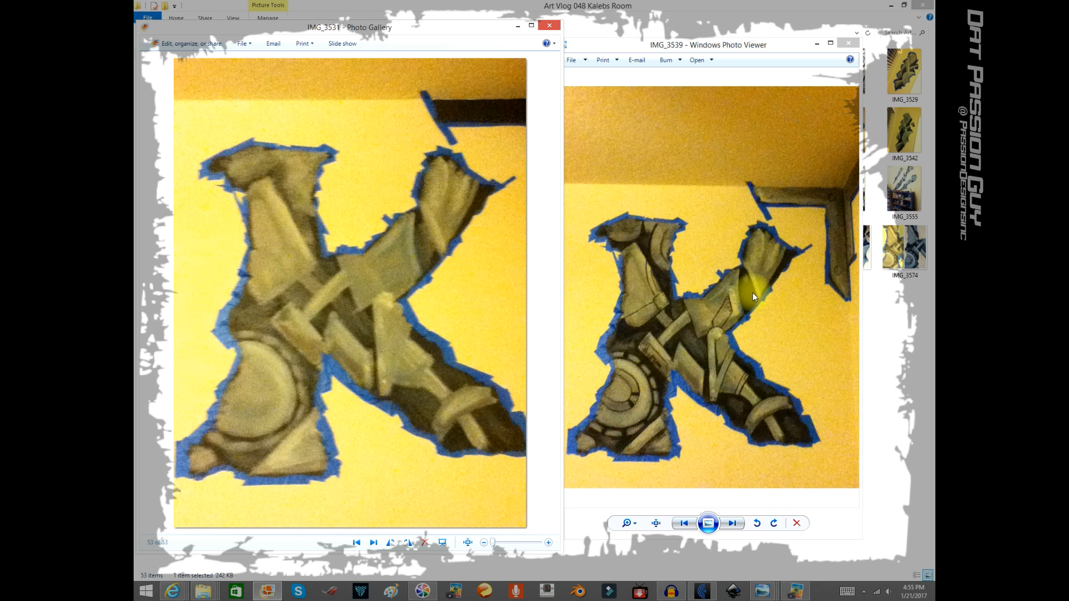
mouse_move(715, 340)
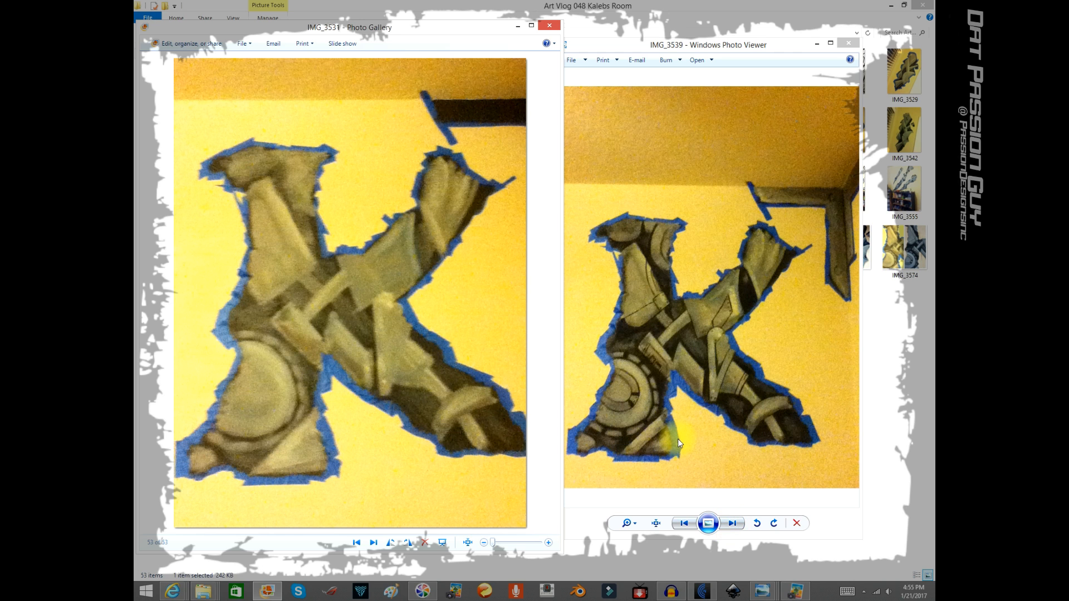
Advance the viewer to IMG_3541, the finished three-claw-mark mural
click(733, 524)
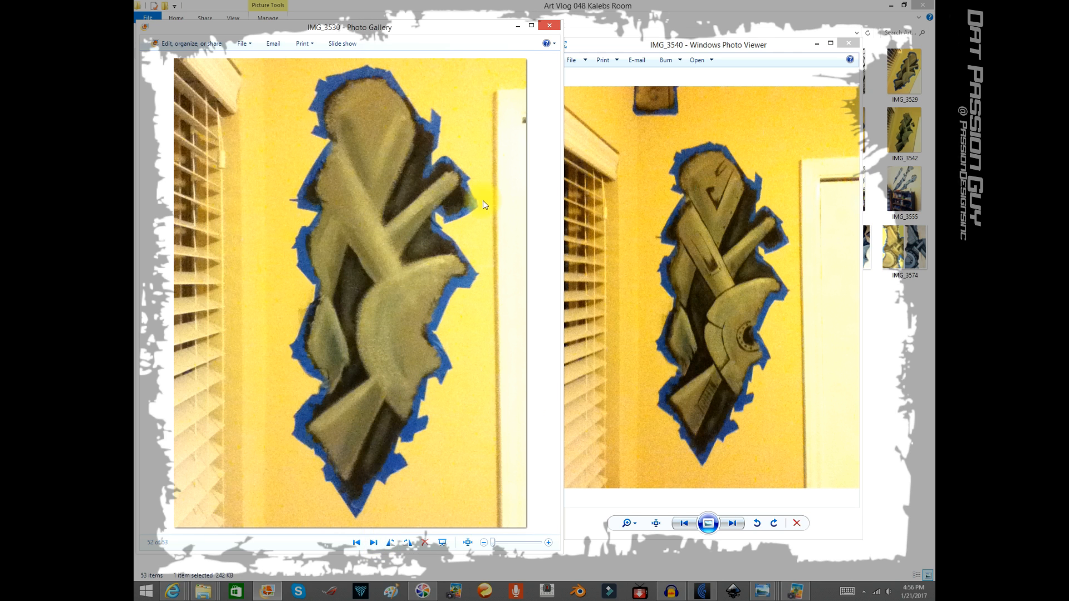
mouse_move(710, 197)
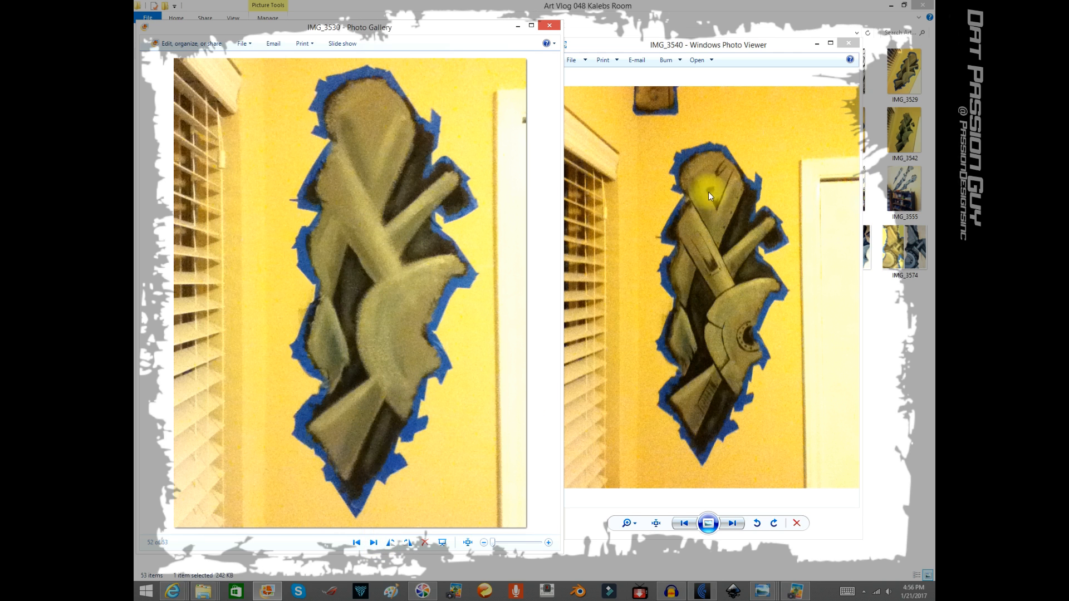
mouse_move(742, 321)
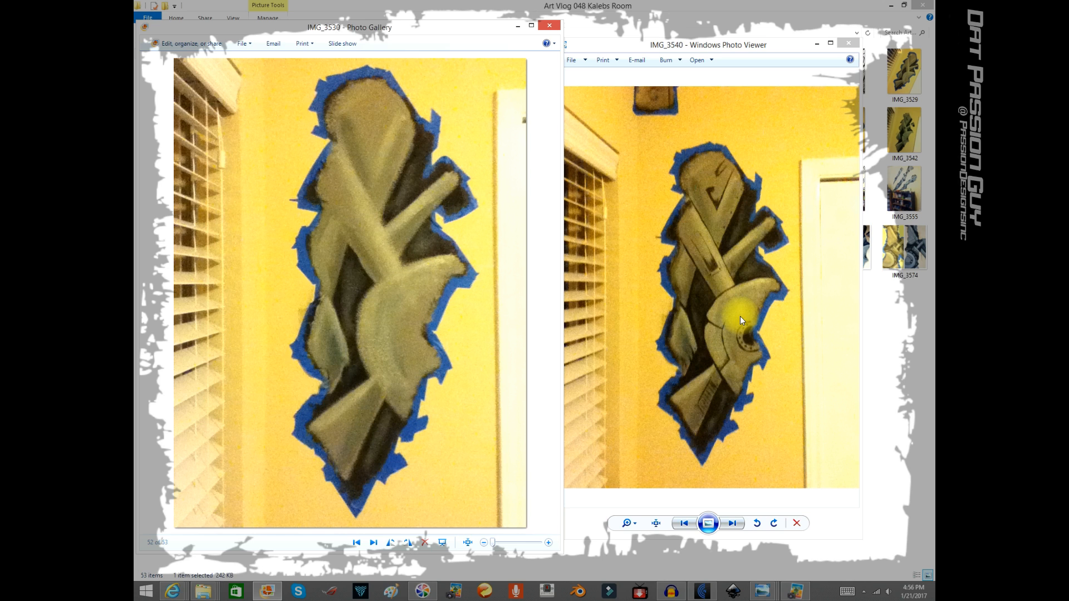
mouse_move(725, 292)
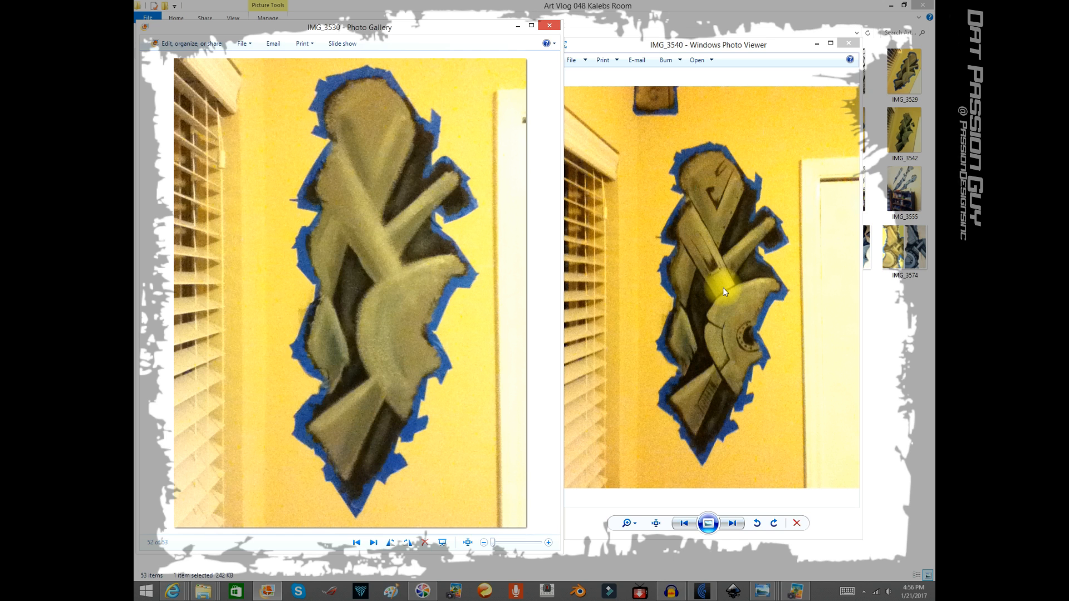
click(734, 523)
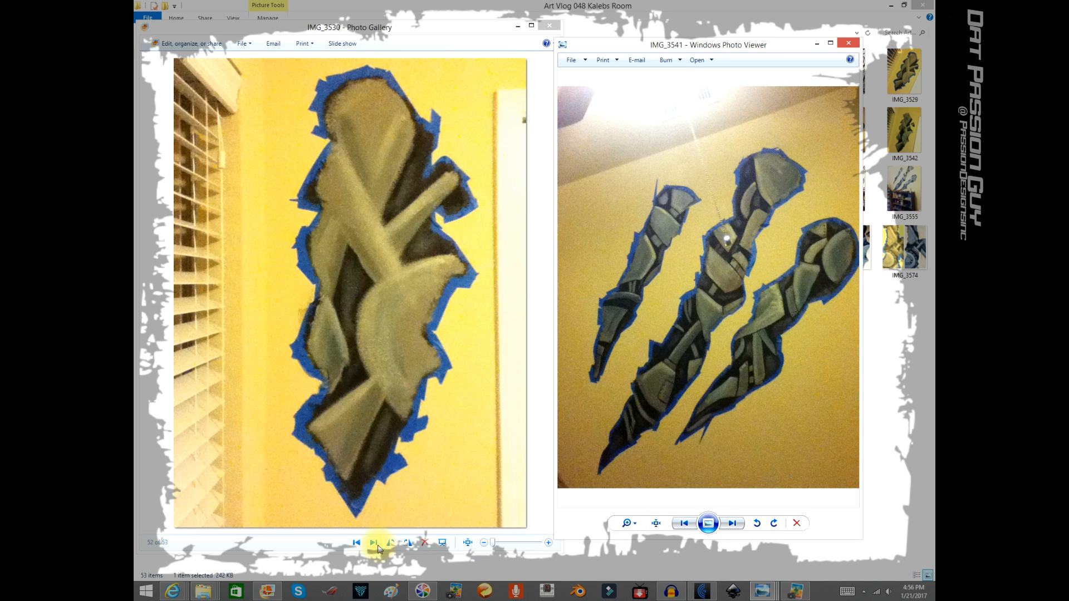
Show taped claw-marks IMG_3534 in the gallery beside finished blinds-side mural IMG_3542 in the viewer
click(375, 542)
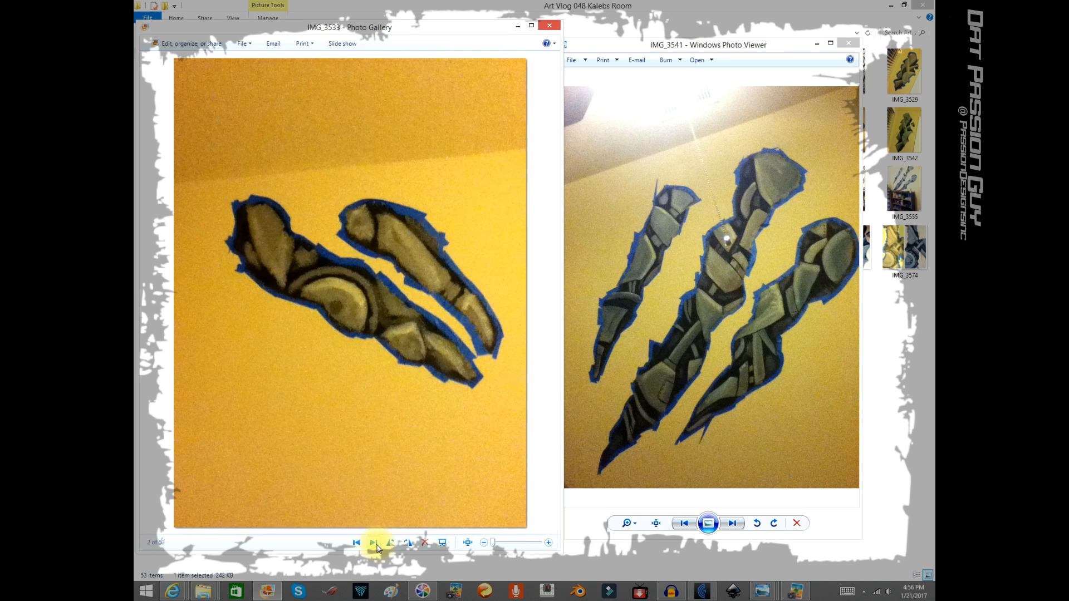
click(373, 542)
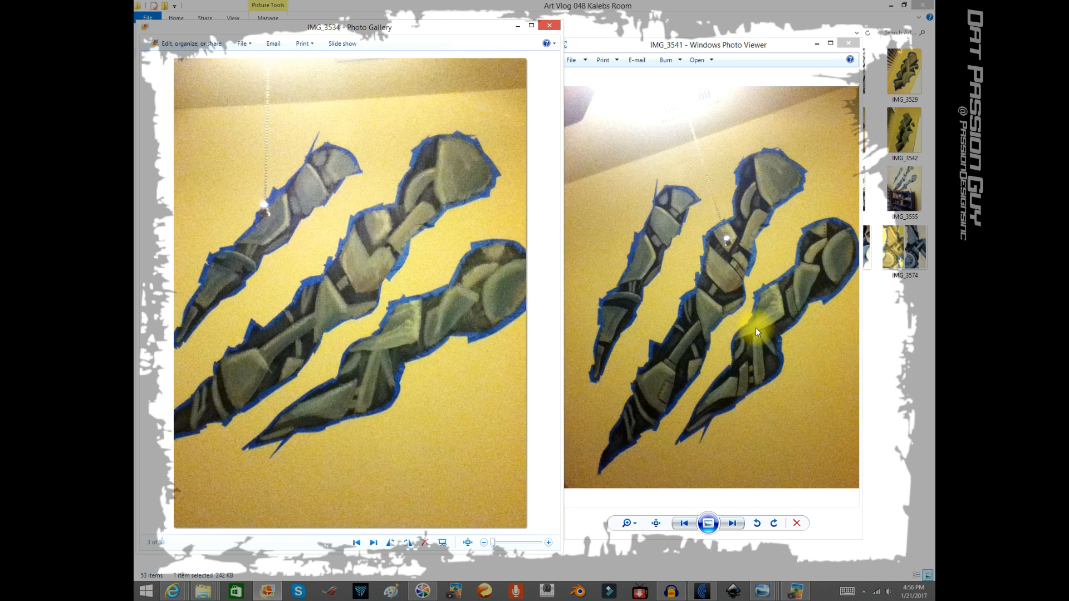
mouse_move(716, 340)
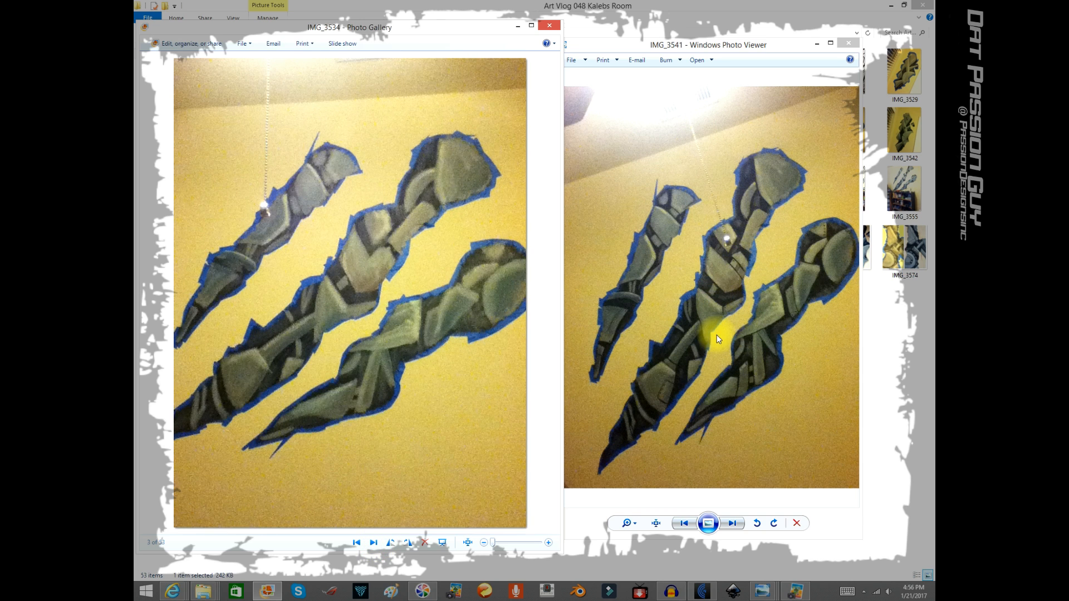
mouse_move(725, 292)
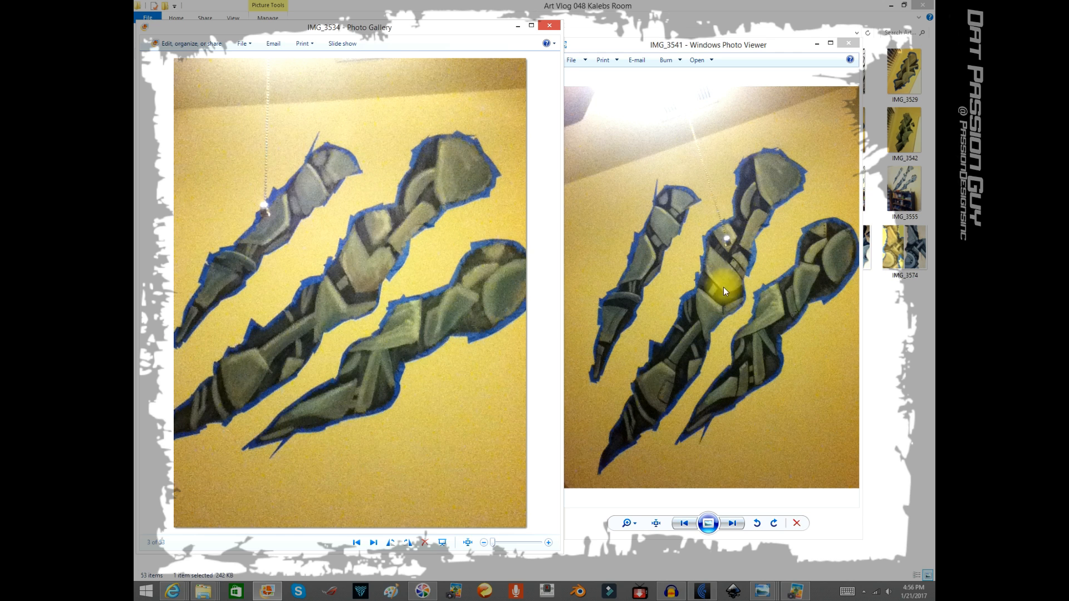
mouse_move(640, 419)
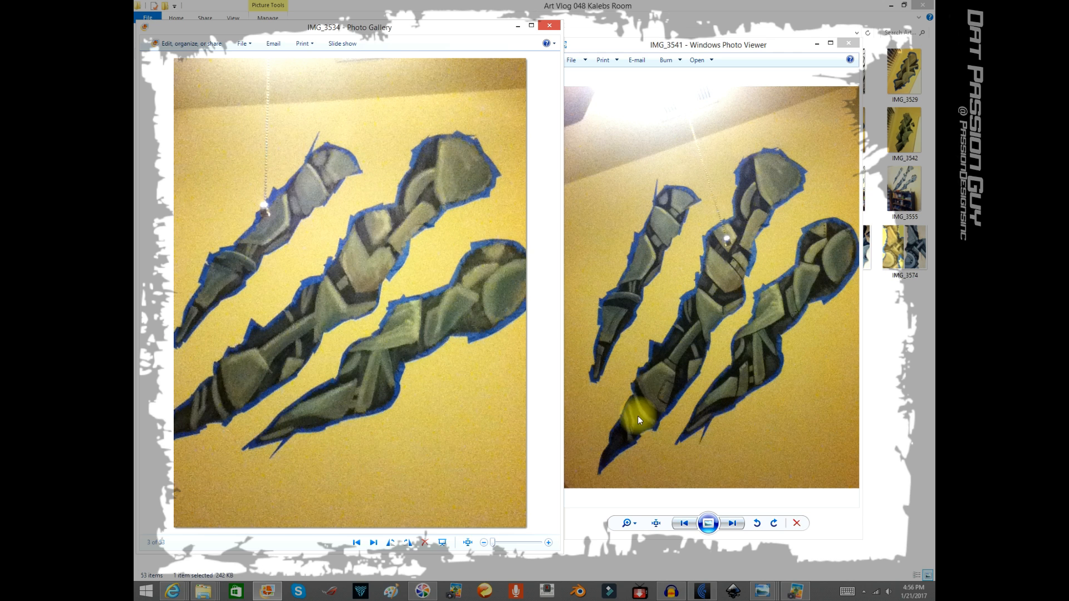
mouse_move(443, 449)
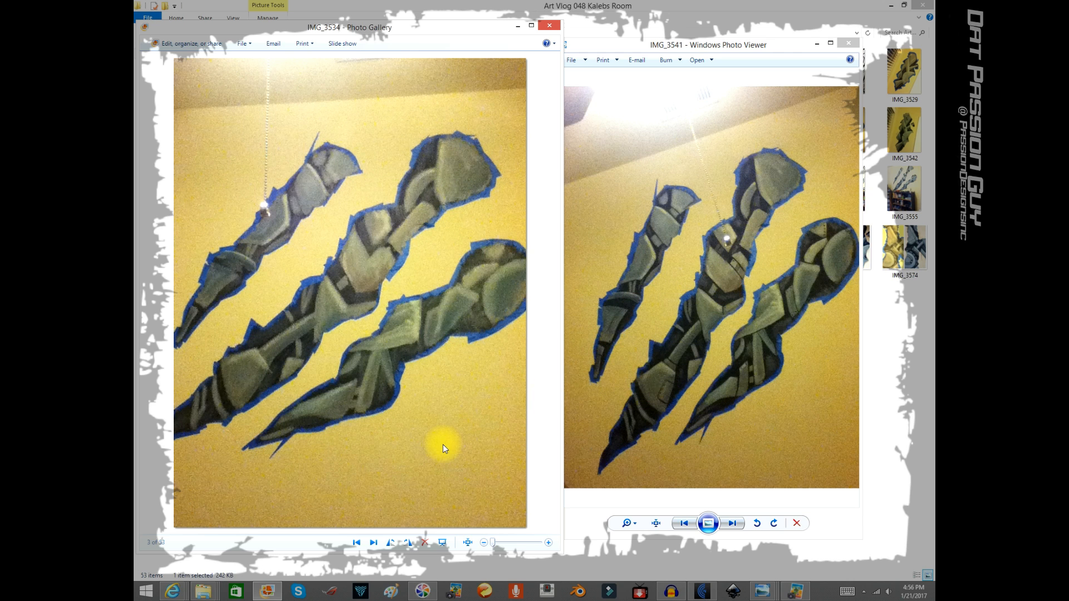
click(733, 524)
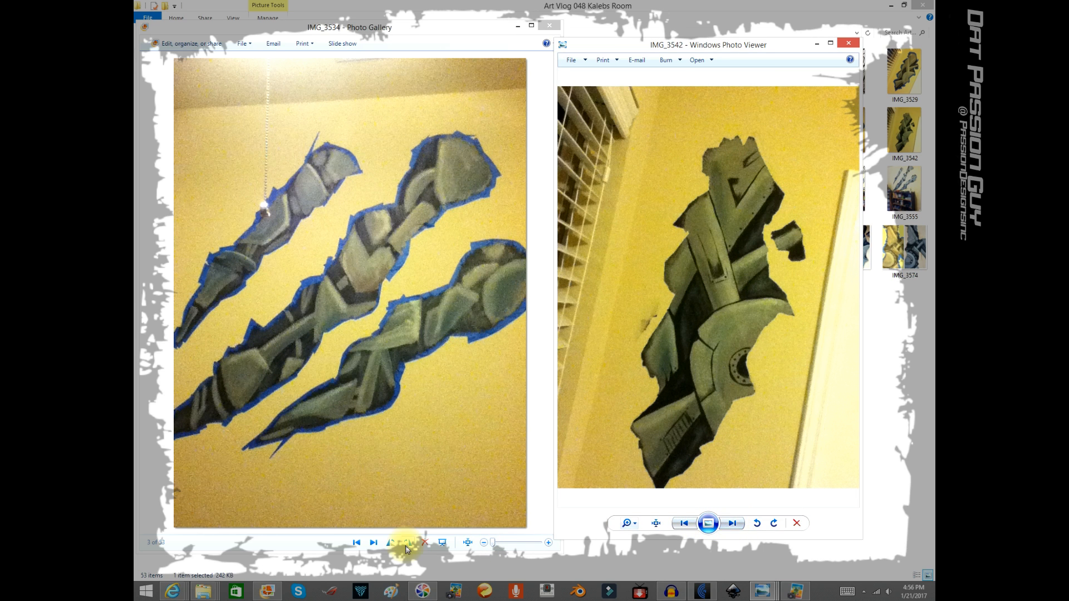
Show taped blinds-side outline IMG_3530 in the gallery beside finished K letter IMG_3543 in the viewer
click(356, 542)
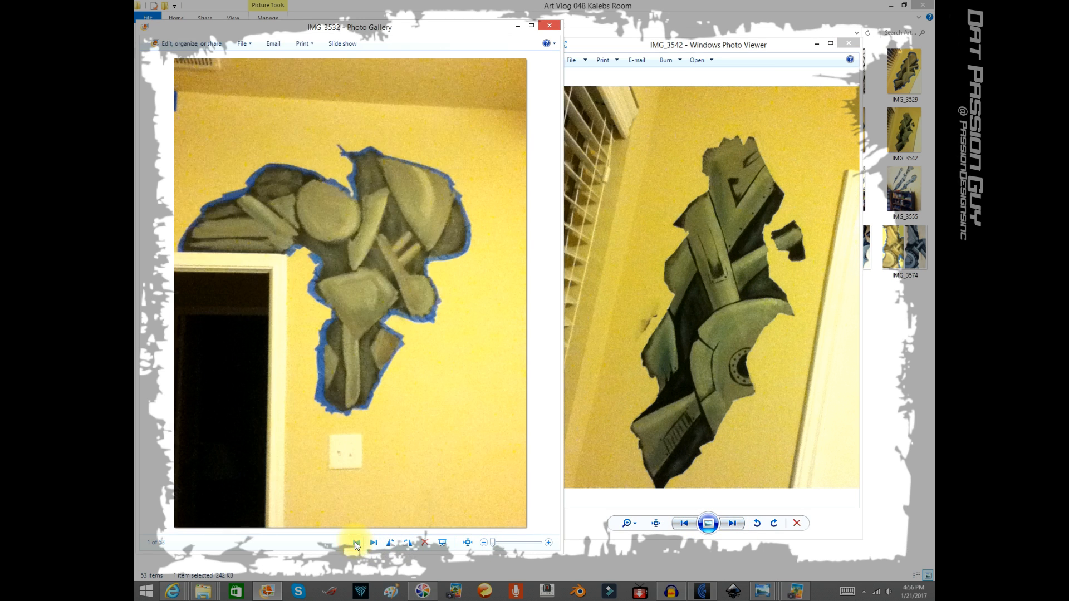
click(355, 542)
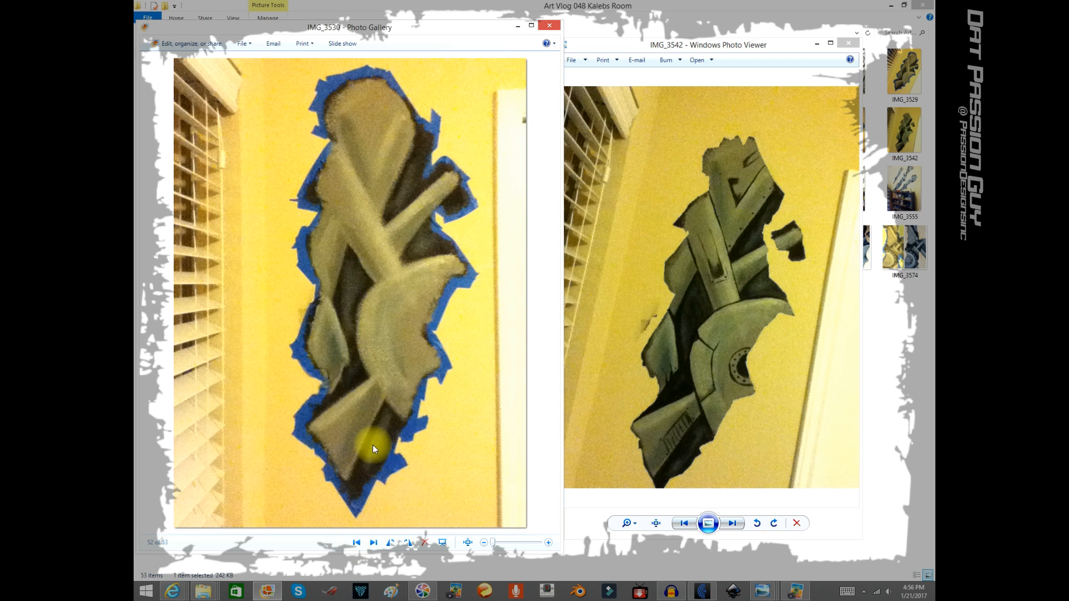
mouse_move(760, 262)
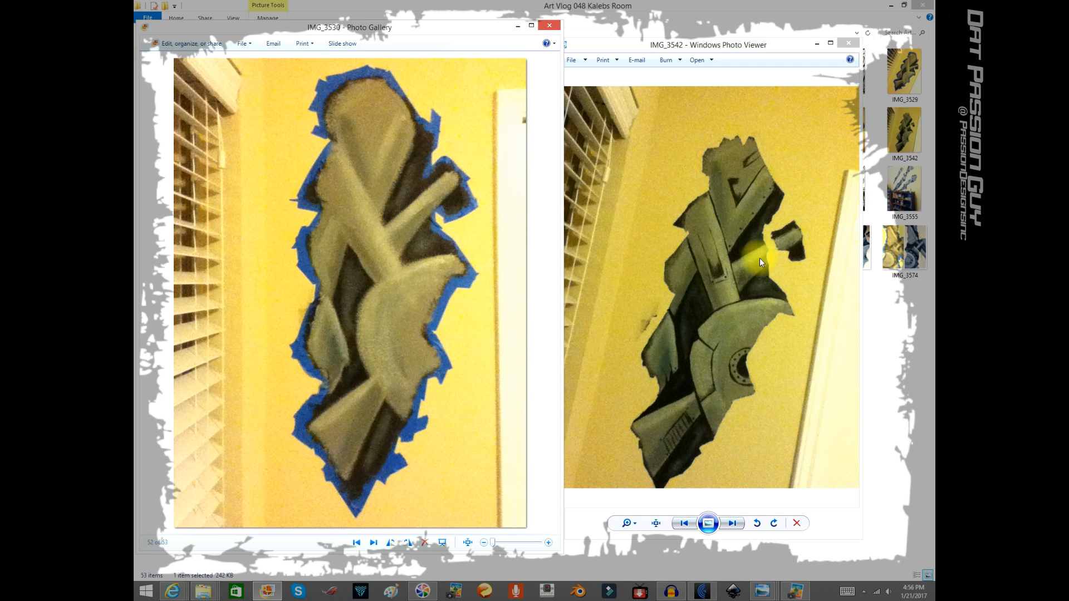
mouse_move(782, 281)
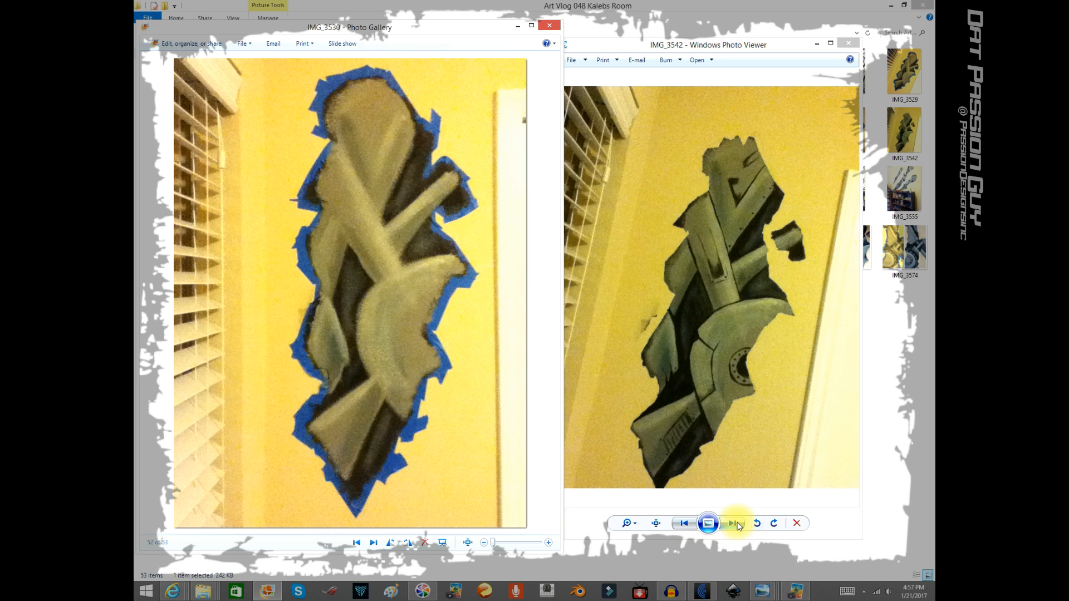
click(733, 524)
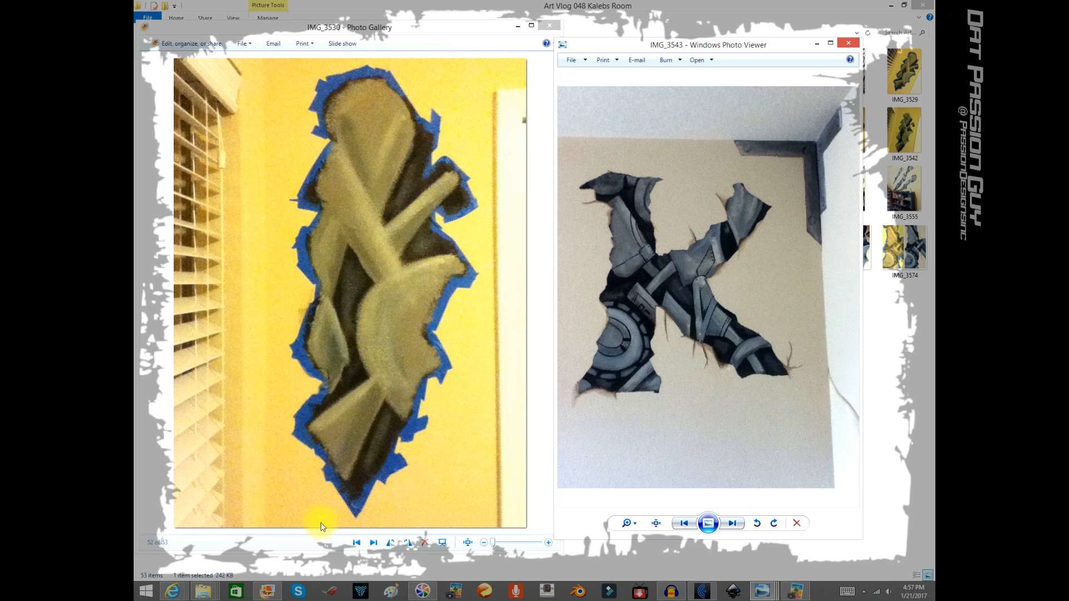
Show taped K letter IMG_3531 in the gallery beside finished door-side mural IMG_3544 in the viewer
click(373, 542)
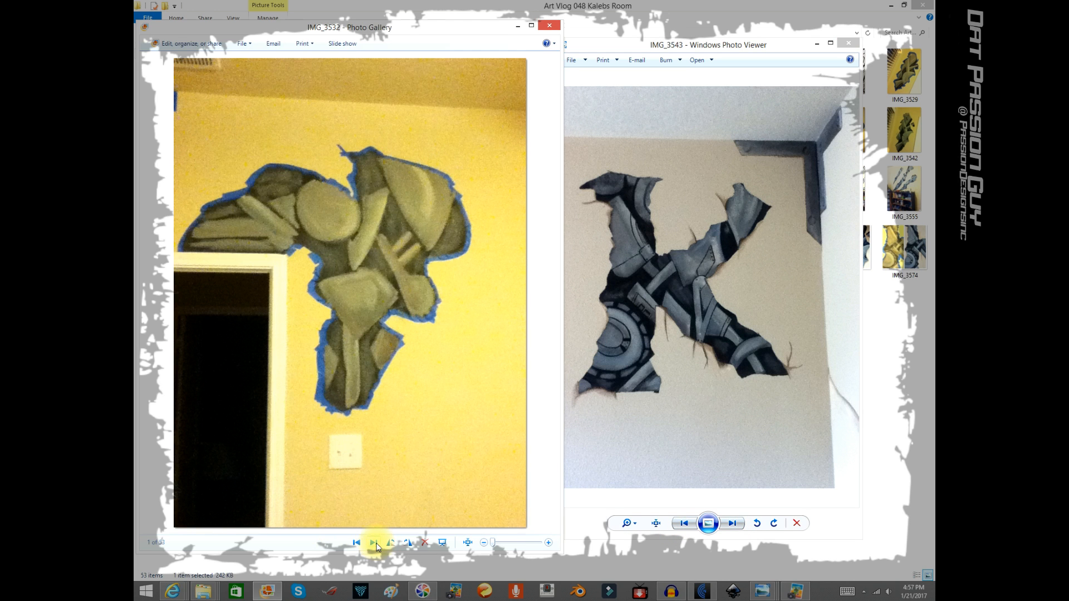
click(374, 542)
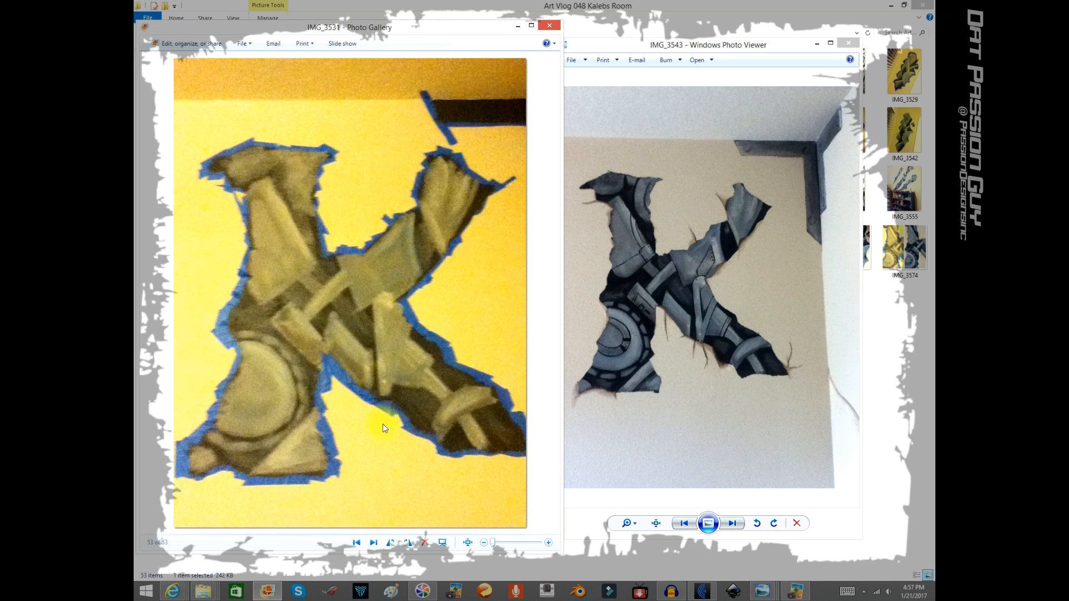
mouse_move(411, 448)
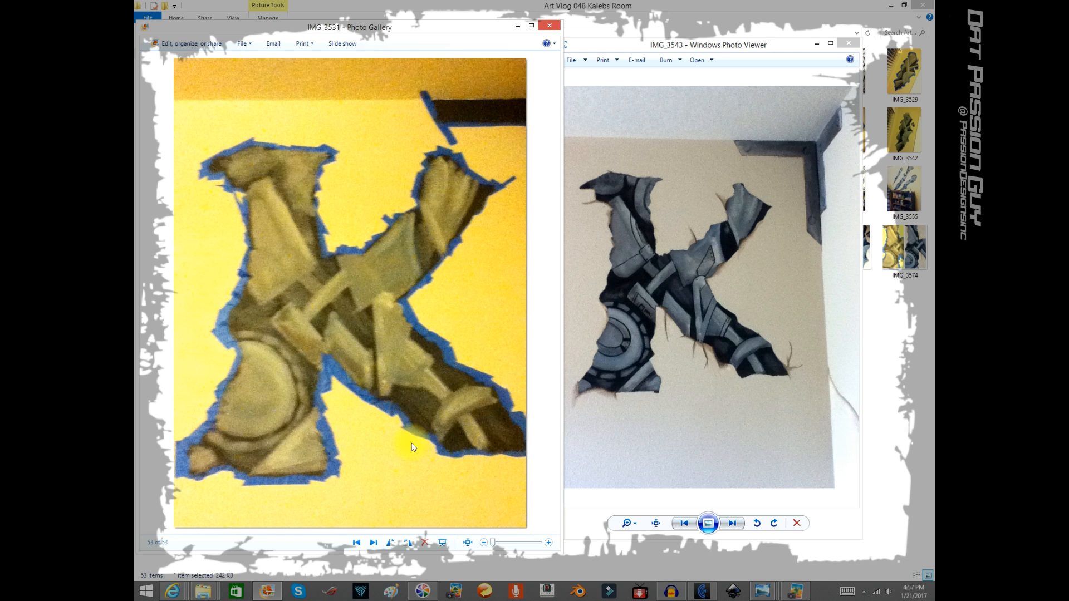
mouse_move(697, 363)
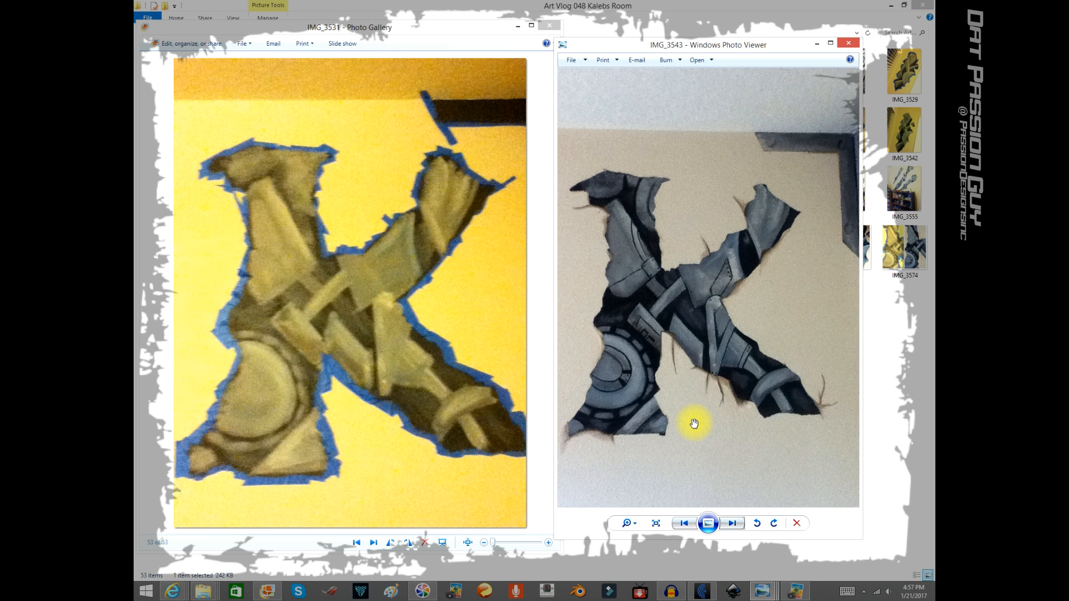
mouse_move(825, 410)
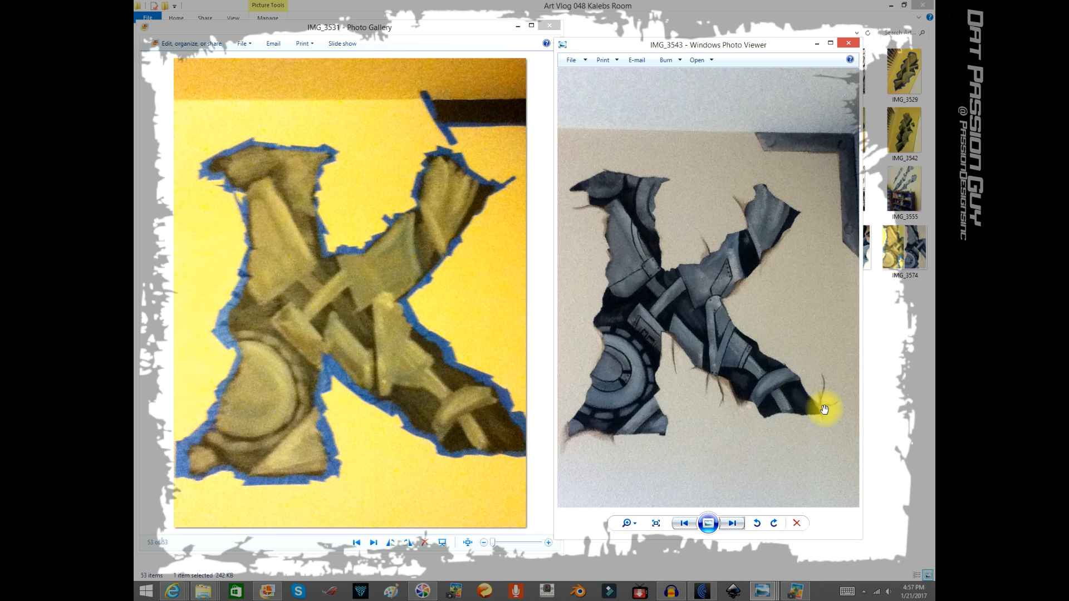
mouse_move(621, 449)
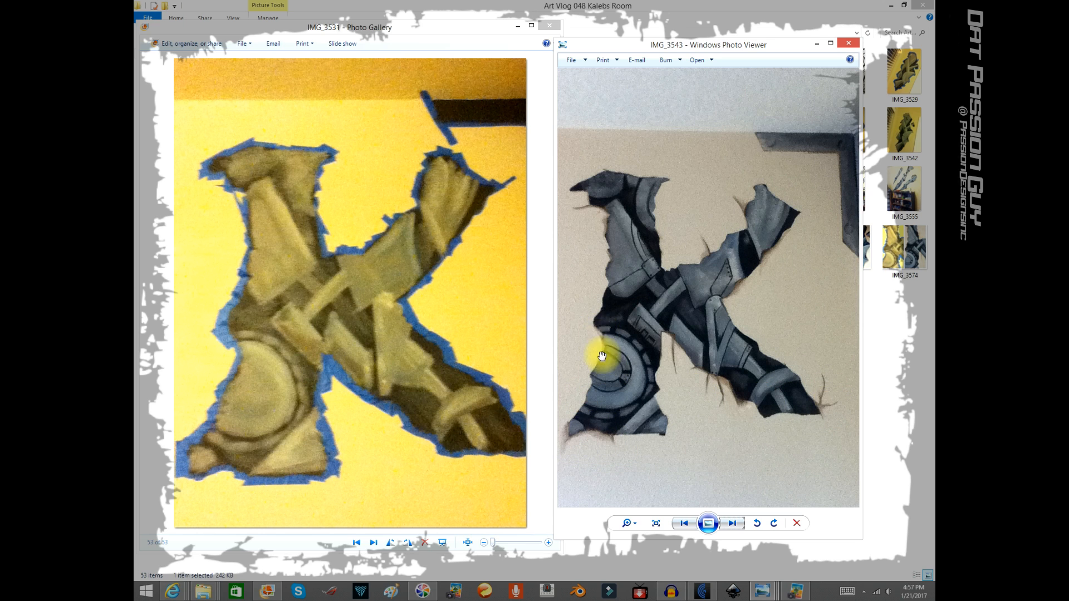
mouse_move(672, 186)
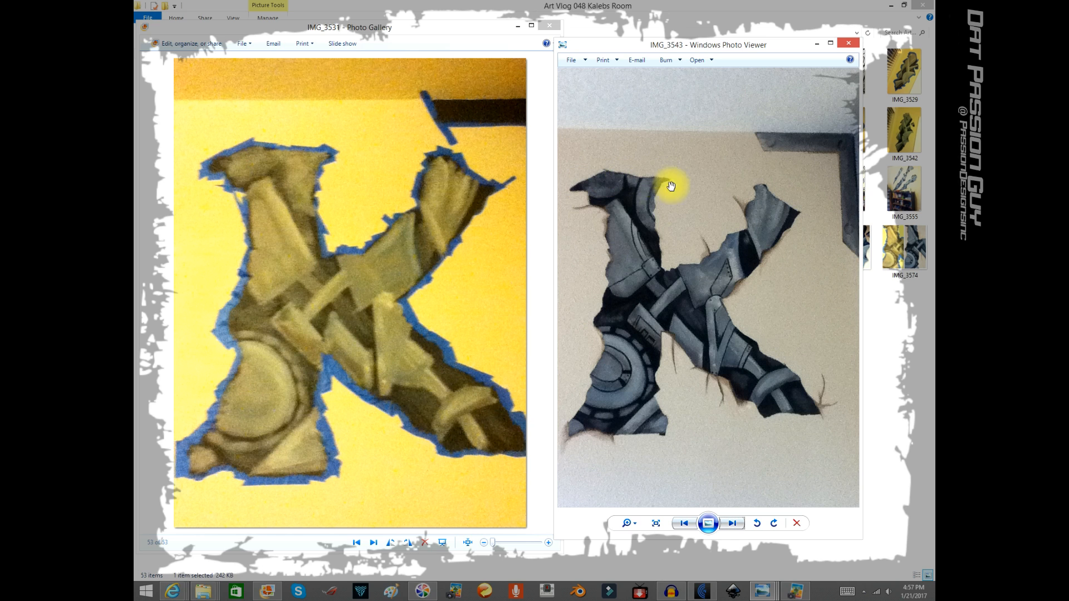
mouse_move(745, 376)
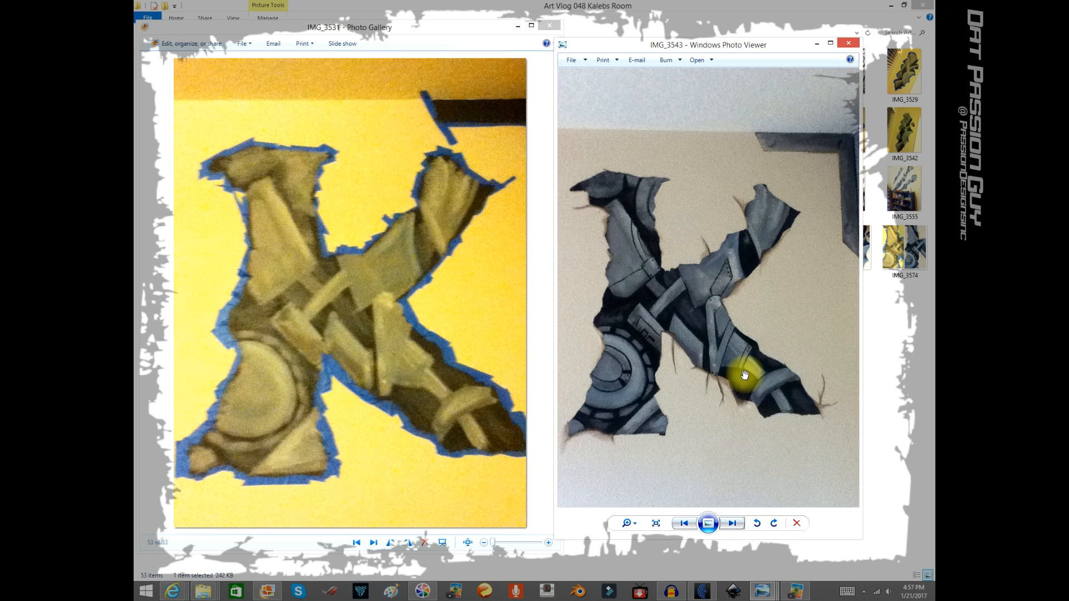
click(732, 524)
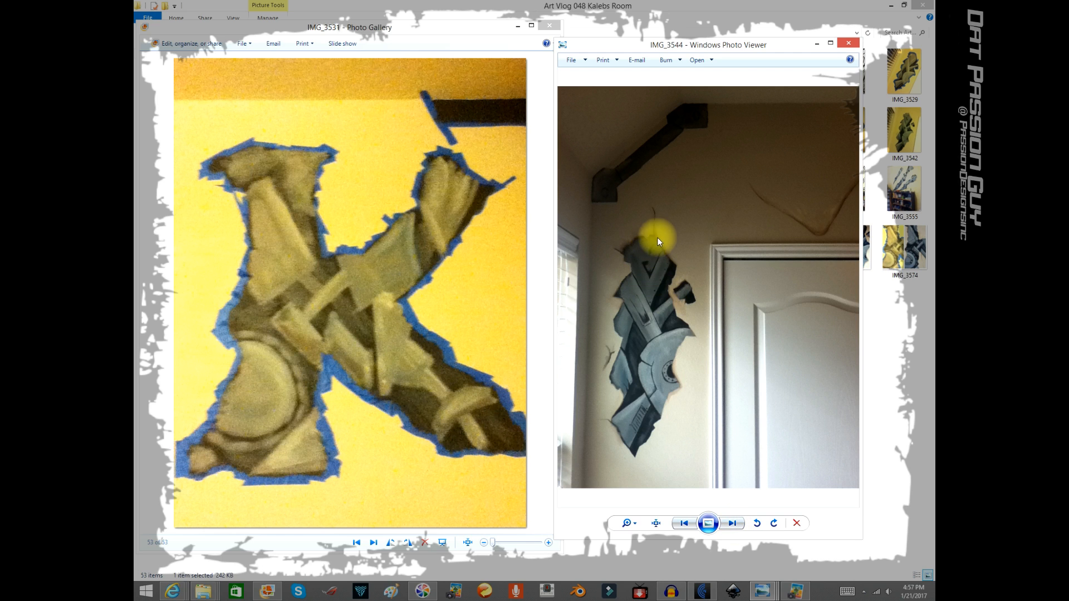
mouse_move(627, 181)
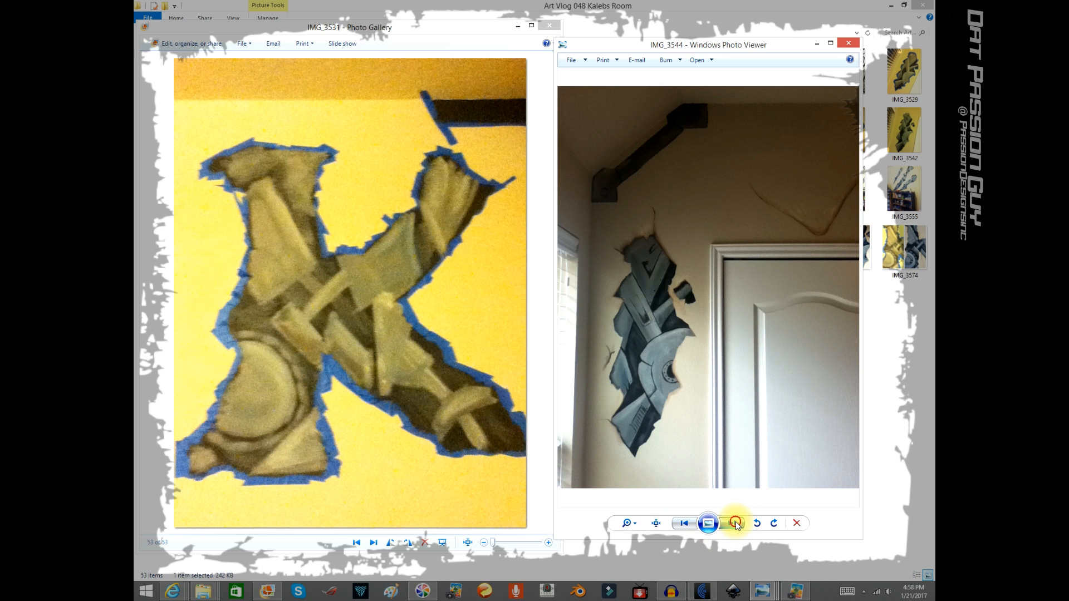
Step the viewer through IMG_3545 to two-claw-mark IMG_3546, with the gallery on IMG_3532 then IMG_3530
click(732, 523)
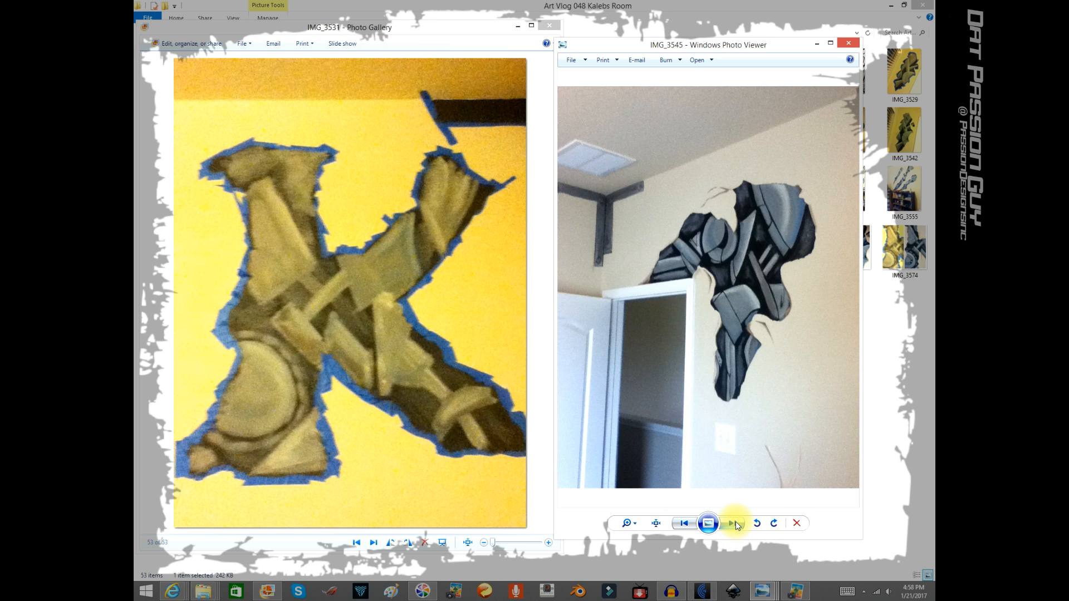
click(373, 543)
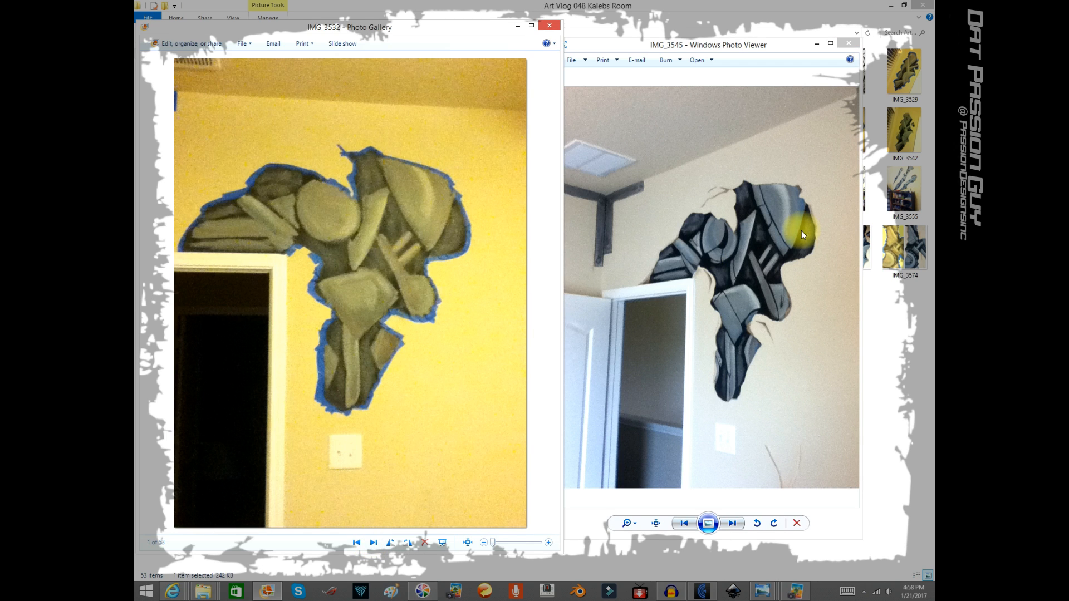
mouse_move(708, 286)
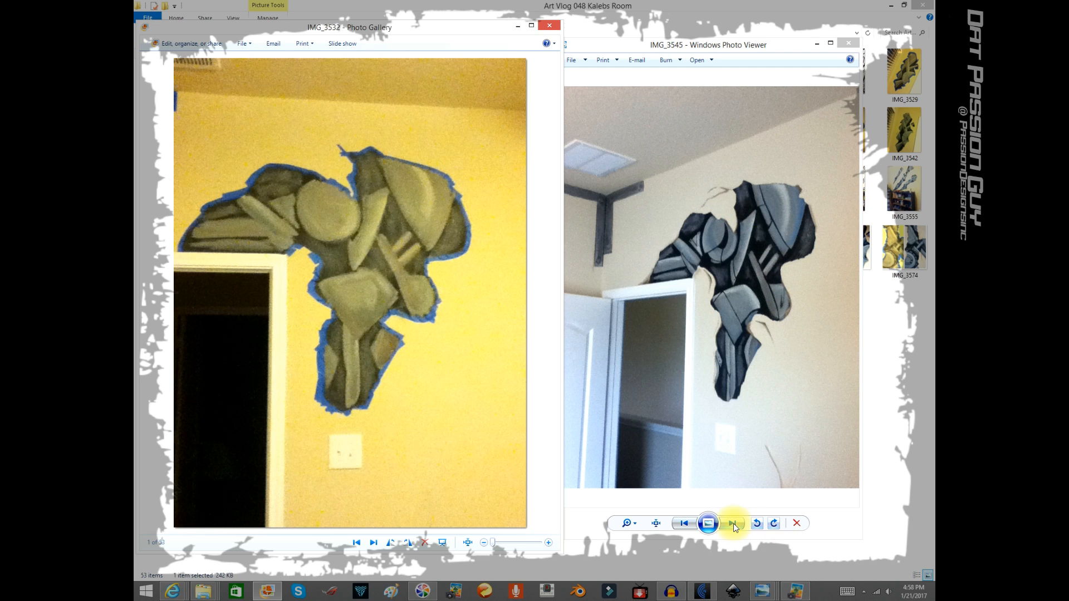
click(733, 523)
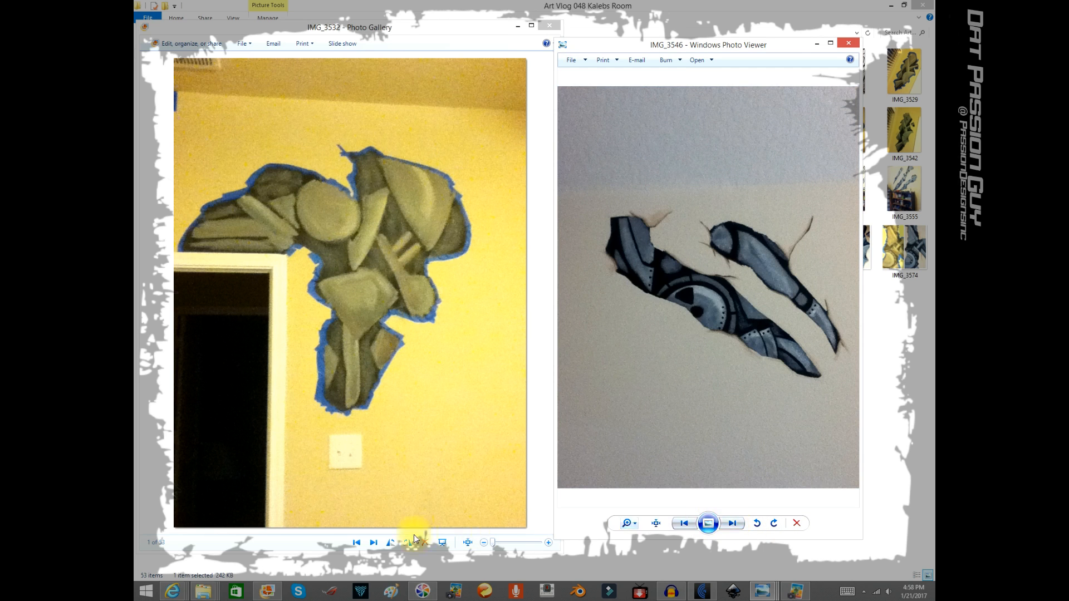
click(356, 542)
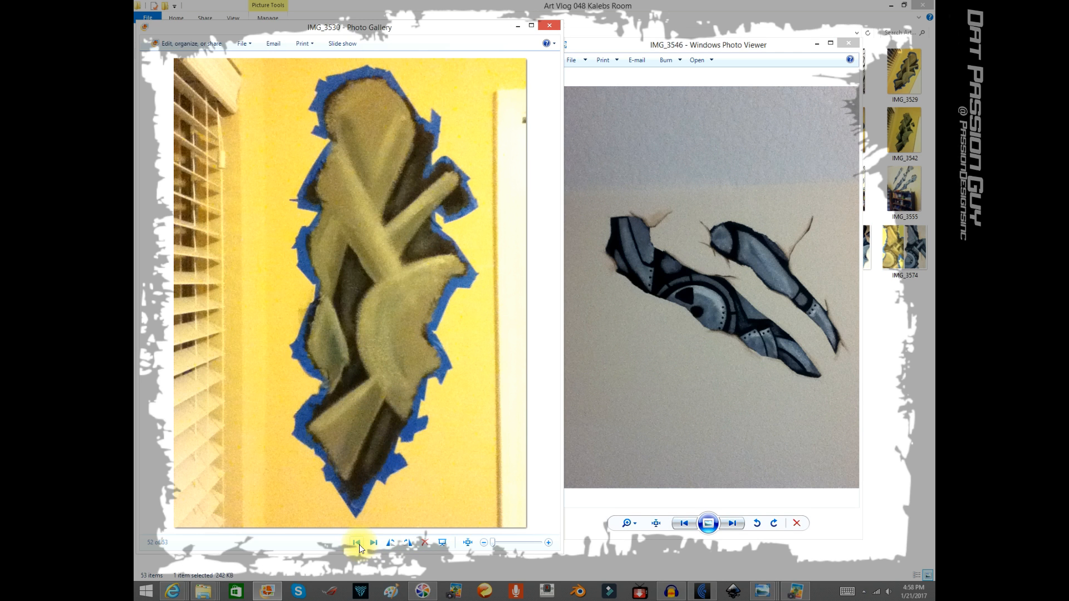
Pair the claw-mark mural's in-progress photo with its finished shot, then reach the doorway mural
click(373, 543)
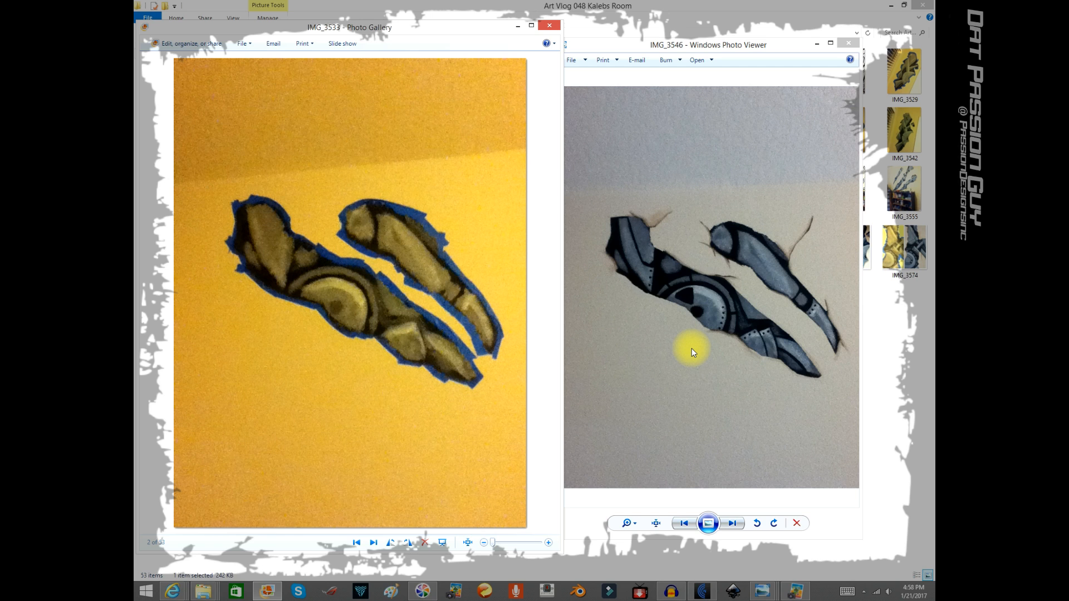
mouse_move(732, 523)
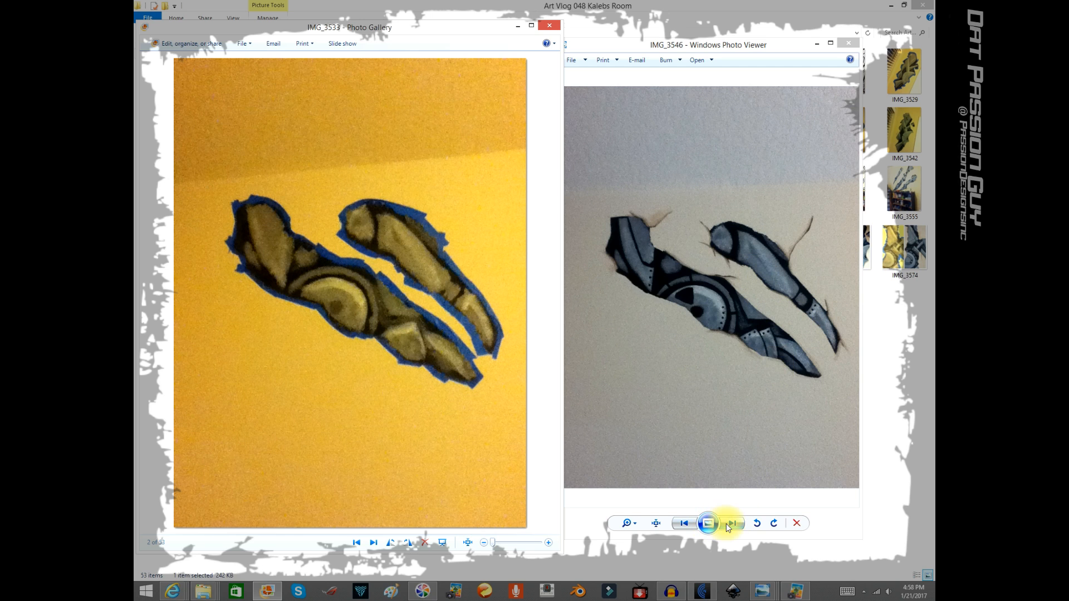
click(733, 524)
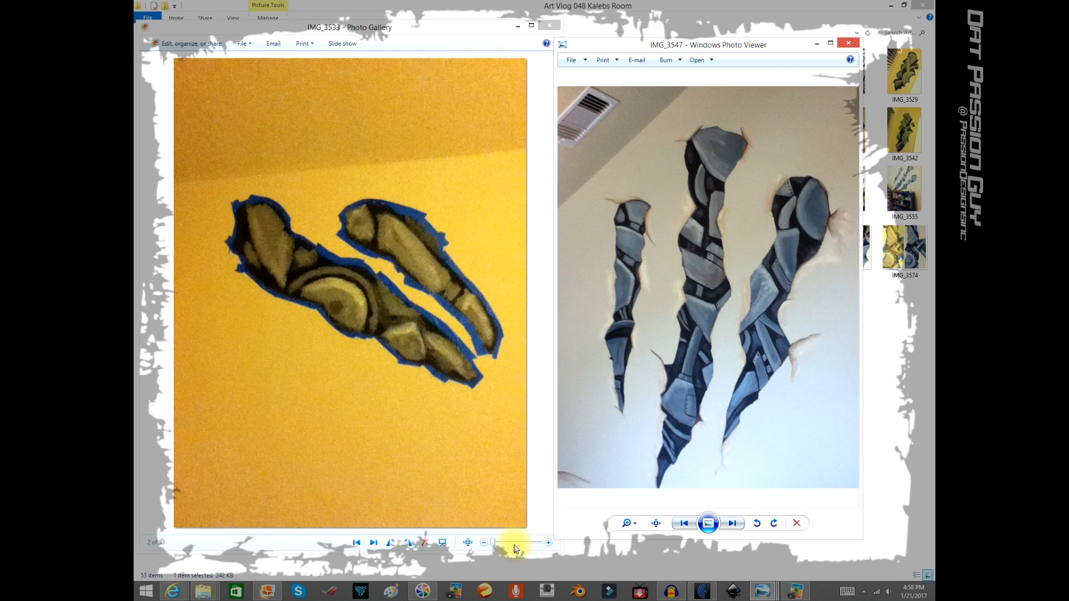
click(373, 543)
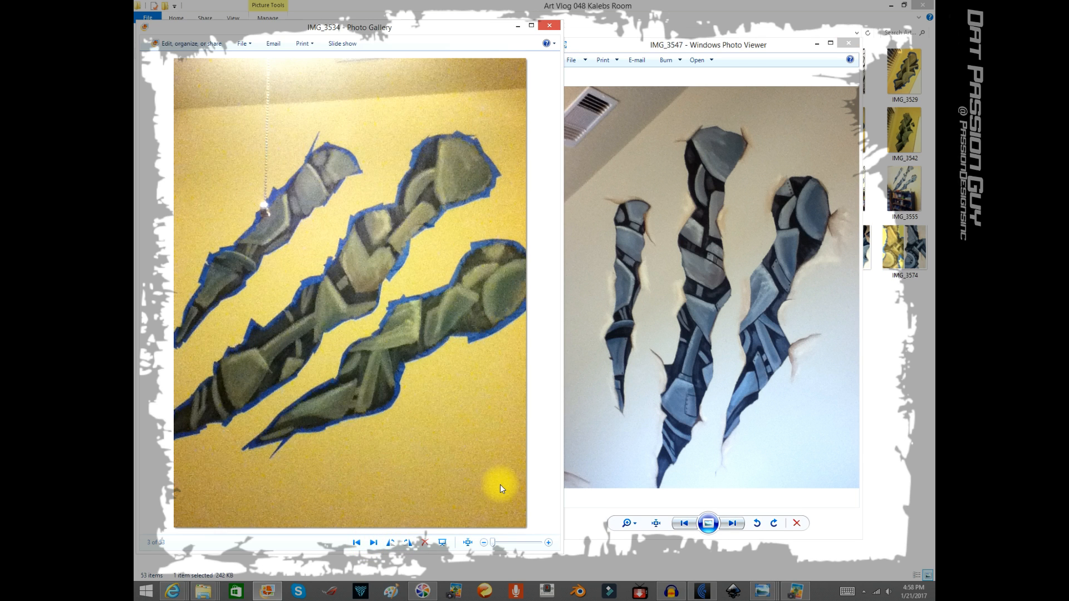
mouse_move(672, 152)
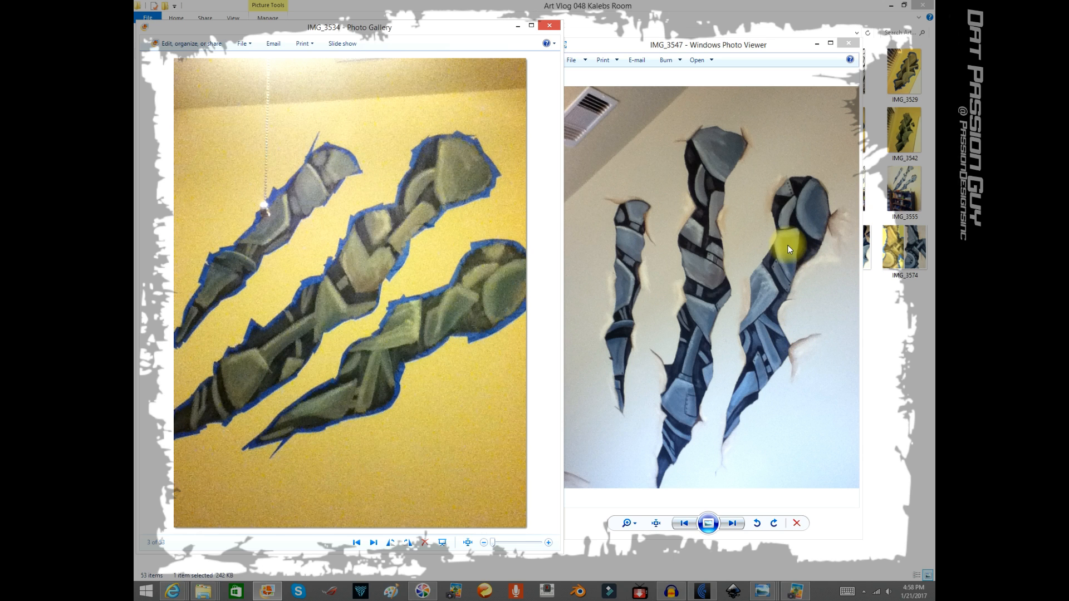
mouse_move(671, 361)
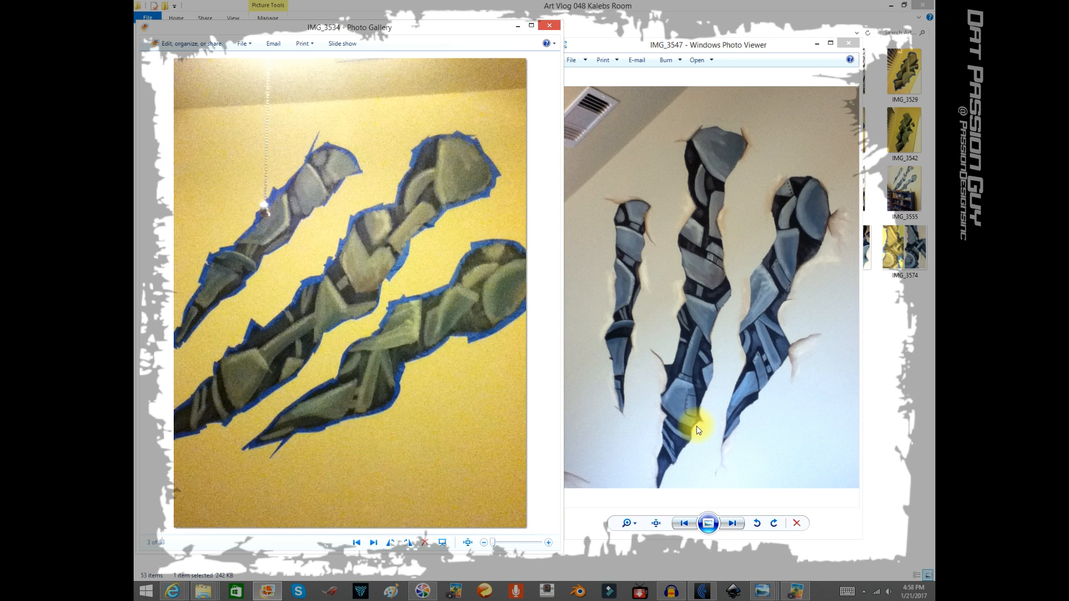
mouse_move(738, 403)
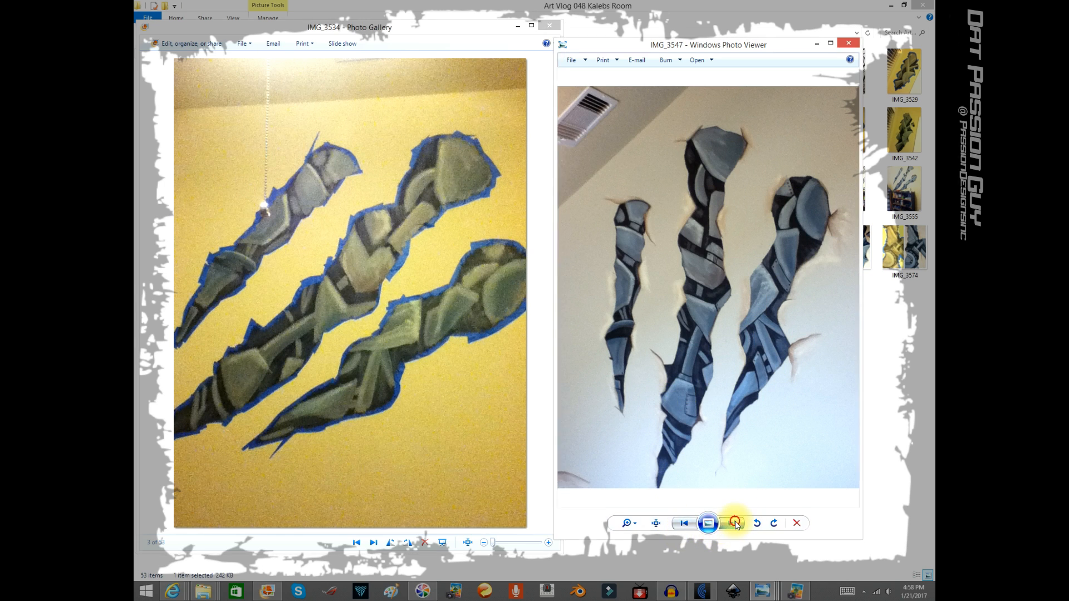
click(733, 524)
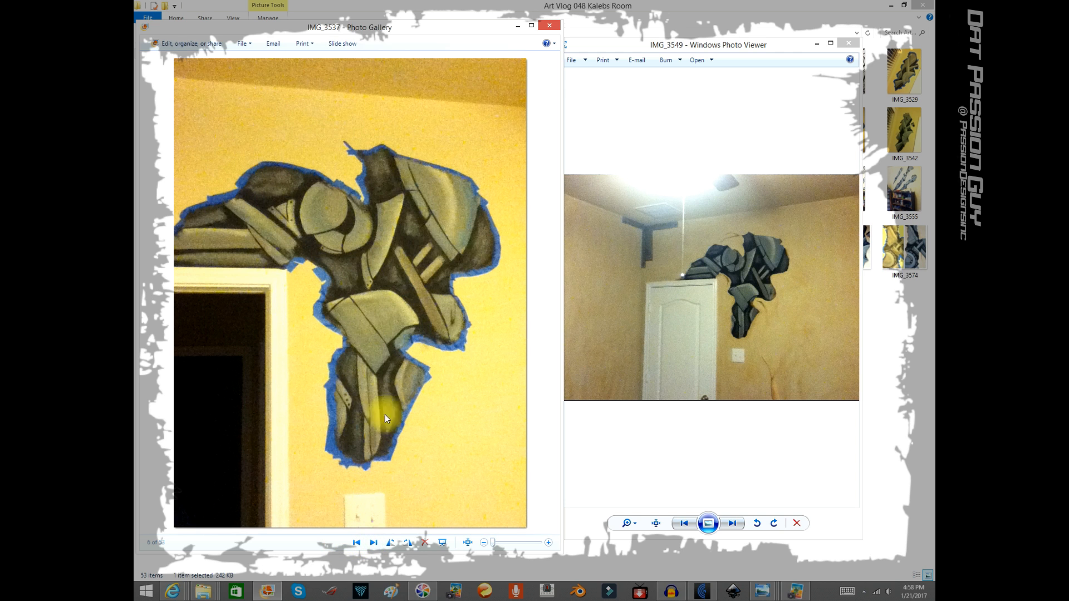
Step the gallery past the taped claw marks and K letter to the finished doorway mural close-up IMG_3545
click(375, 542)
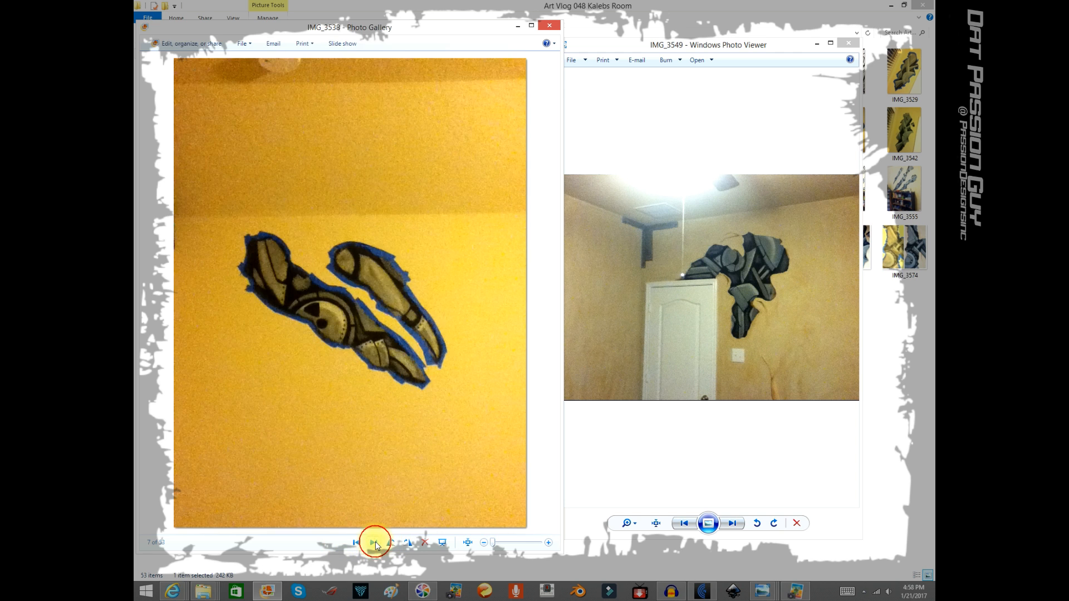
click(375, 542)
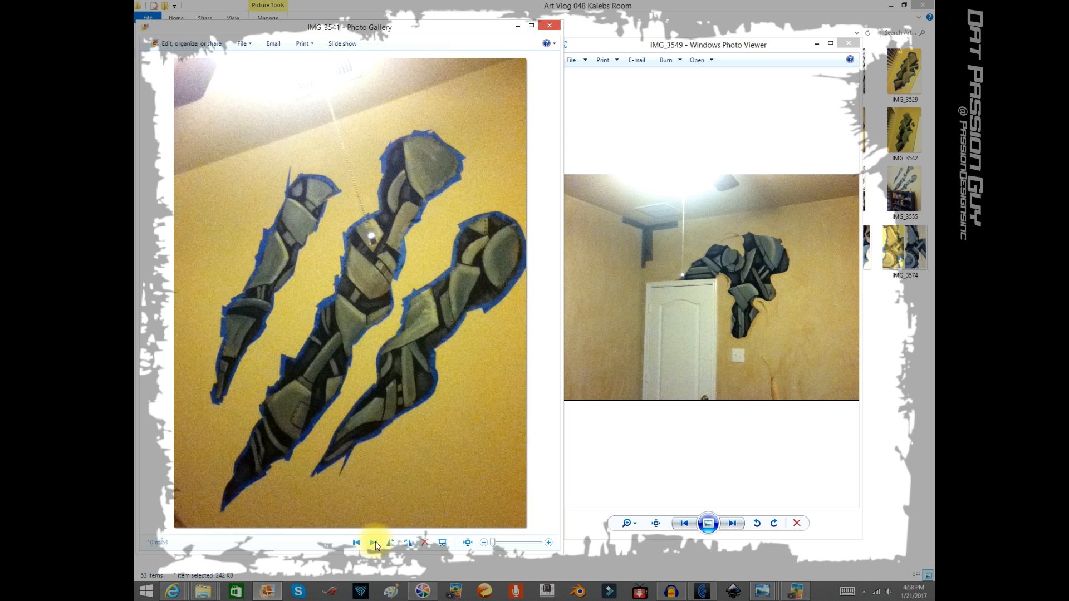
click(374, 542)
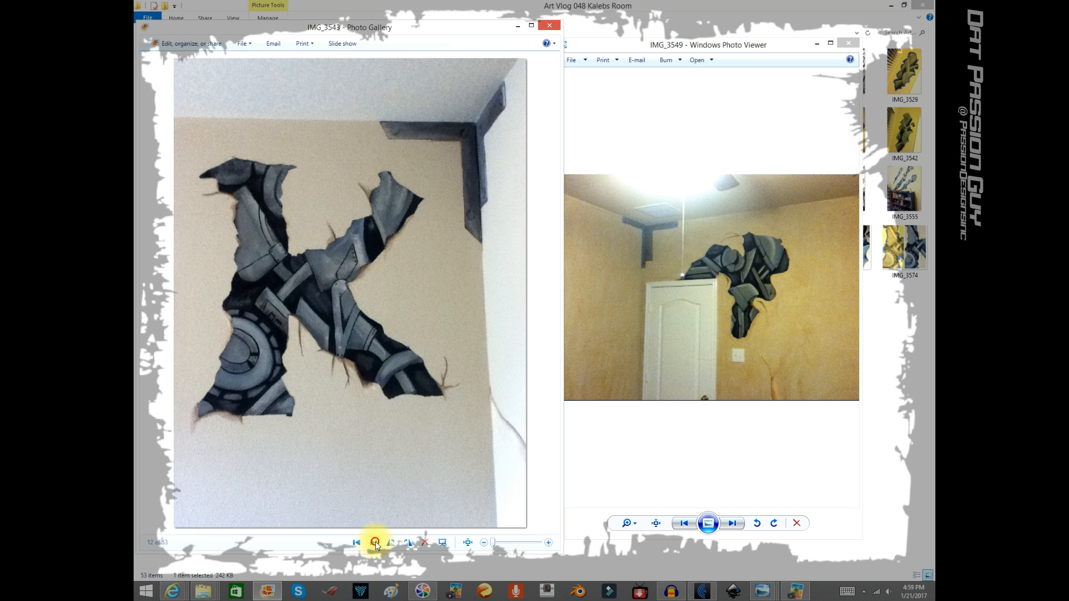
click(373, 543)
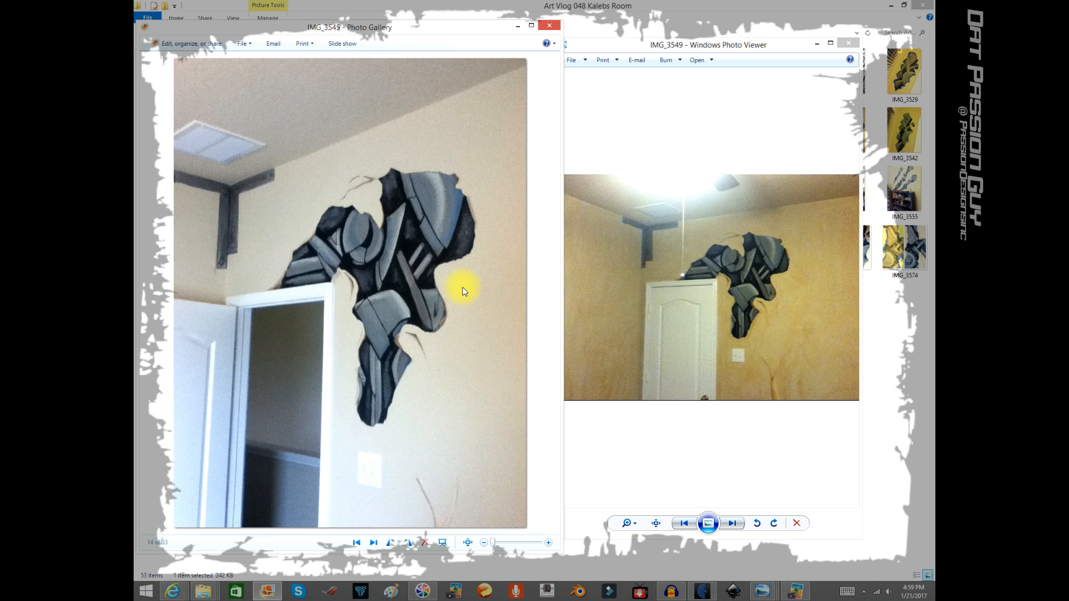
mouse_move(770, 398)
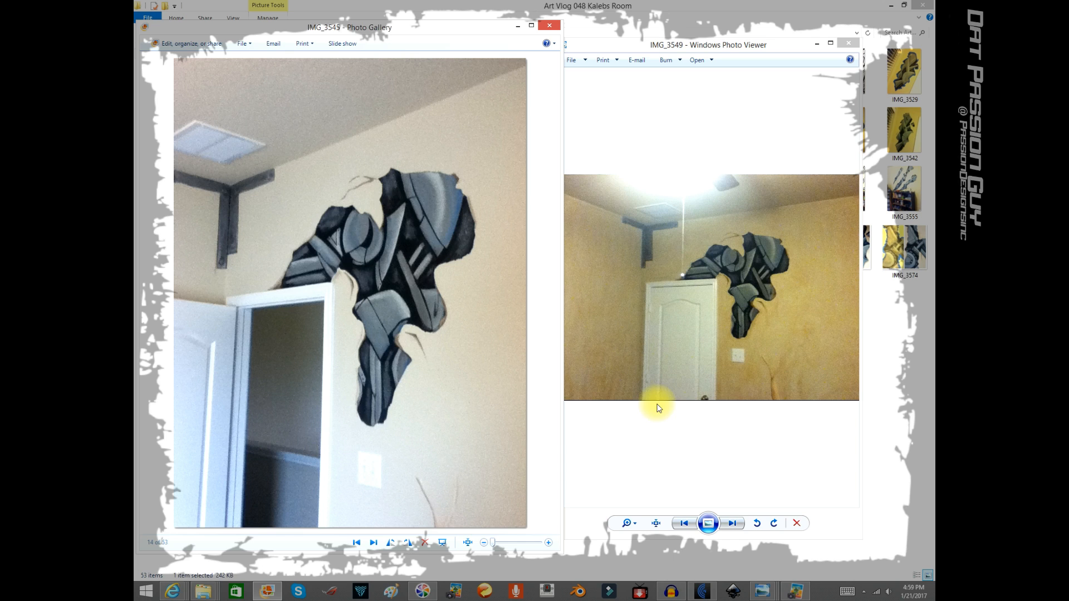
mouse_move(619, 379)
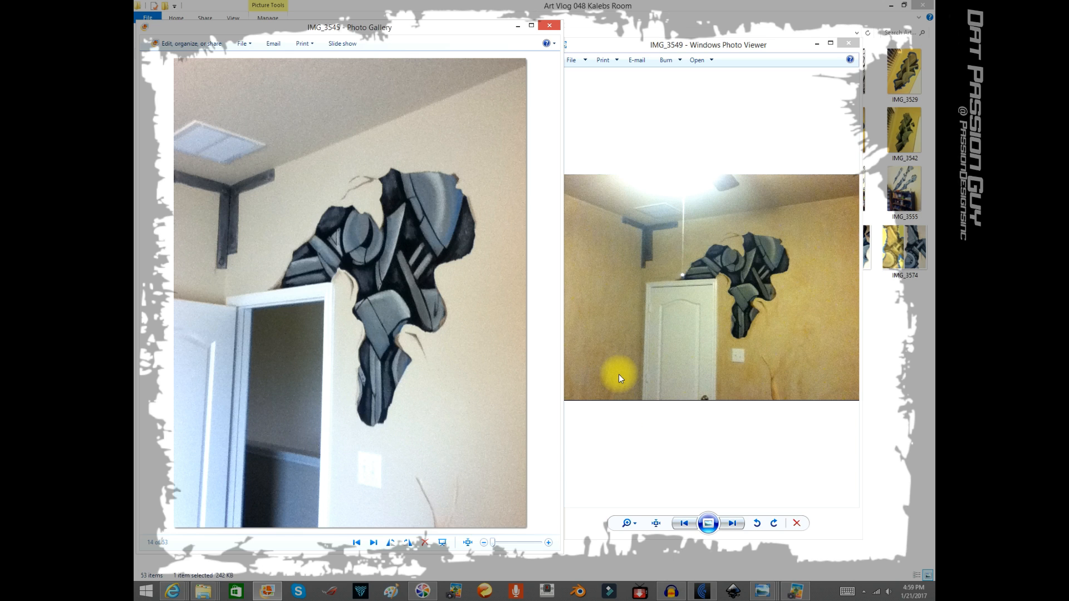
mouse_move(766, 354)
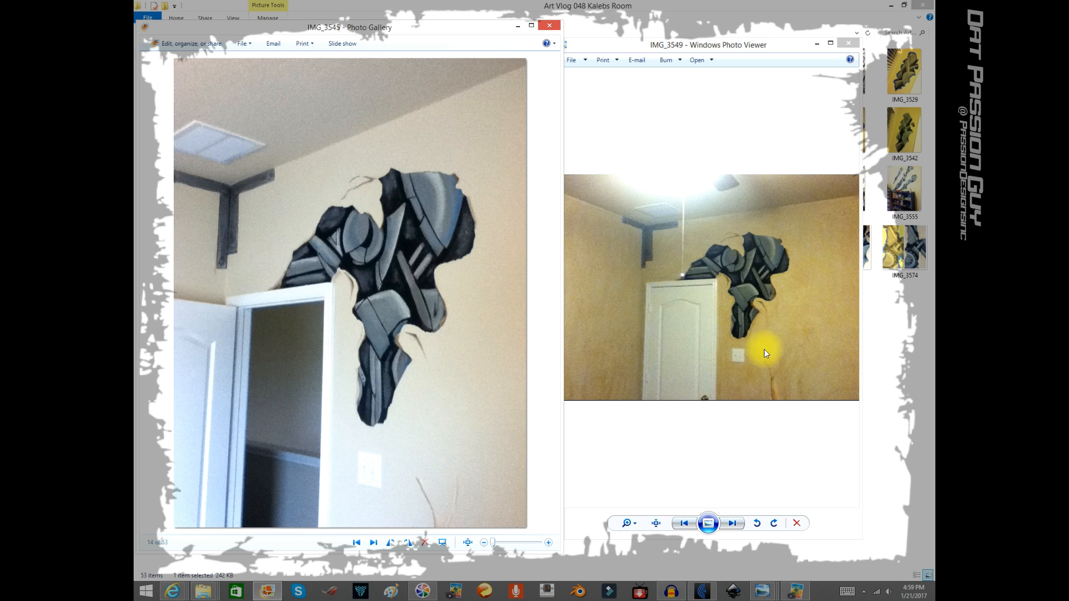
mouse_move(792, 342)
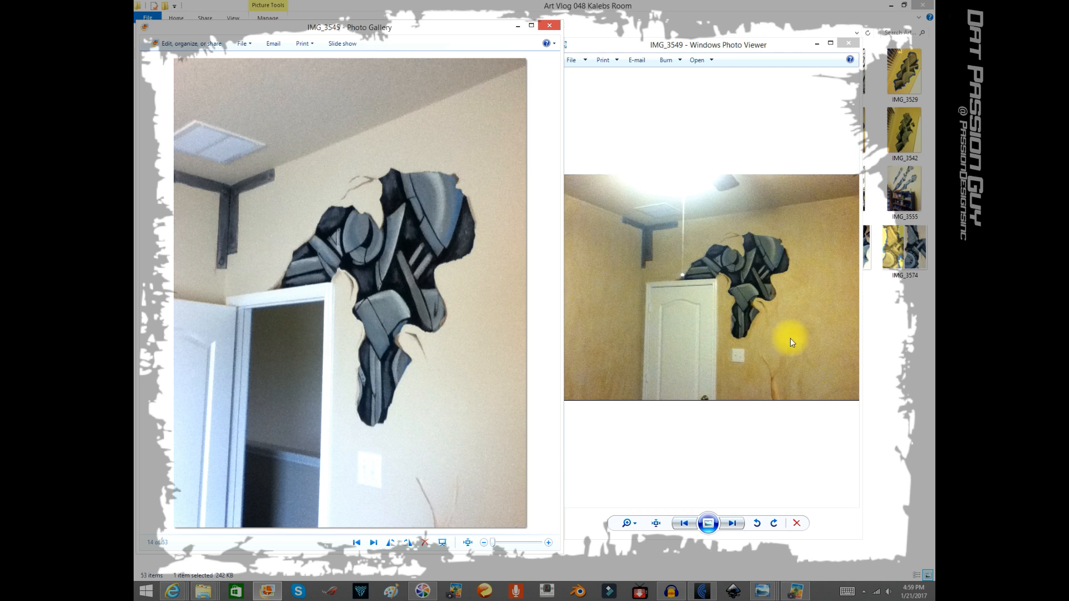
mouse_move(743, 225)
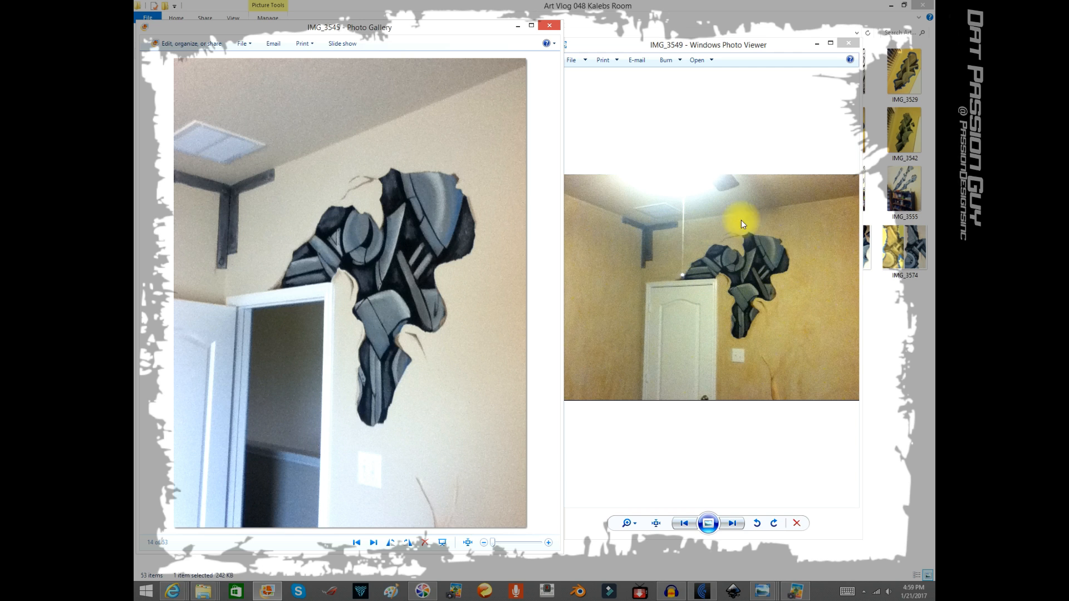
mouse_move(548, 430)
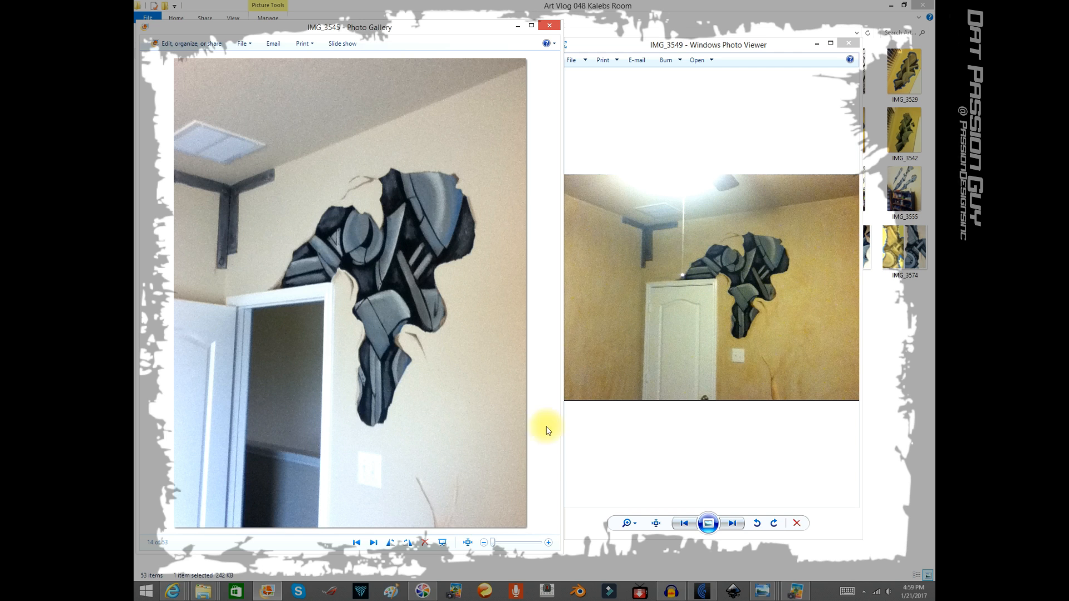
mouse_move(627, 283)
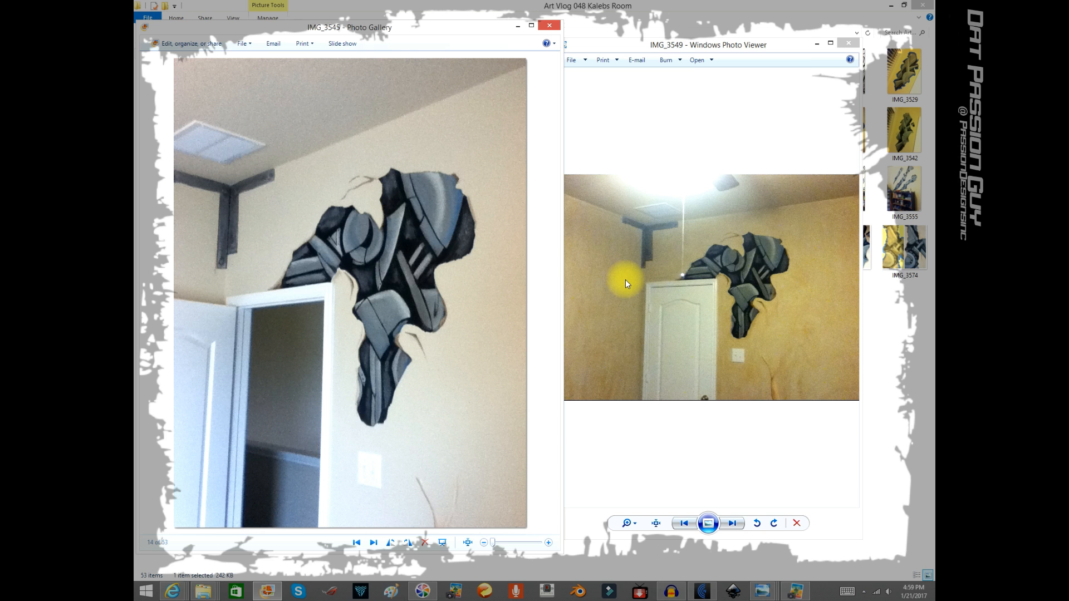
Browse full-screen through the bed and window-corner shots to the painted dresser photo IMG_3554
click(734, 524)
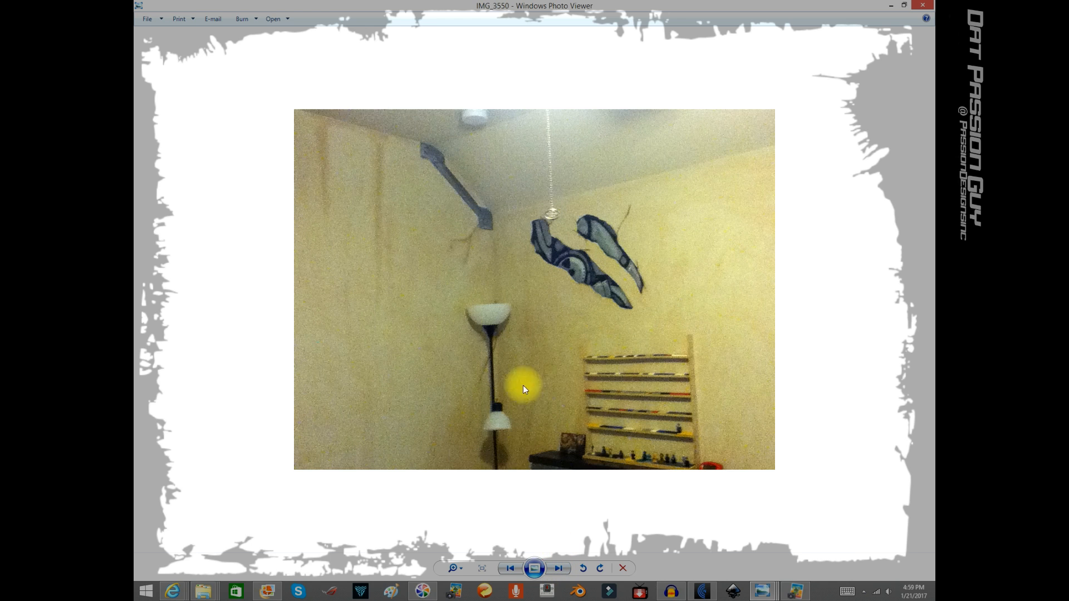
mouse_move(384, 158)
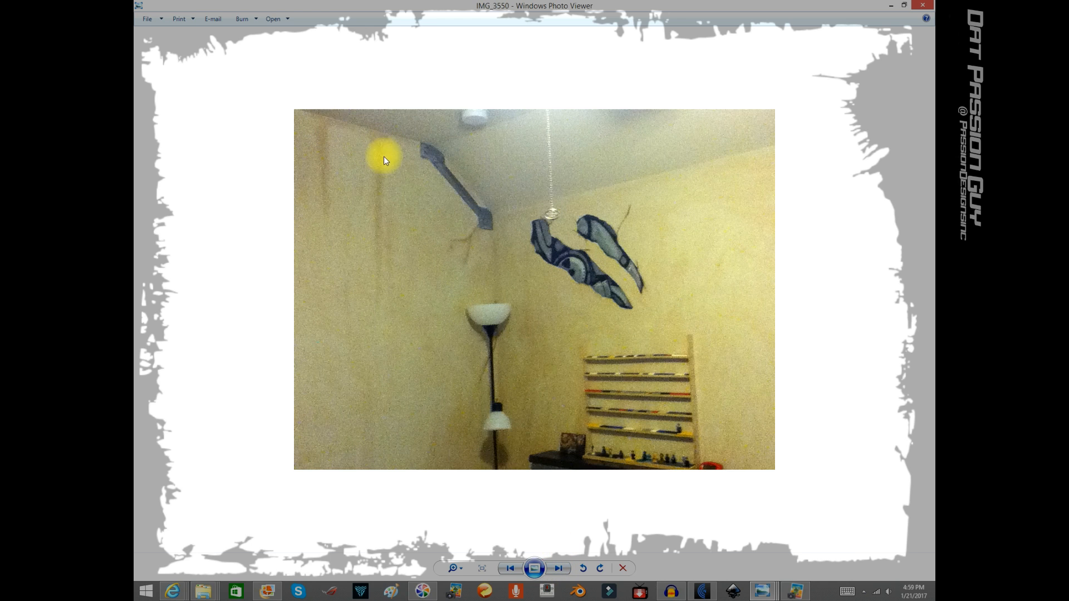
mouse_move(491, 247)
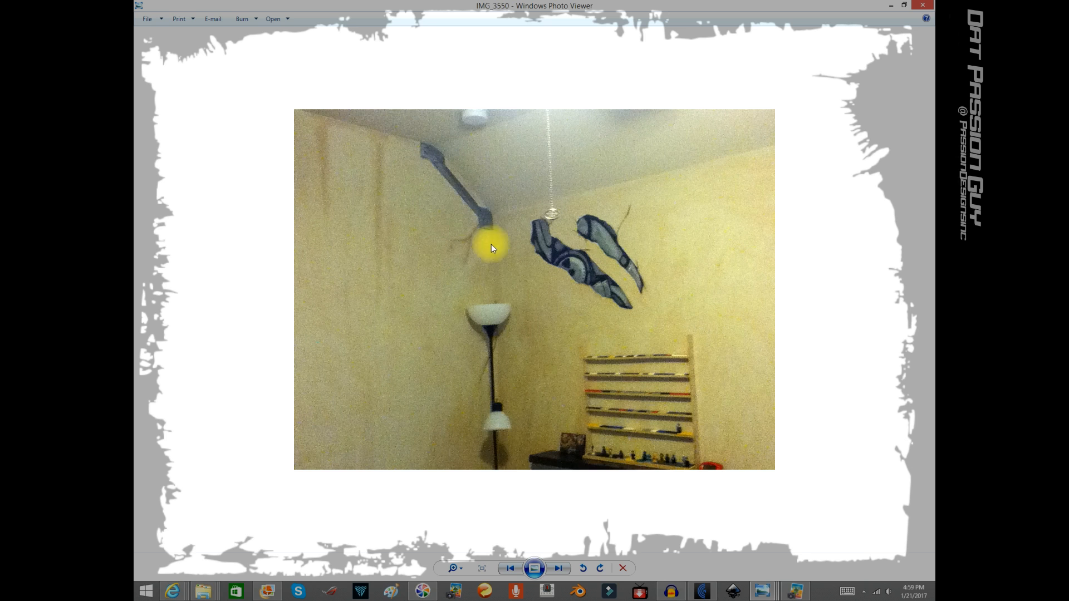
mouse_move(570, 448)
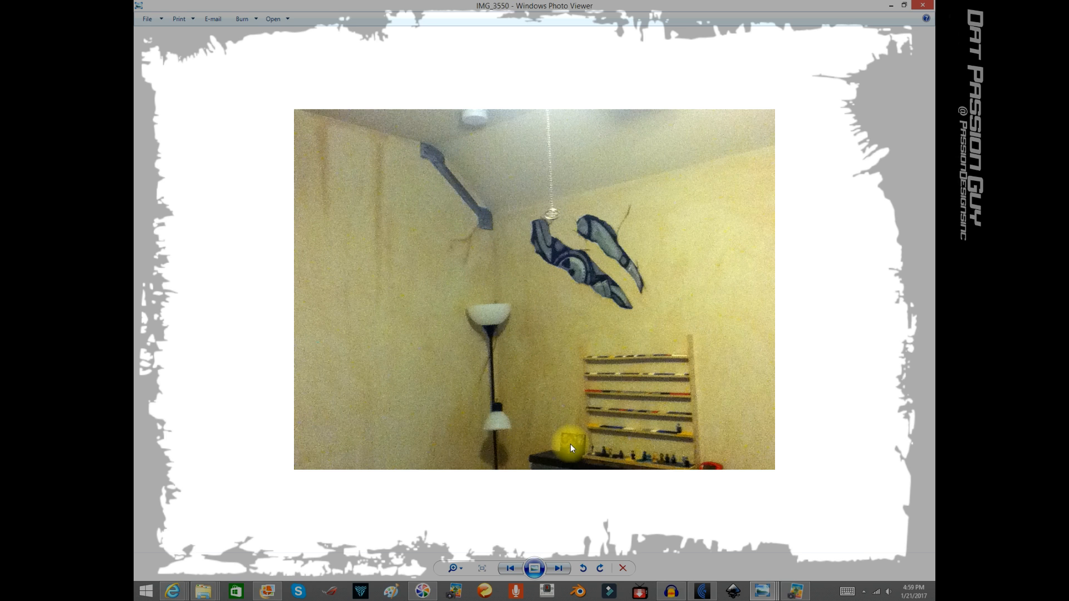
click(558, 568)
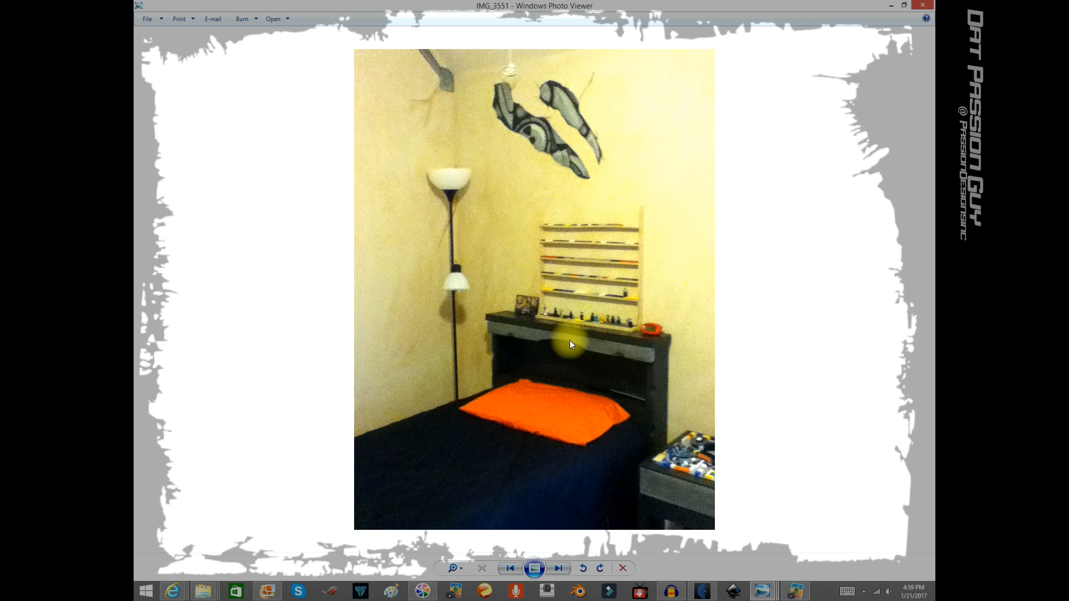
mouse_move(642, 344)
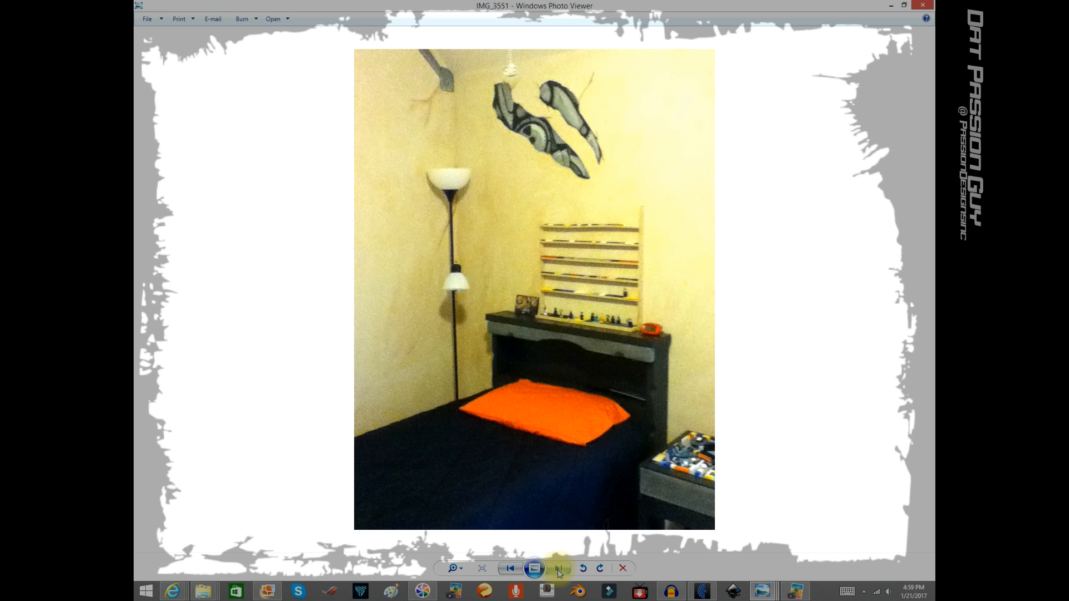
click(558, 568)
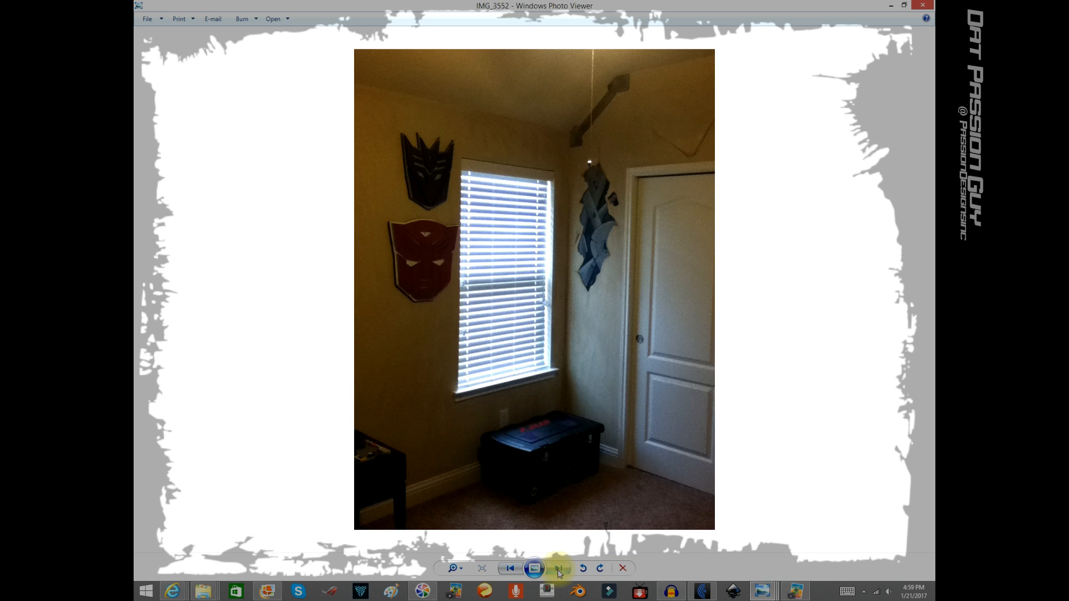
click(558, 568)
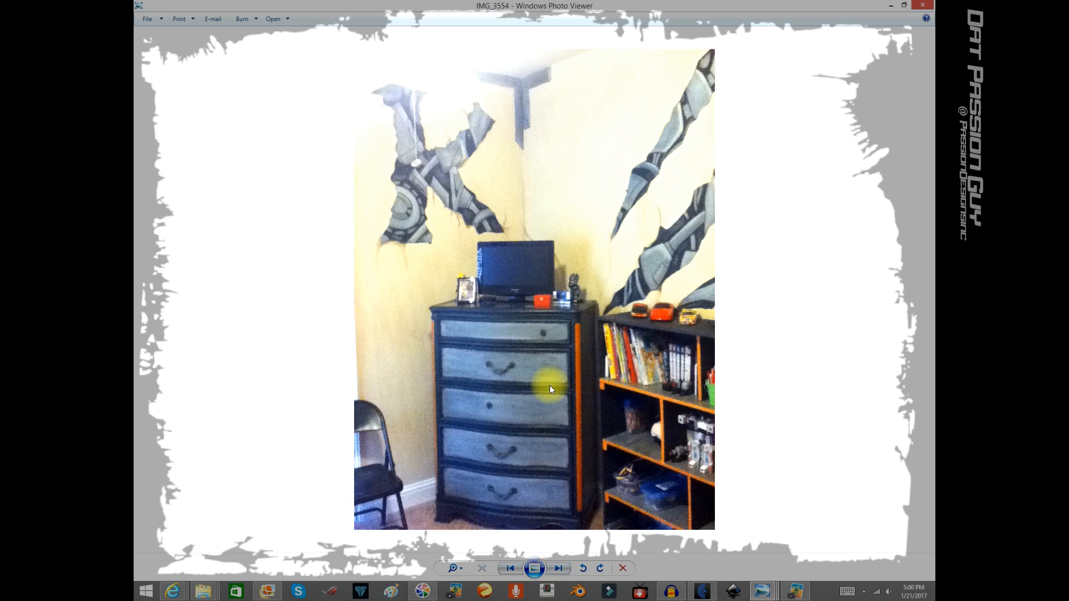
mouse_move(498, 408)
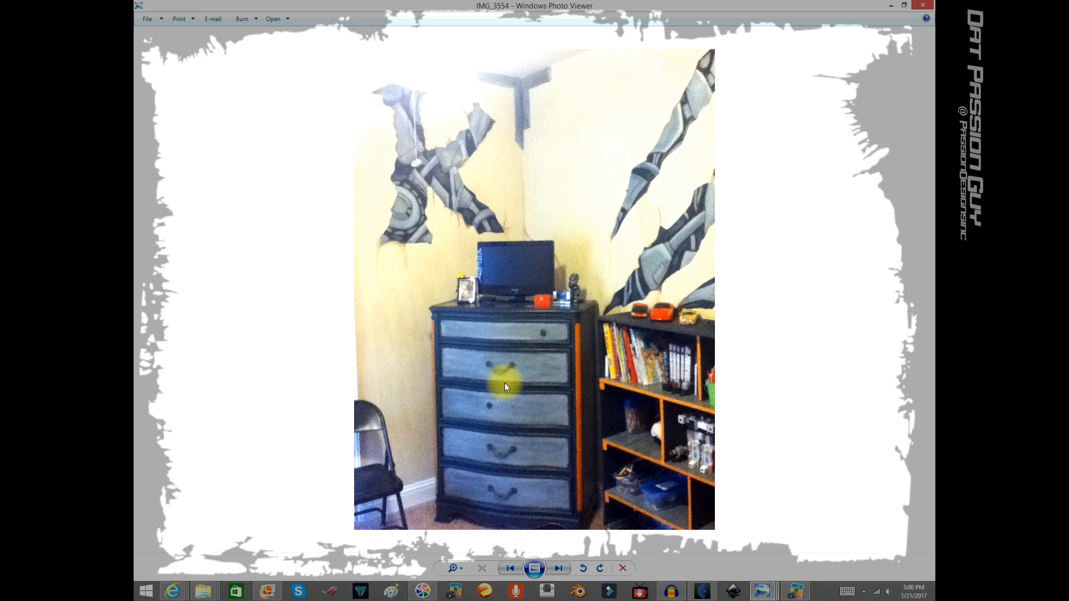
mouse_move(525, 334)
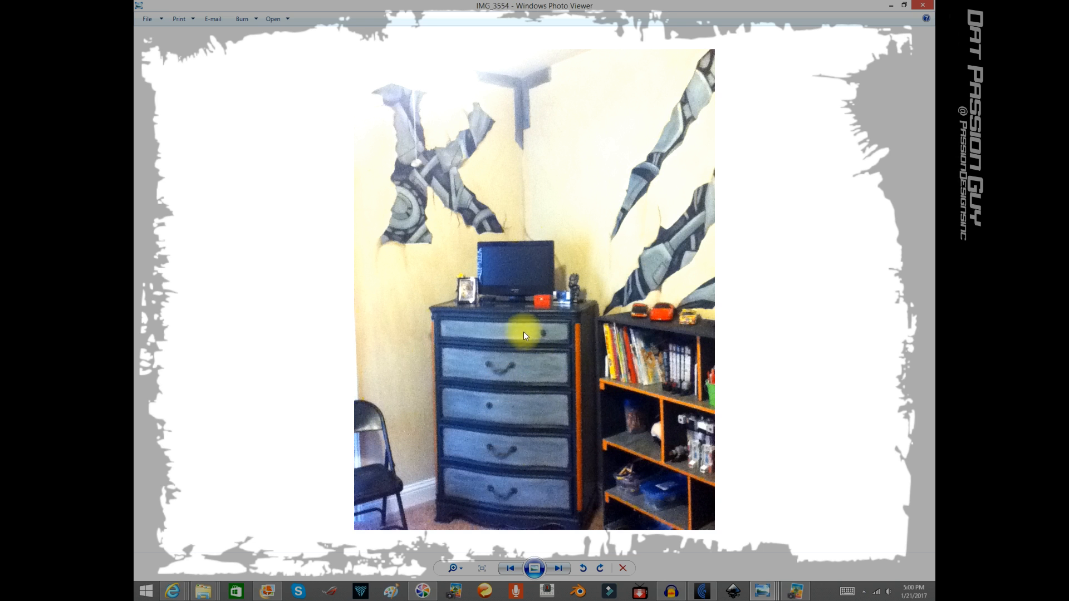
mouse_move(770, 69)
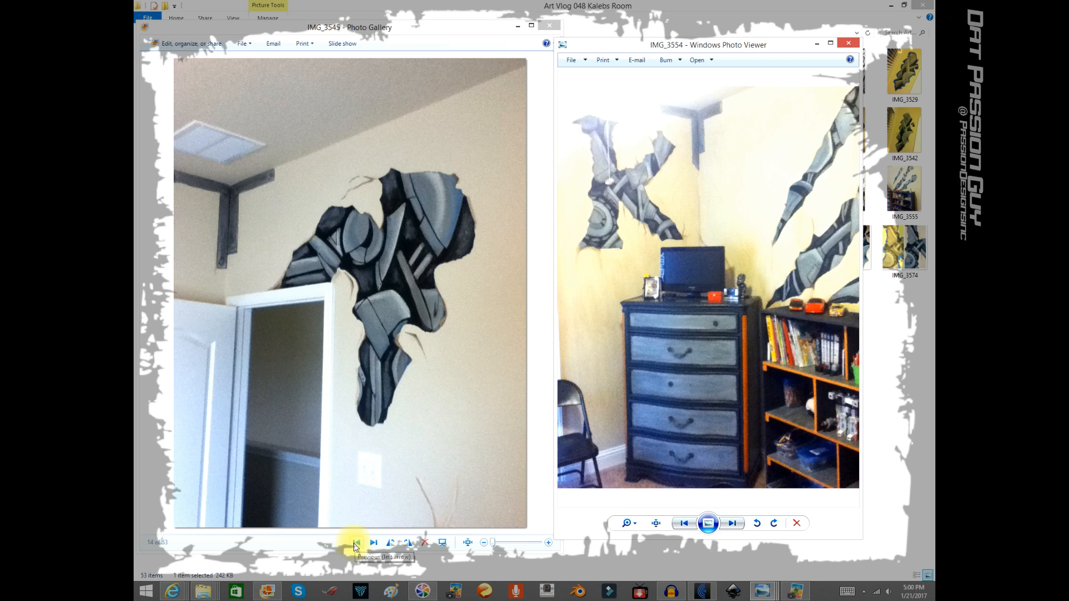
Step the gallery back past the taped claw marks and tape outline to the unpainted wooden dresser
click(354, 542)
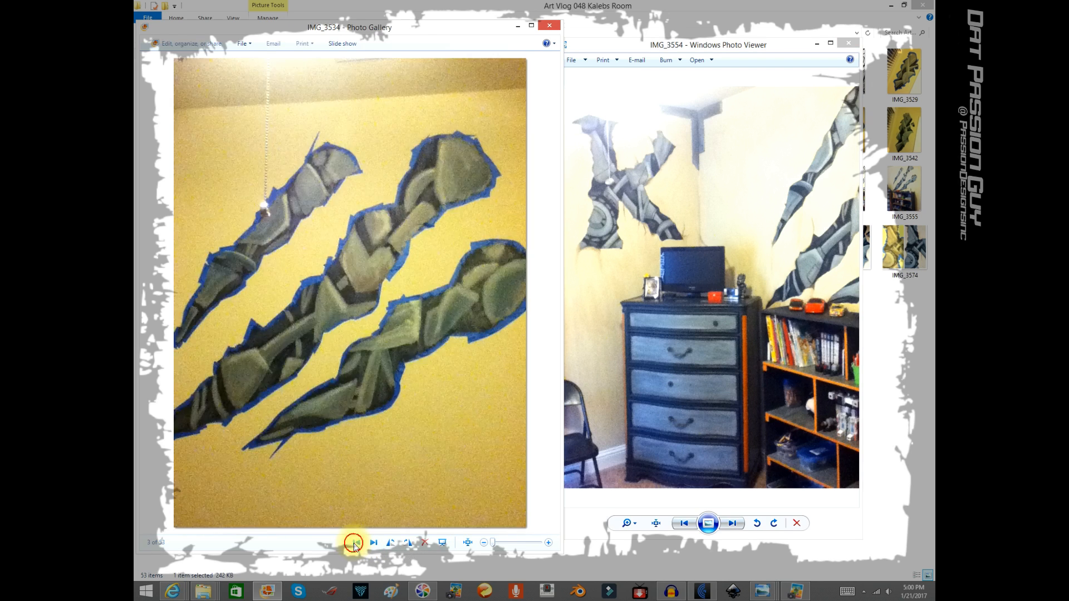
click(354, 543)
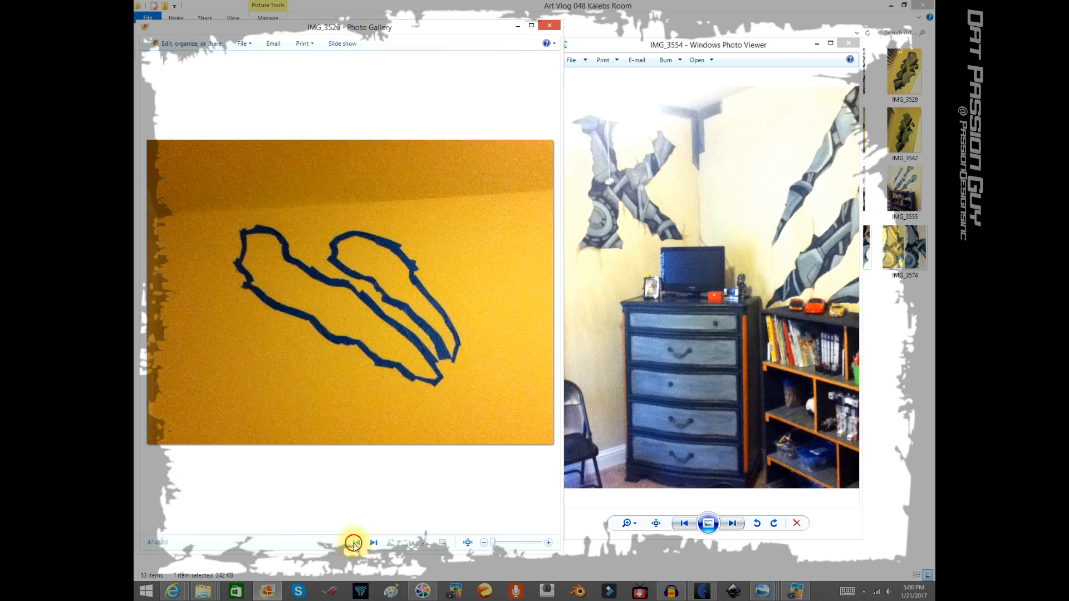
click(355, 542)
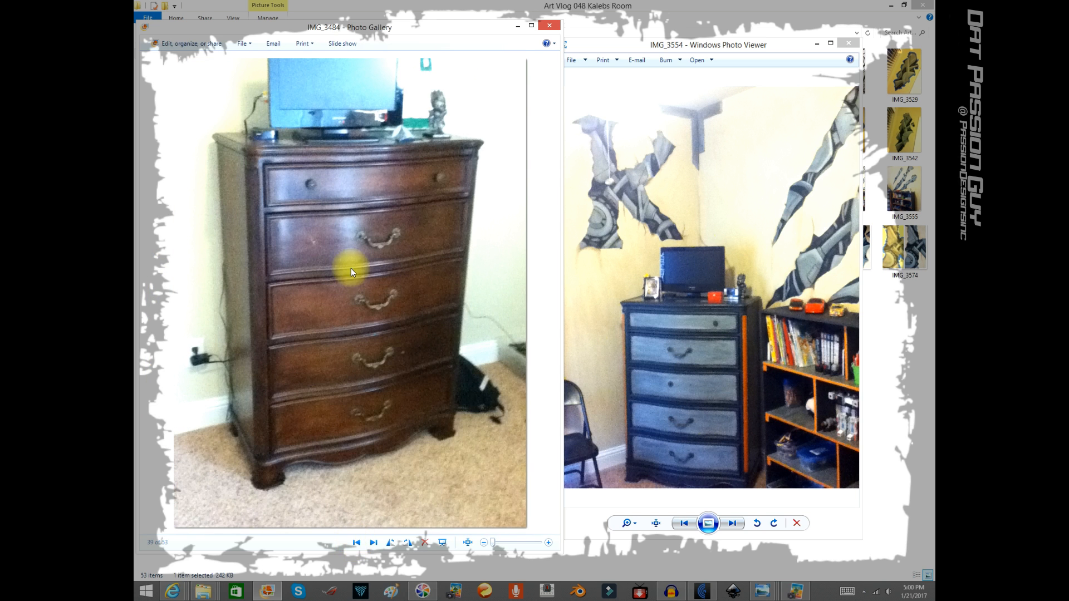
mouse_move(684, 389)
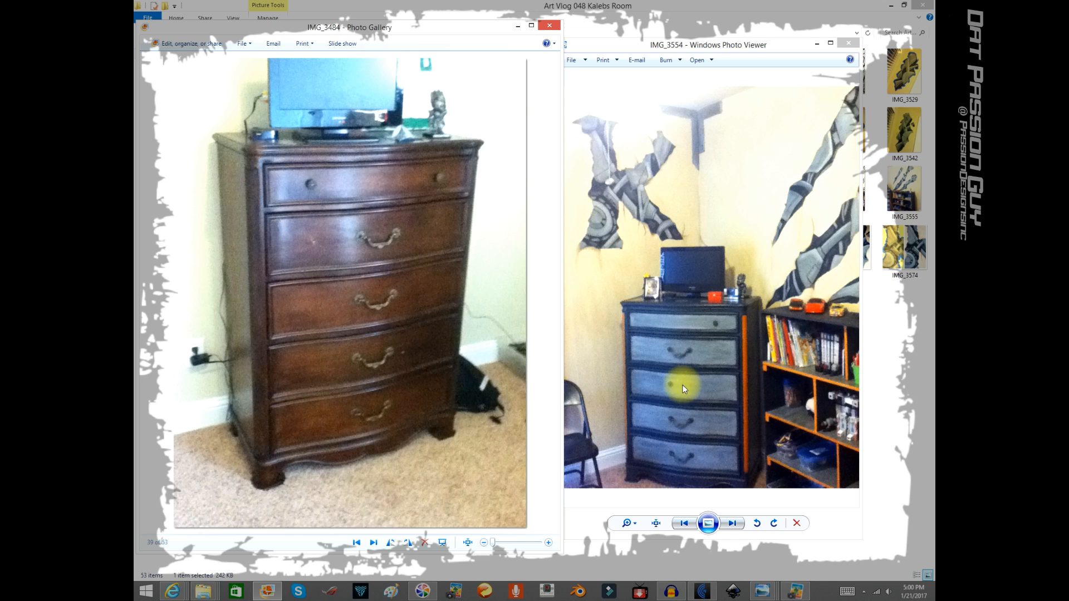
mouse_move(665, 384)
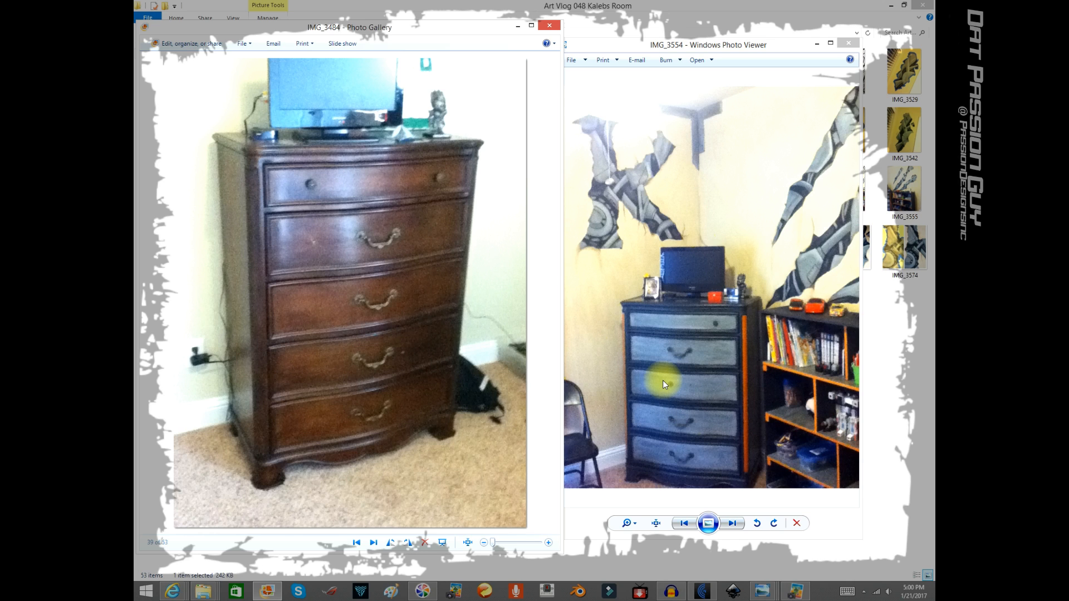
mouse_move(654, 399)
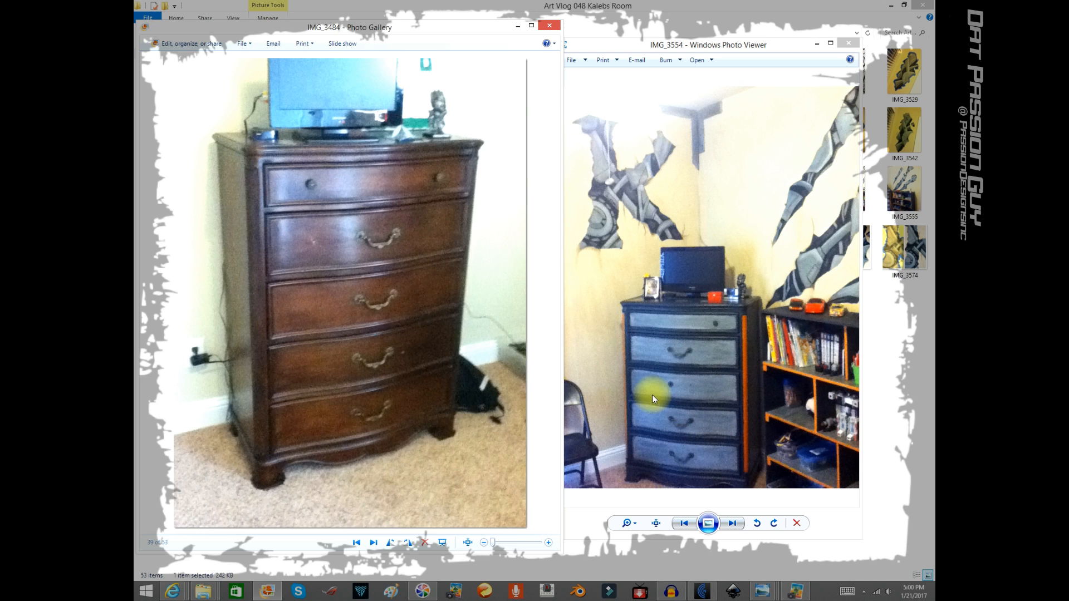
mouse_move(654, 392)
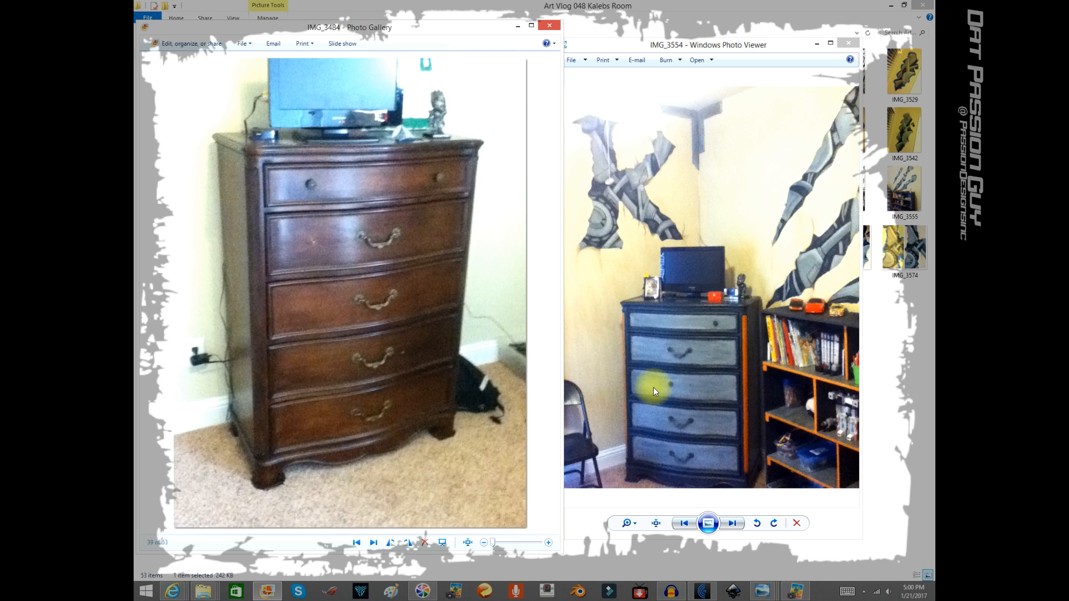
mouse_move(369, 238)
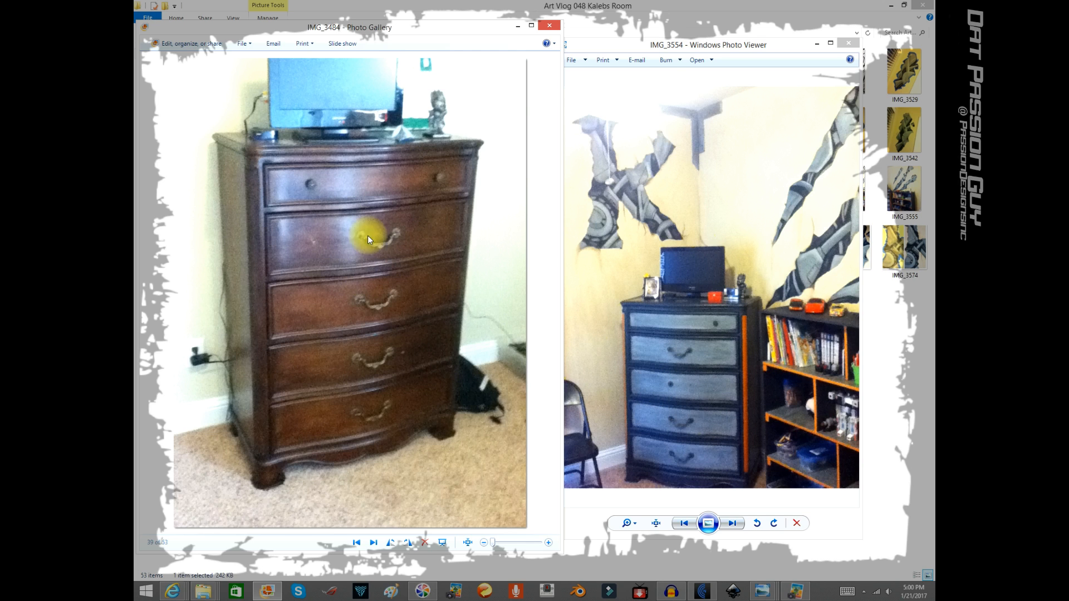
mouse_move(658, 384)
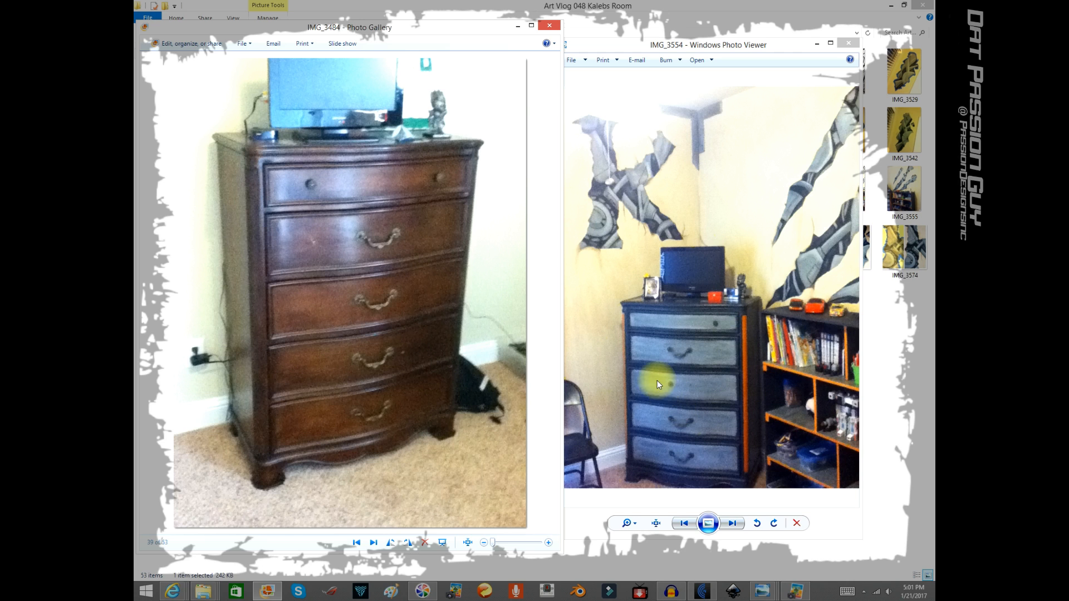
mouse_move(725, 410)
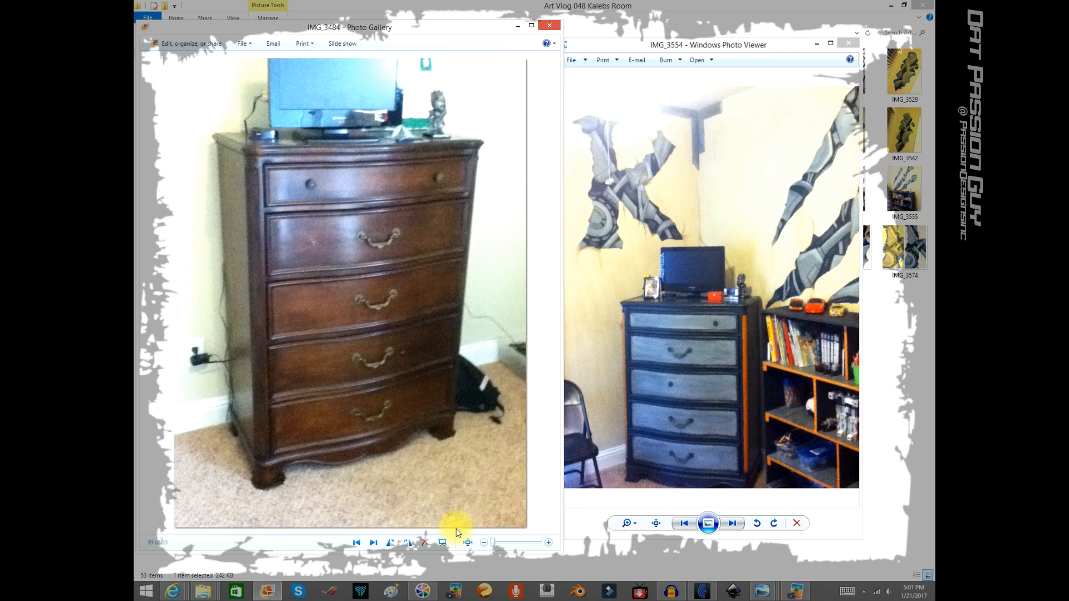
Advance the gallery to the sock photo and the viewer to the claw marks above the bookshelf, IMG_3555
click(373, 542)
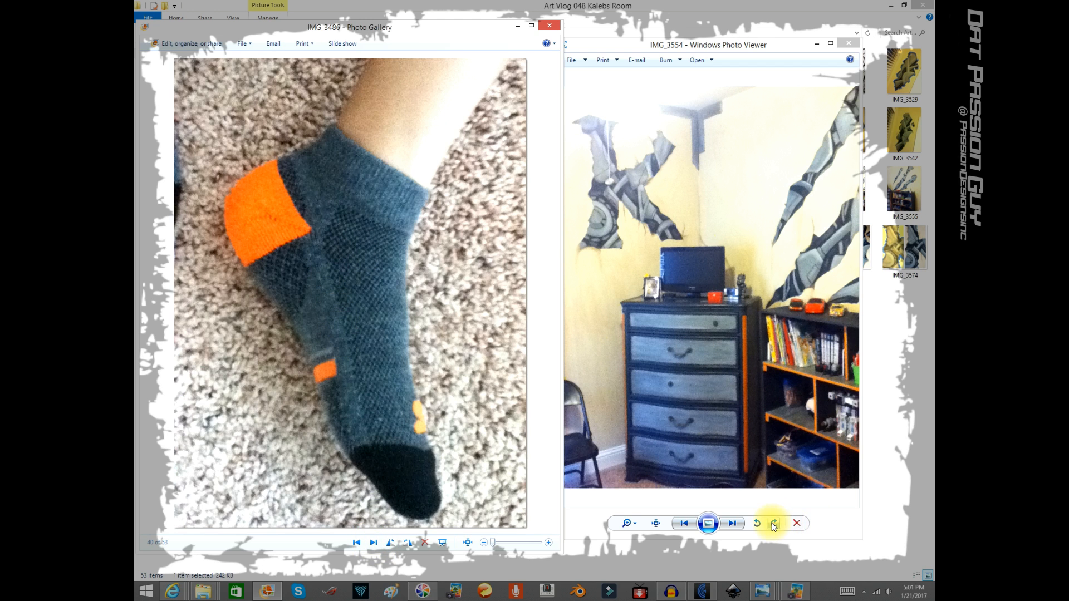
click(733, 524)
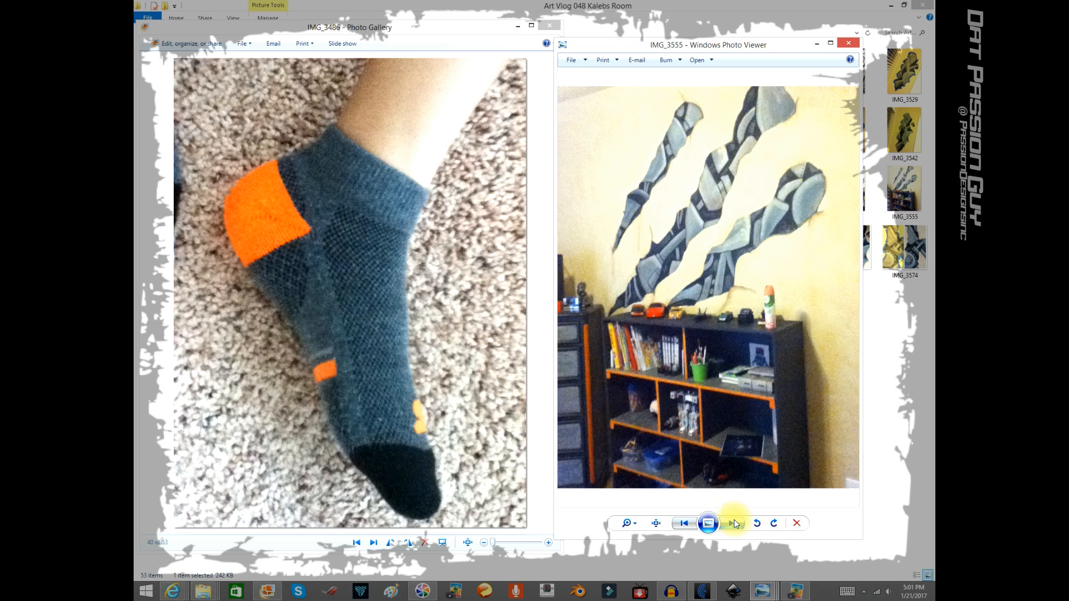
Maximize the viewer and step past IMG_3556 and IMG_3557 to the K letter close-up IMG_3558
click(830, 42)
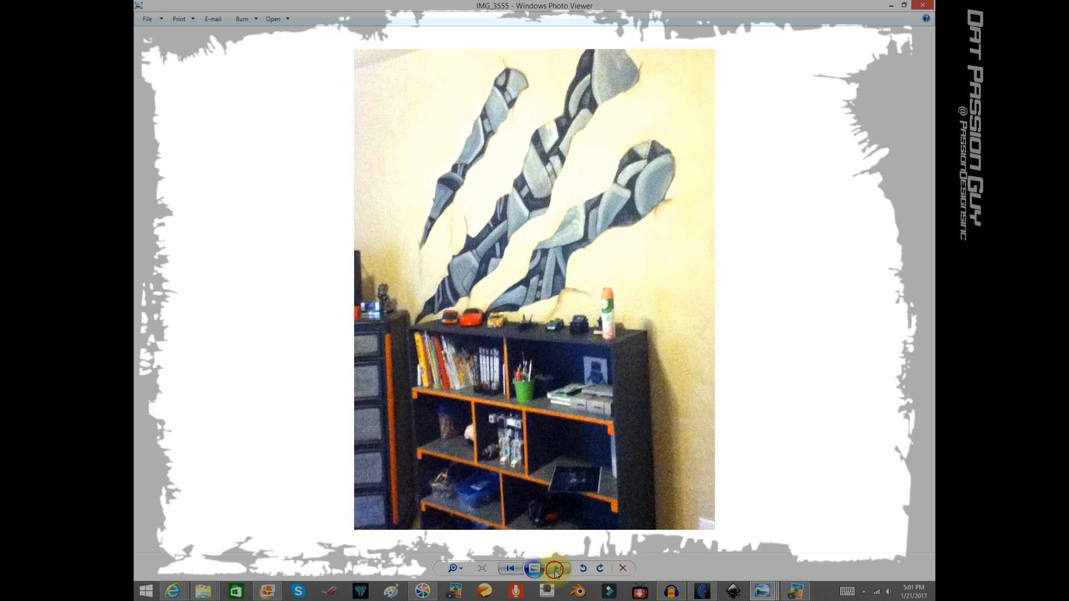
click(557, 568)
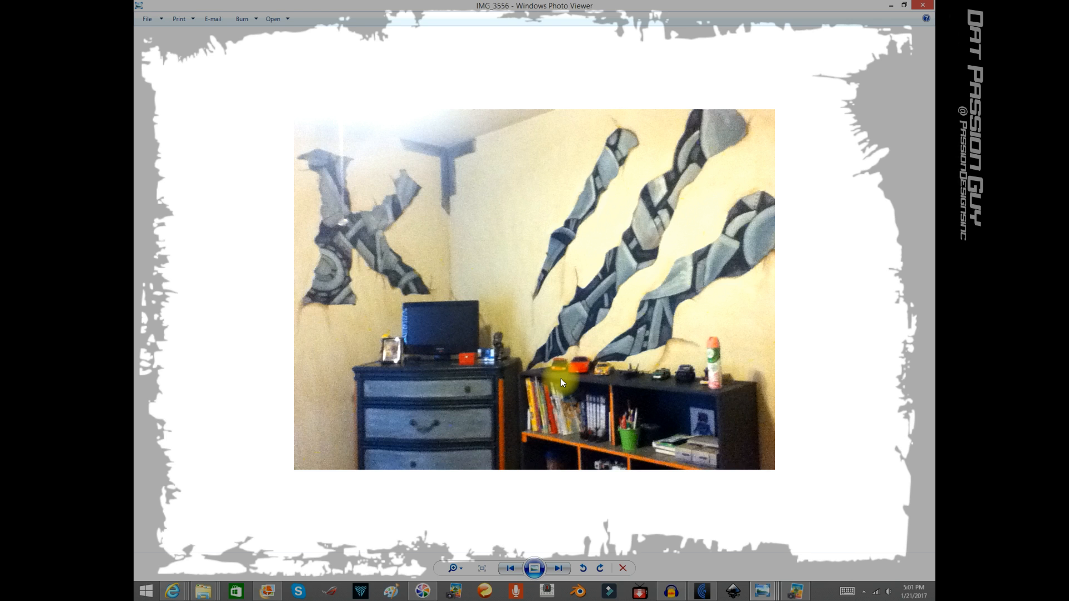
mouse_move(632, 265)
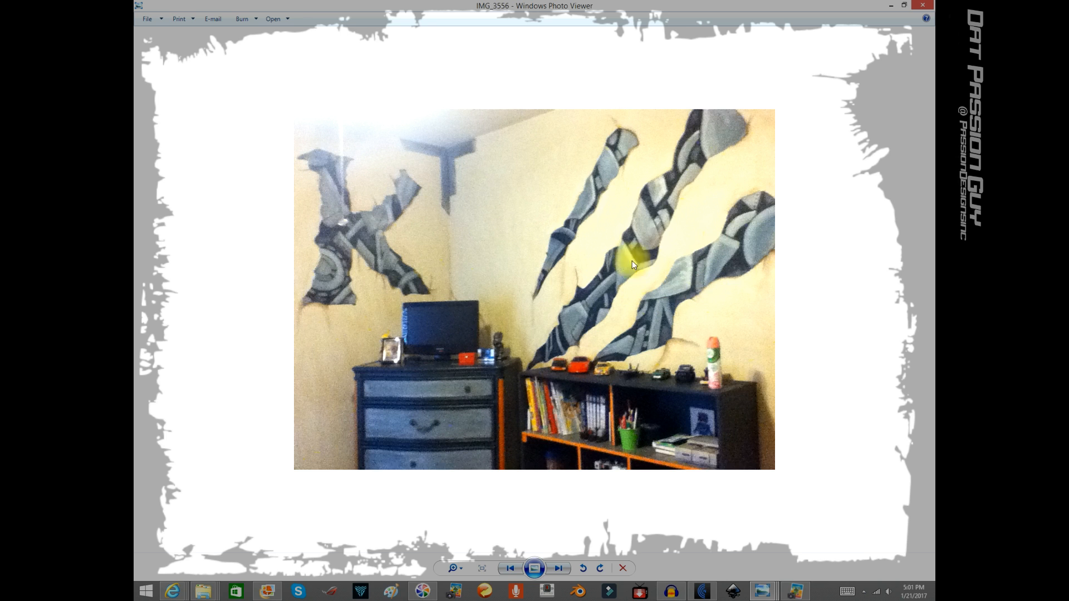
mouse_move(694, 295)
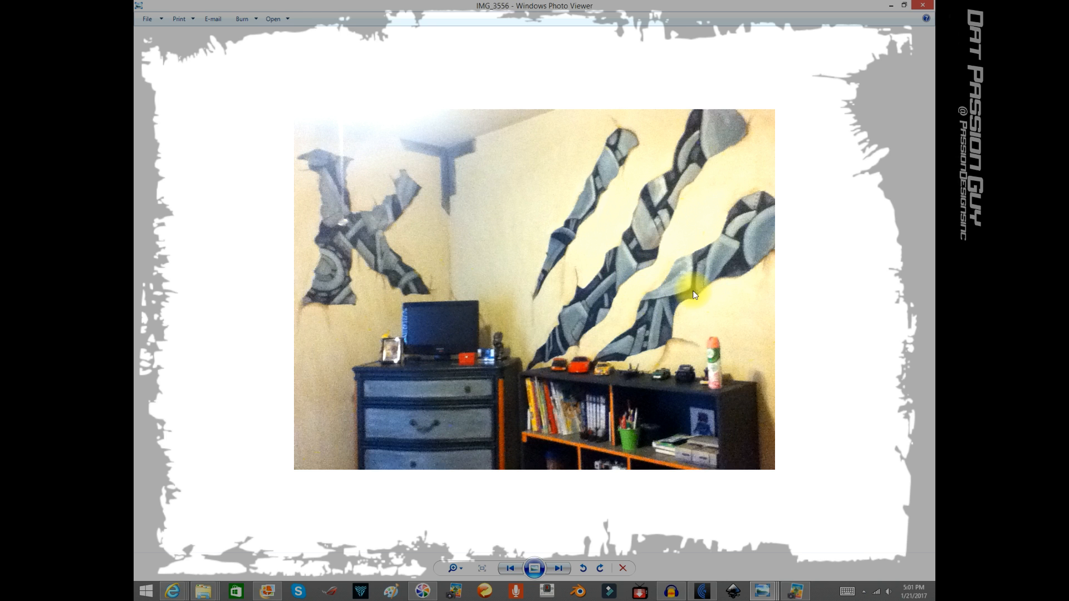
mouse_move(361, 252)
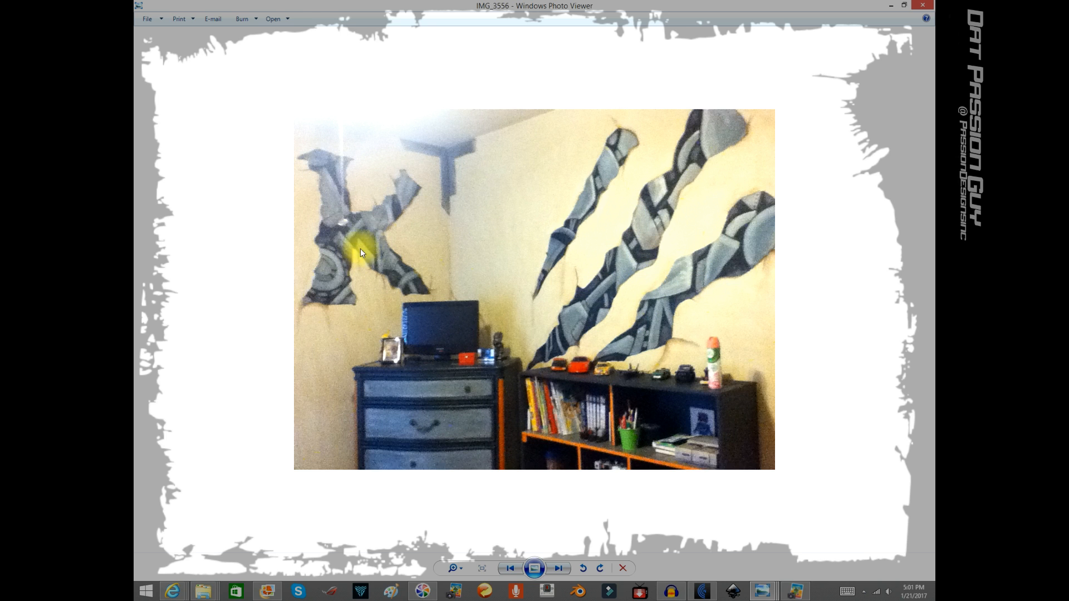
mouse_move(595, 223)
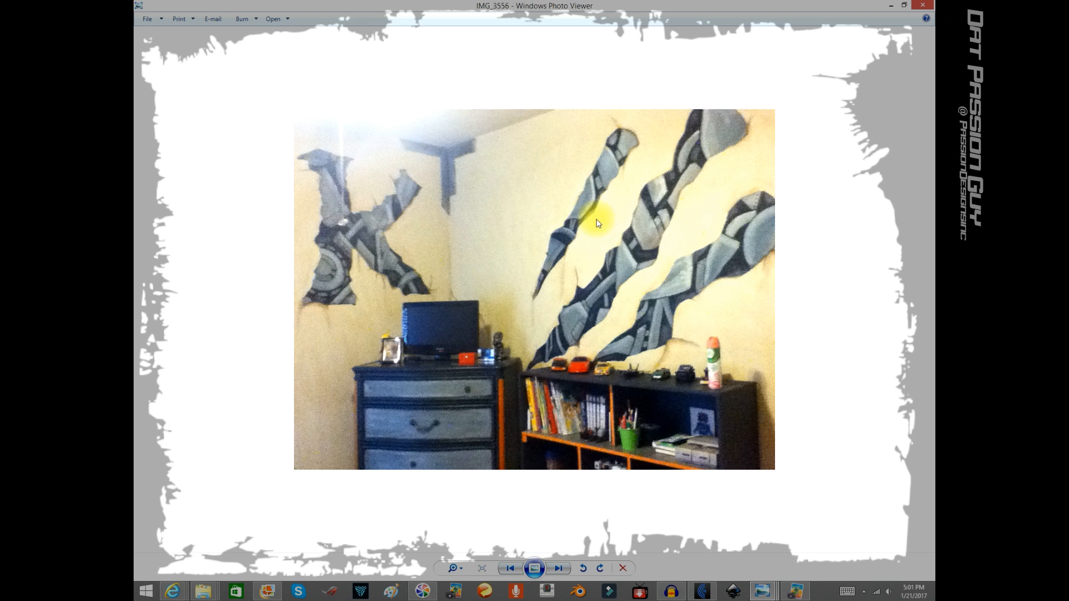
mouse_move(611, 257)
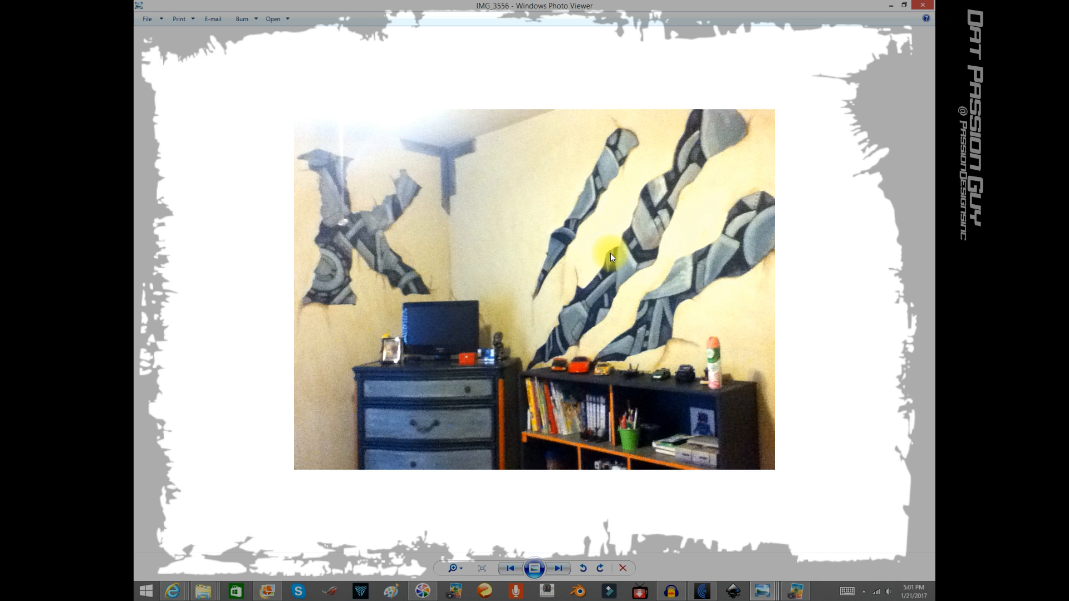
mouse_move(400, 476)
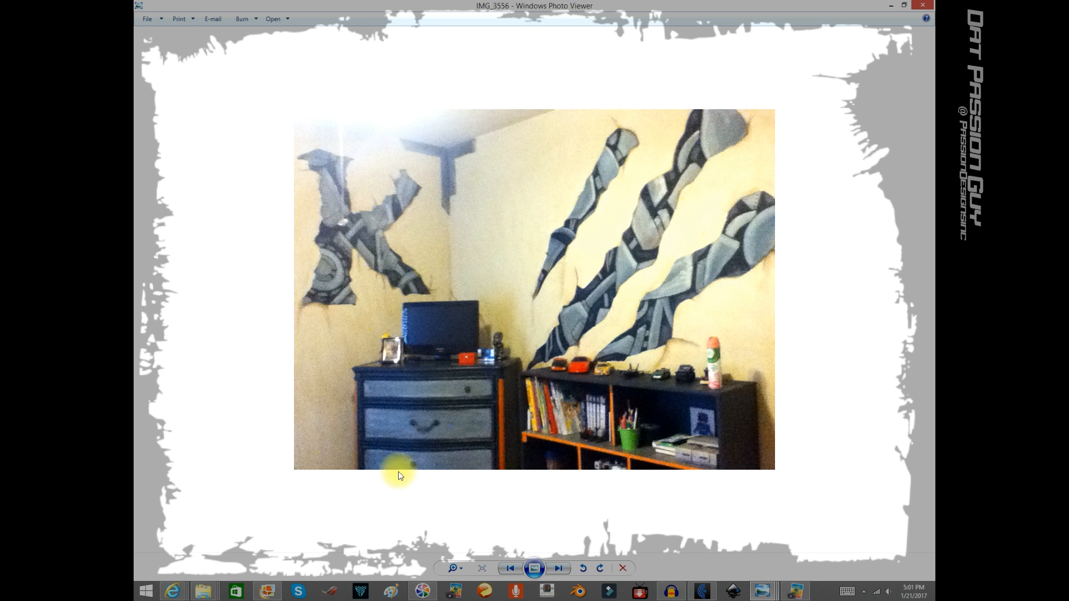
click(558, 568)
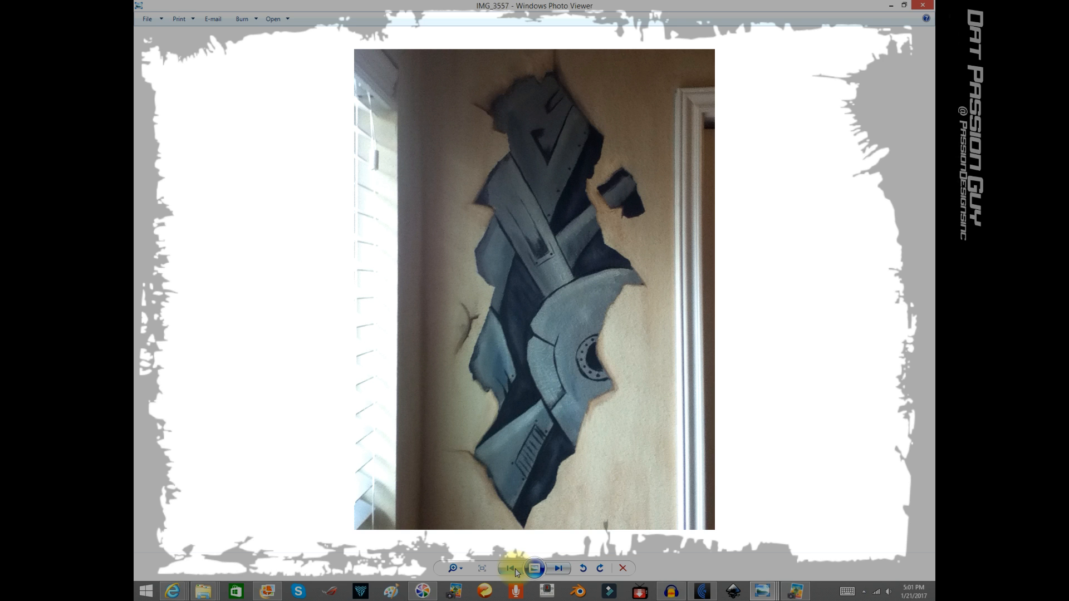
mouse_move(536, 568)
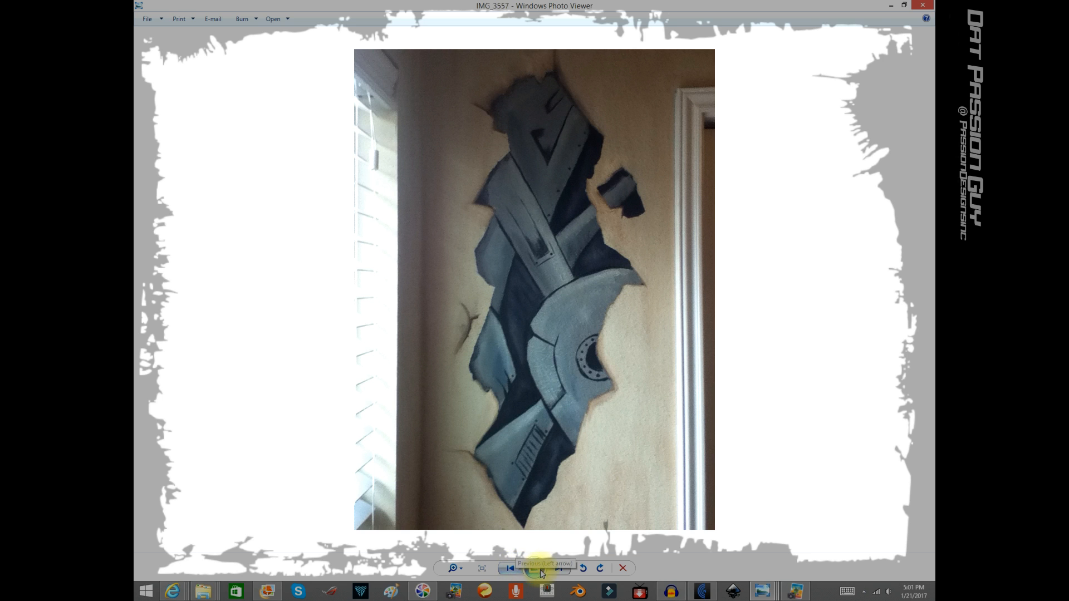
click(557, 568)
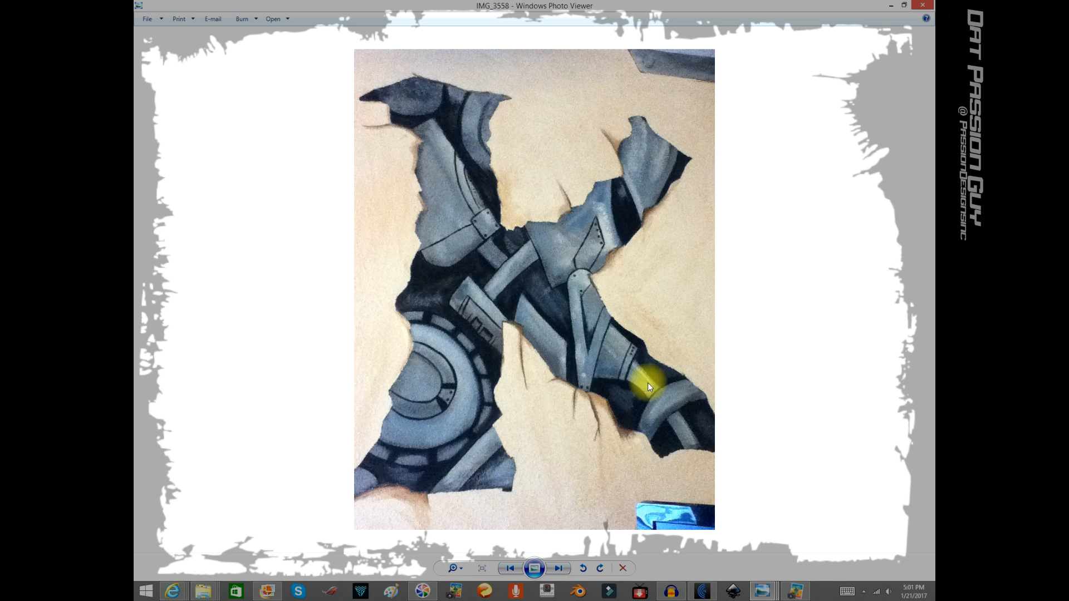
mouse_move(620, 287)
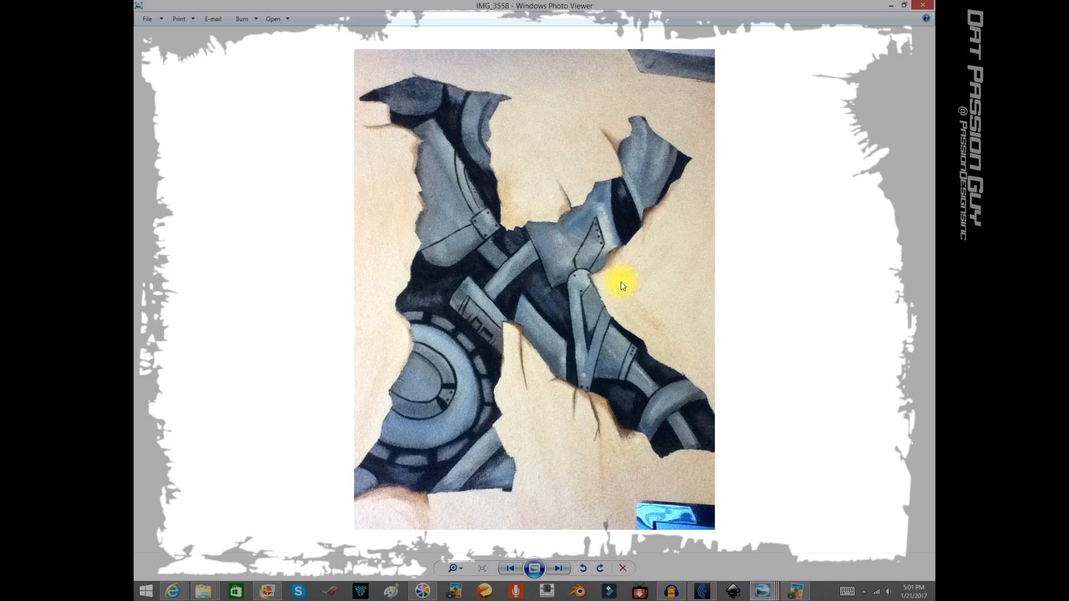